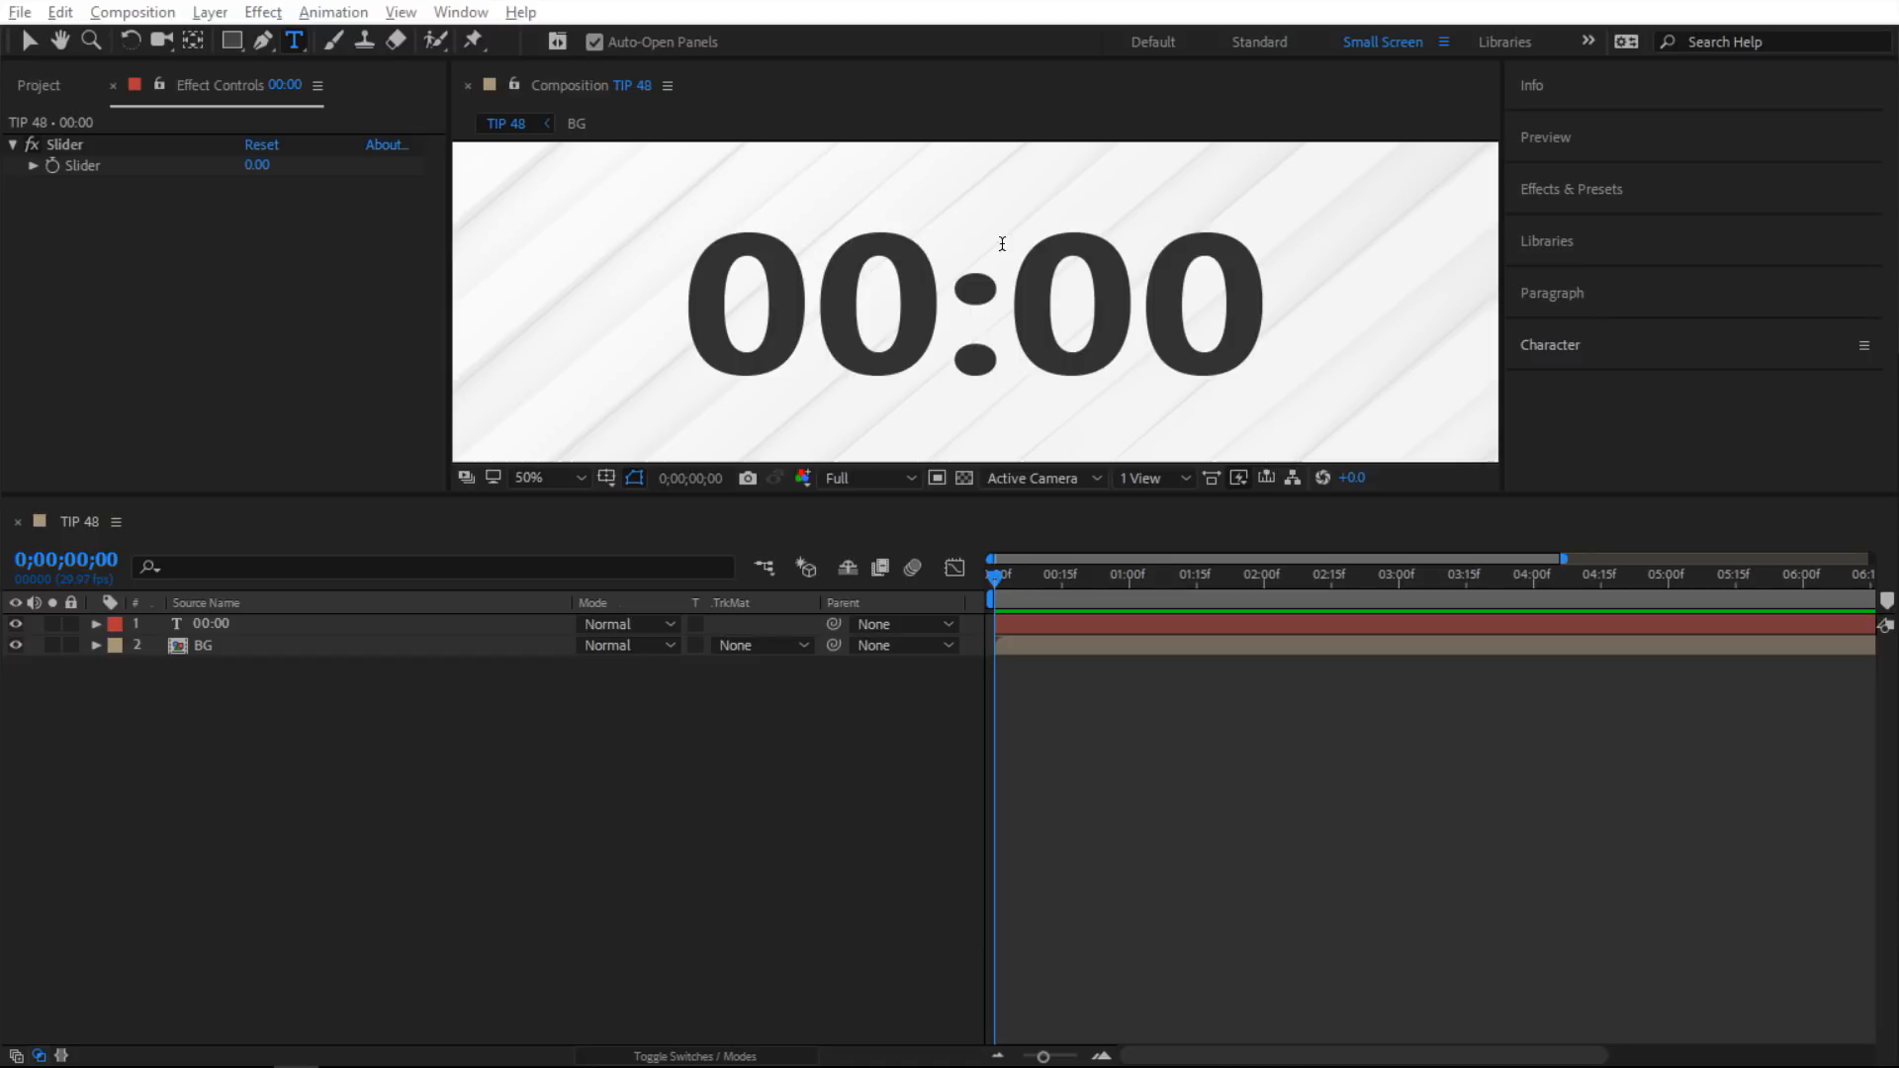
{"action": "mouse_move", "coordinate": [229, 184]}
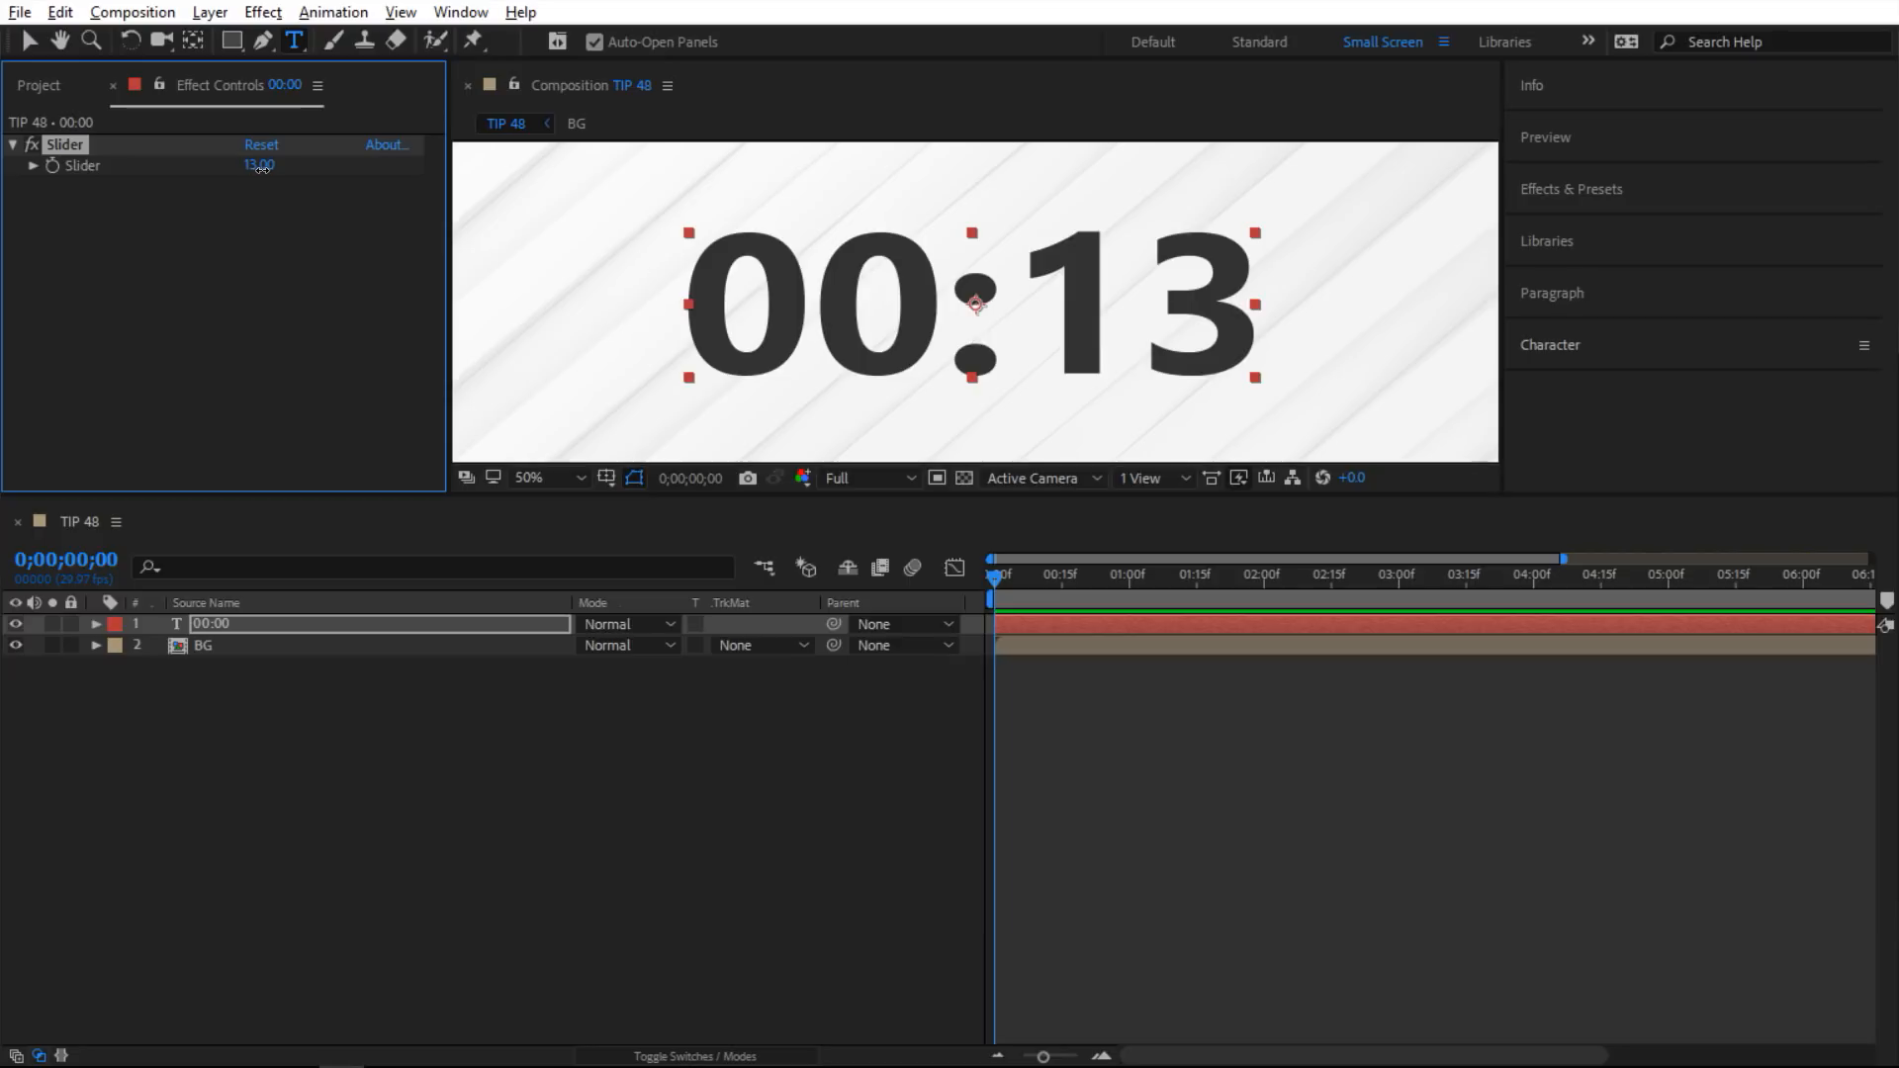
Scrub the slider to 13 and then 62, so the clock reads 00:13 then 01:02.
{"action": "left_click_drag", "start_coordinate": [258, 166], "coordinate": [286, 166]}
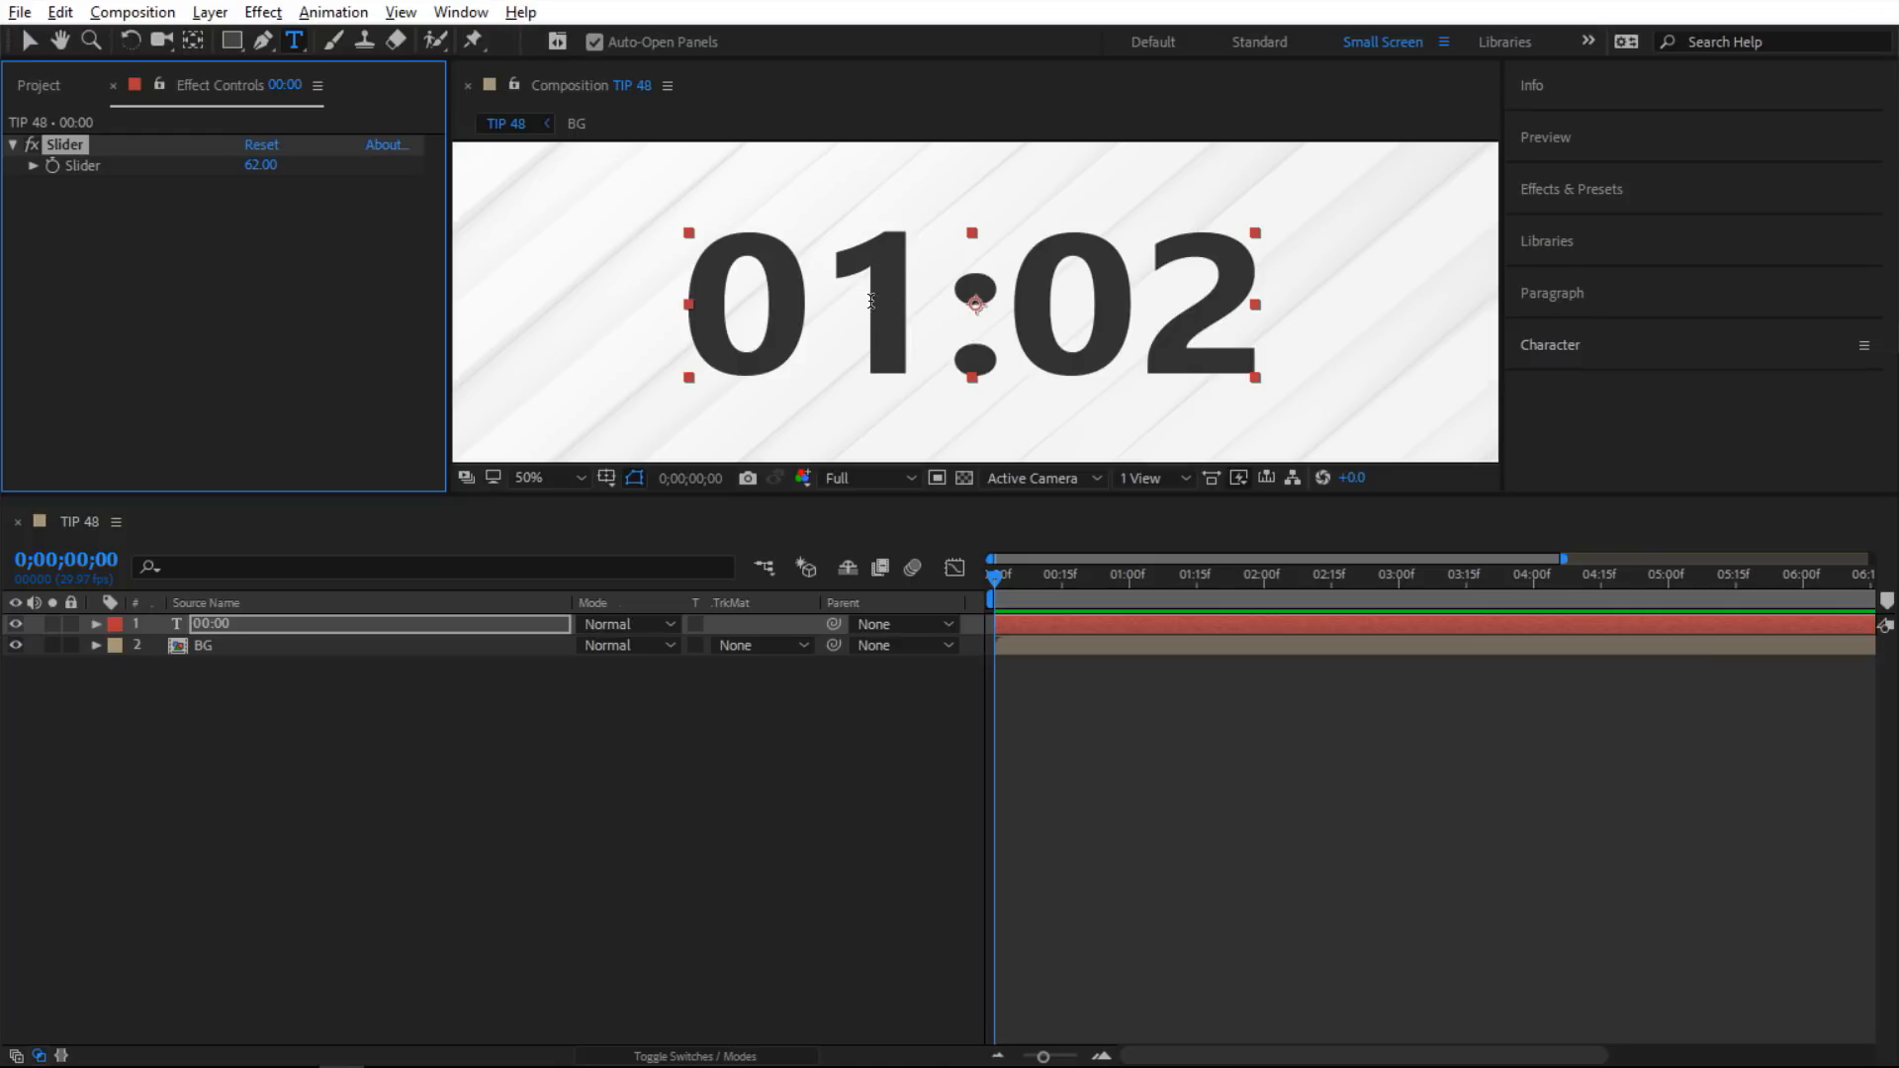
{"action": "left_click_drag", "start_coordinate": [260, 165], "coordinate": [281, 165]}
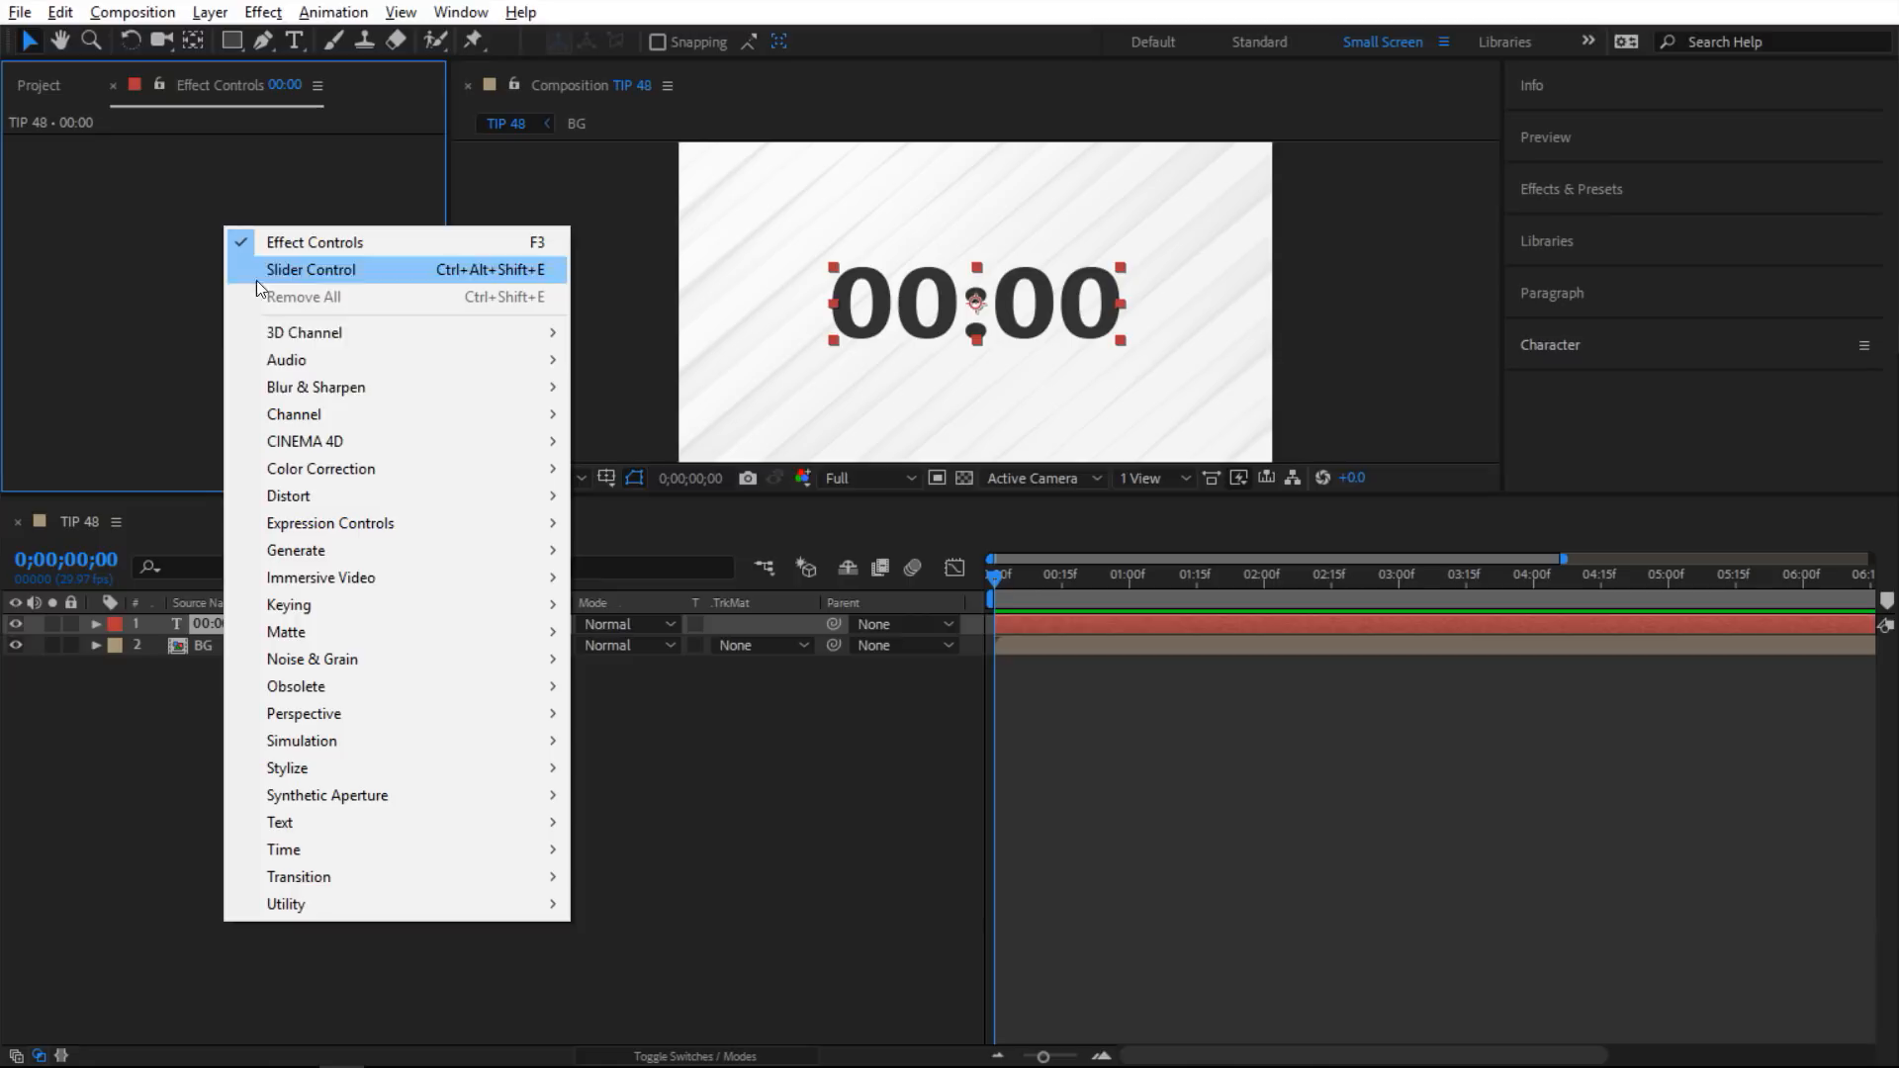
{"action": "mouse_move", "coordinate": [329, 524]}
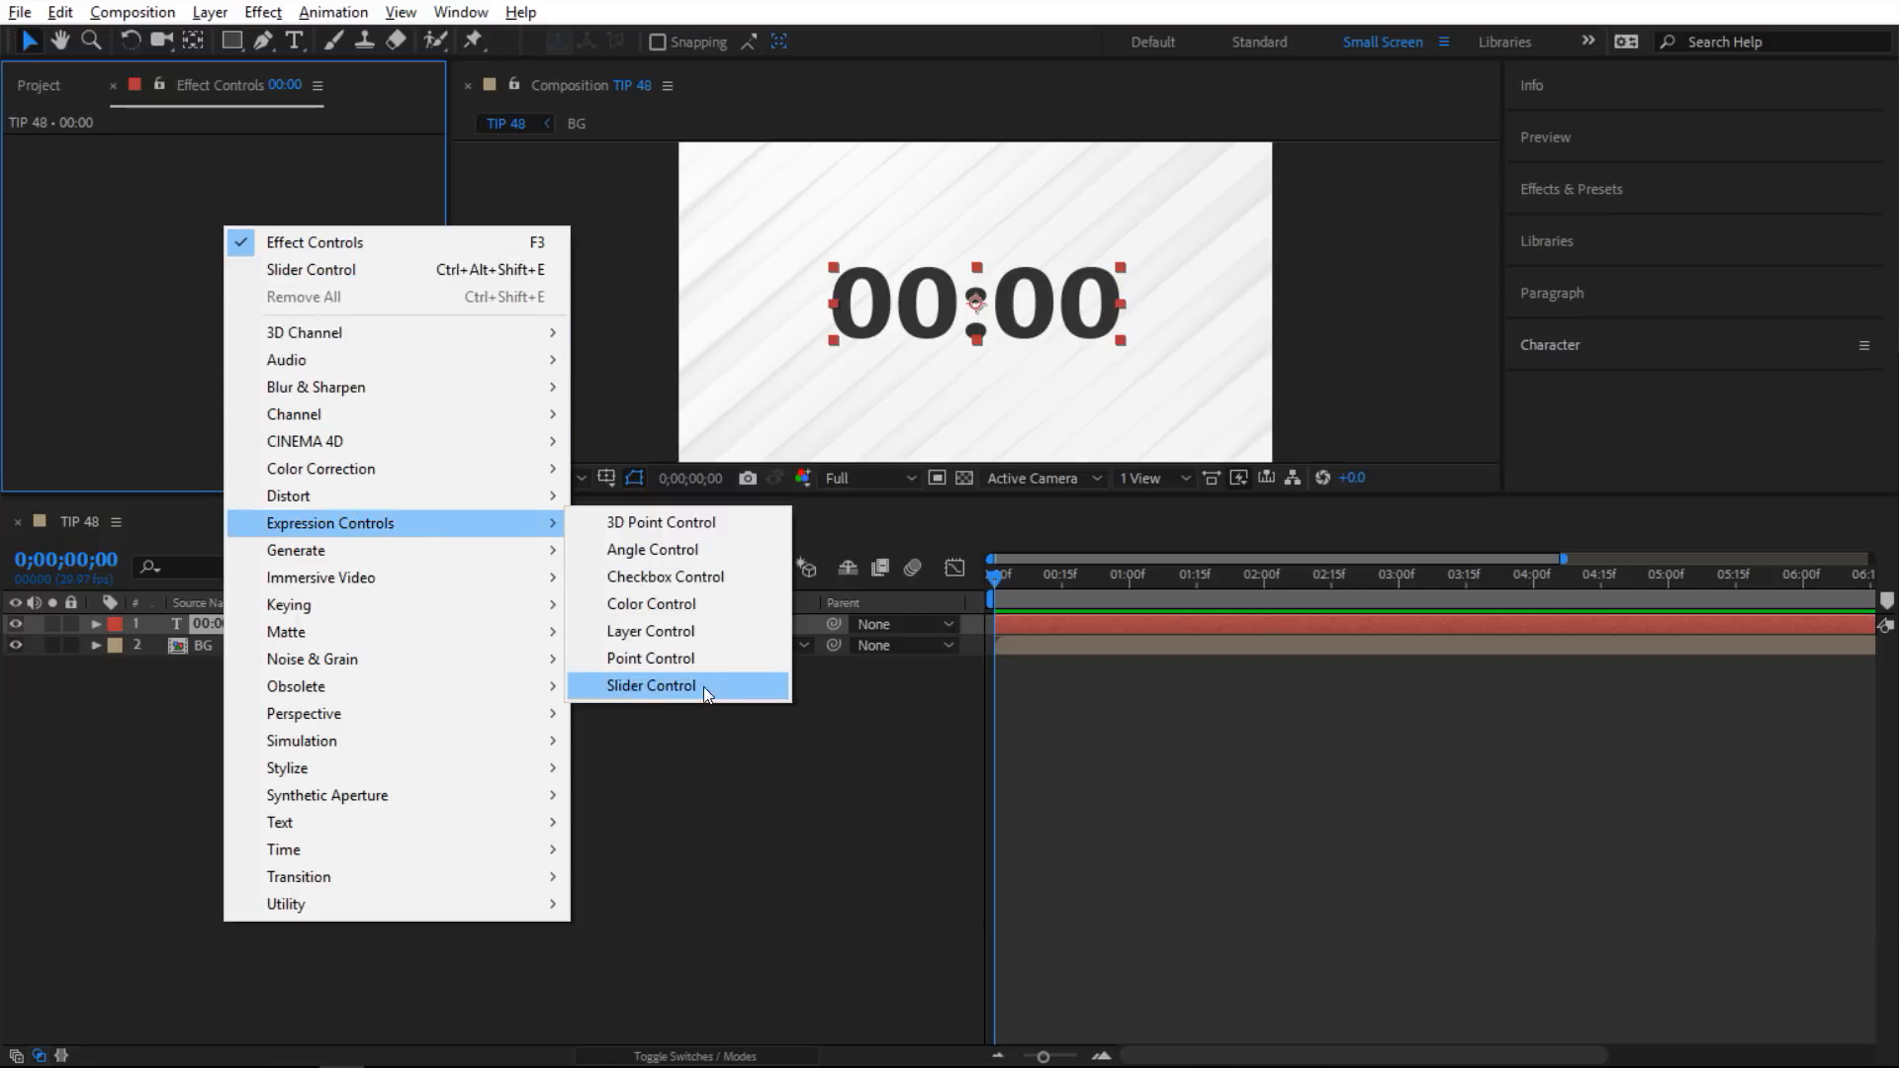
Add a Slider Control effect to the 00:00 text layer and reveal its Source Text.
{"action": "left_click", "coordinate": [651, 686]}
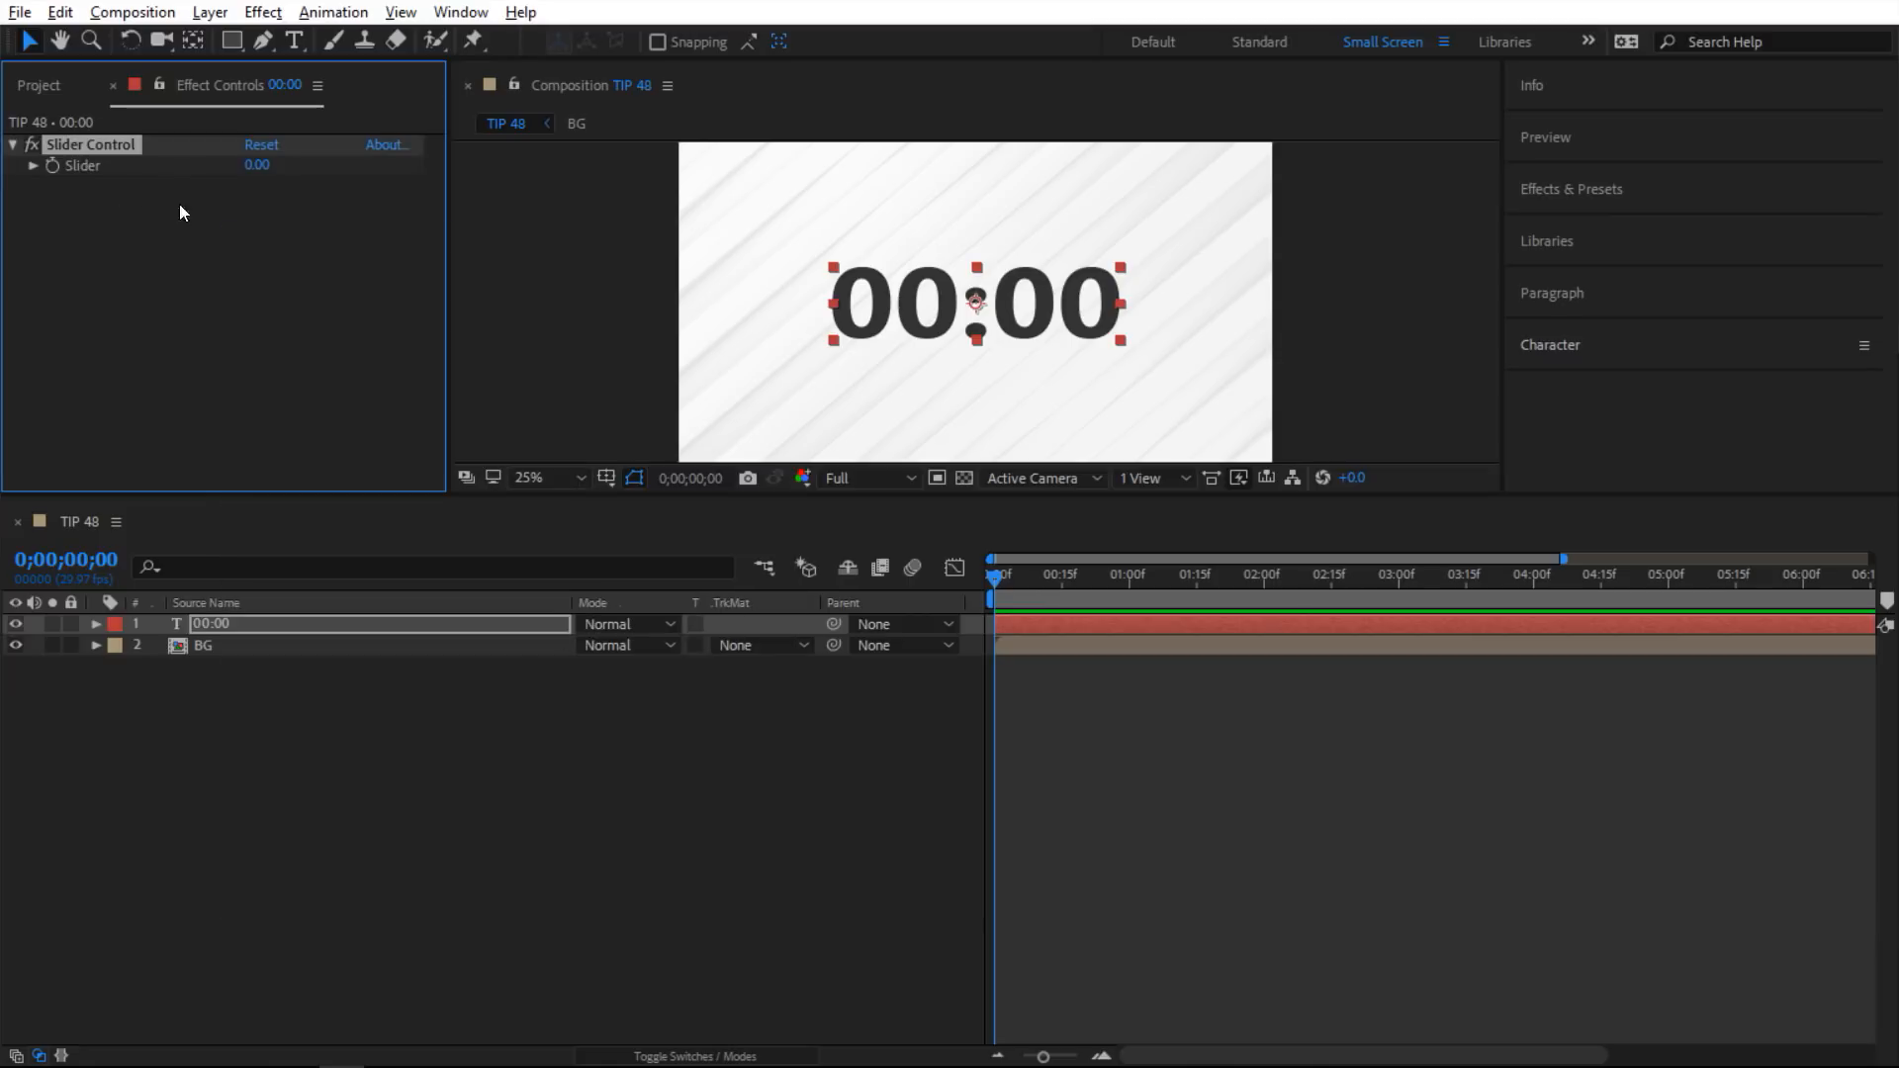
{"action": "double_click", "coordinate": [213, 623]}
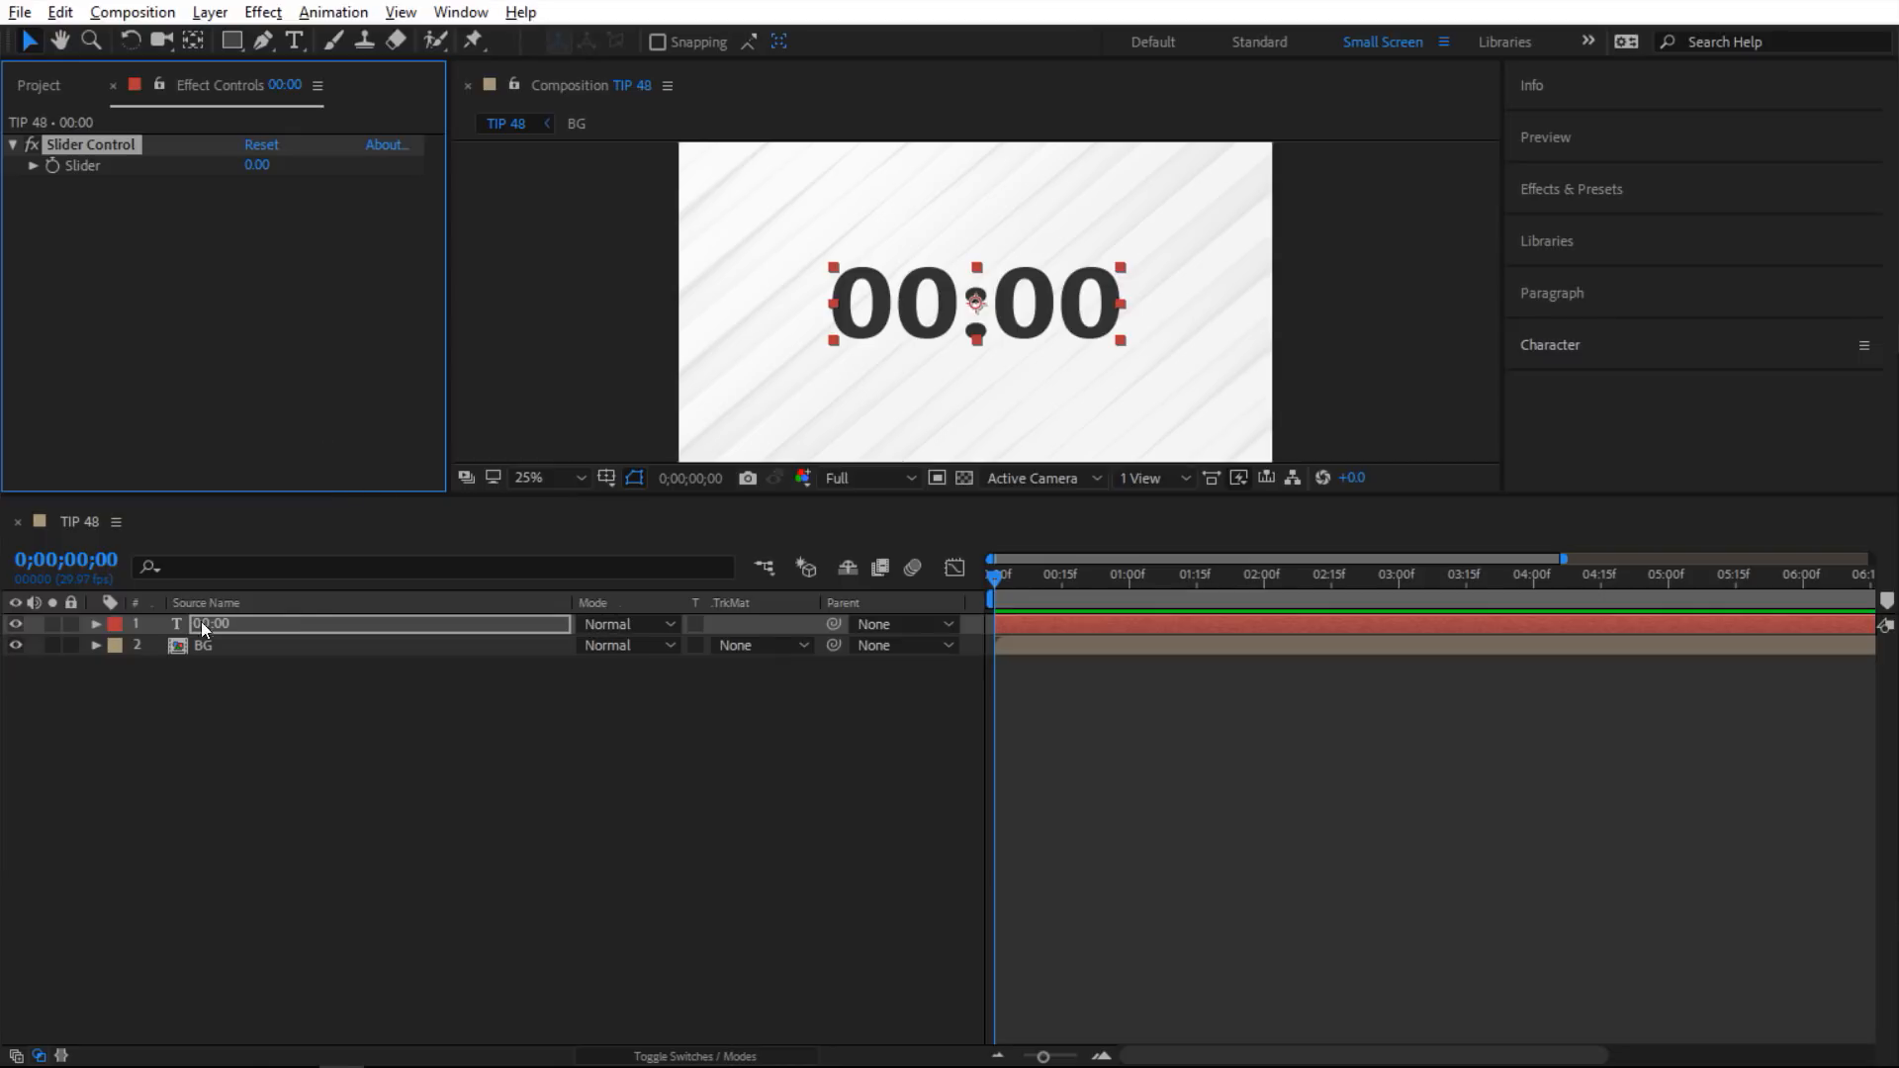
{"action": "left_click", "coordinate": [97, 624]}
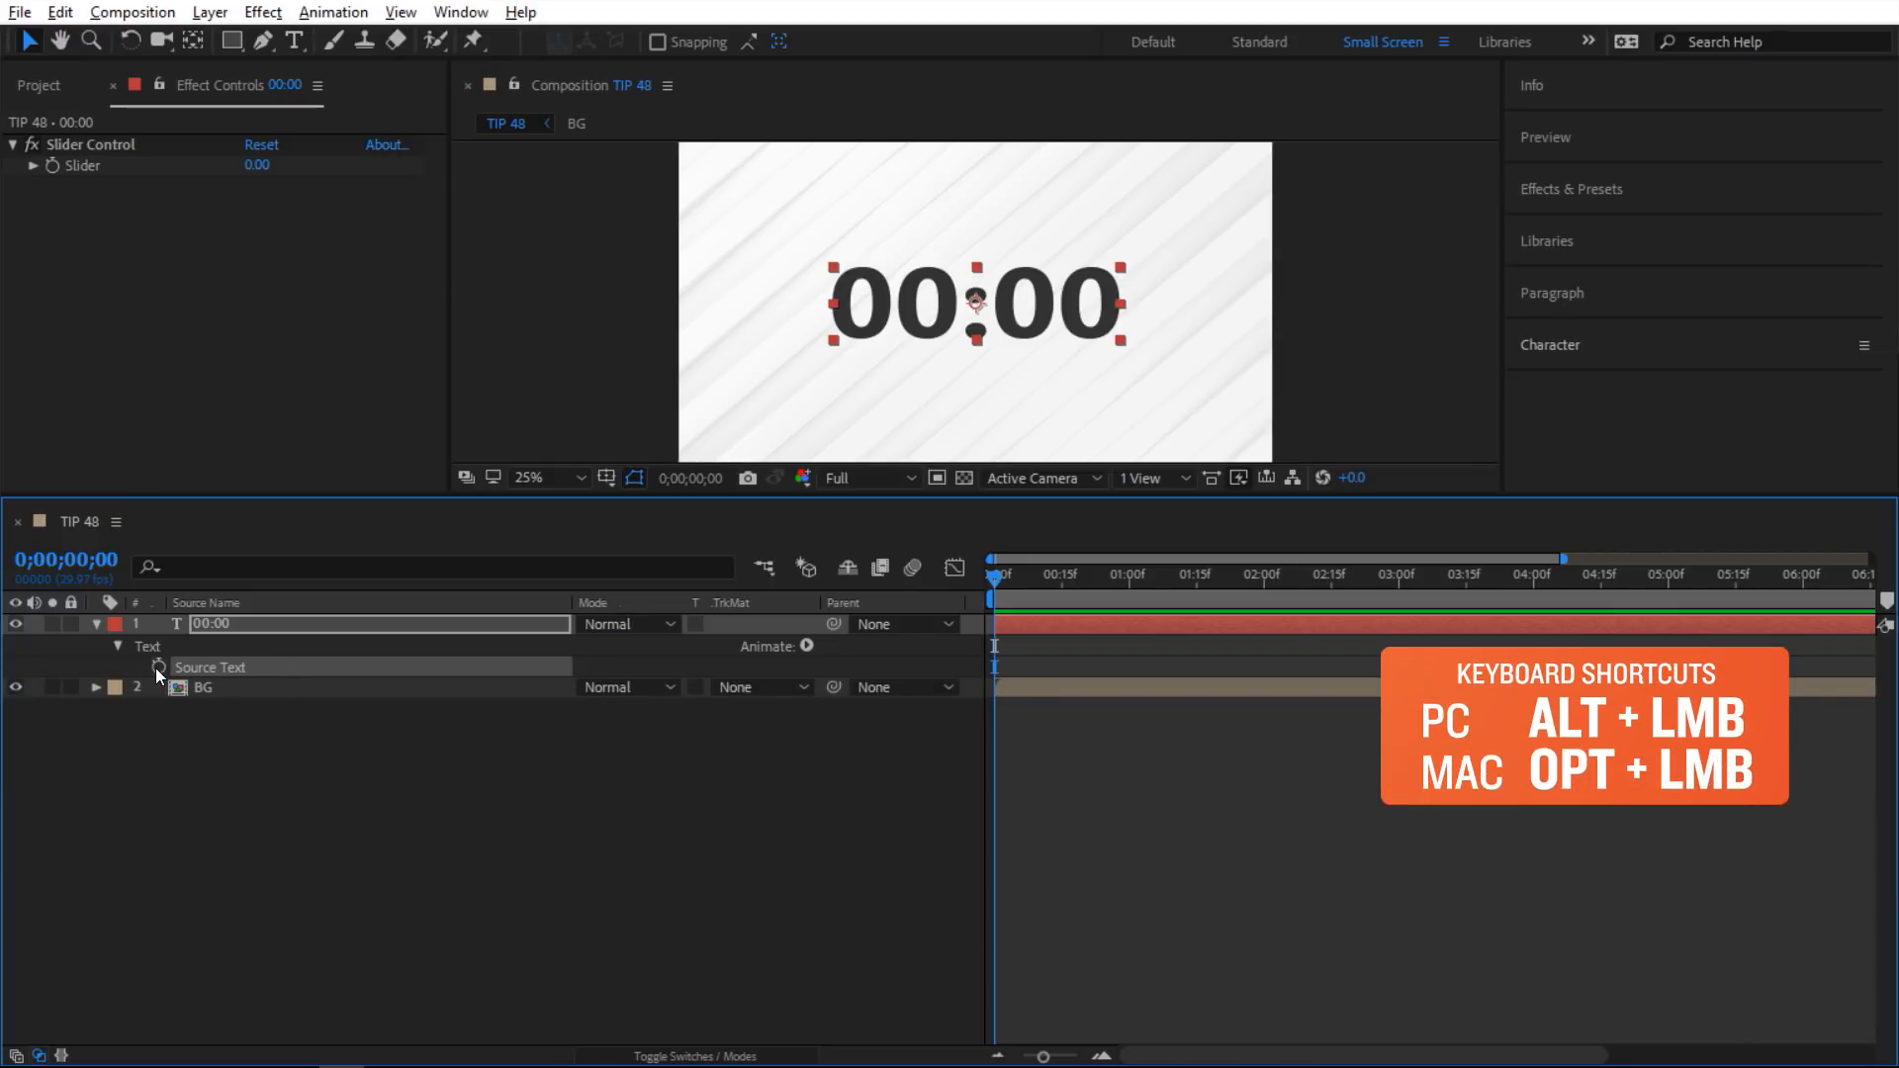
Give Source Text an expression returning the Slider Control value % 60, testing with slider 75.
{"action": "left_click", "coordinate": [157, 667]}
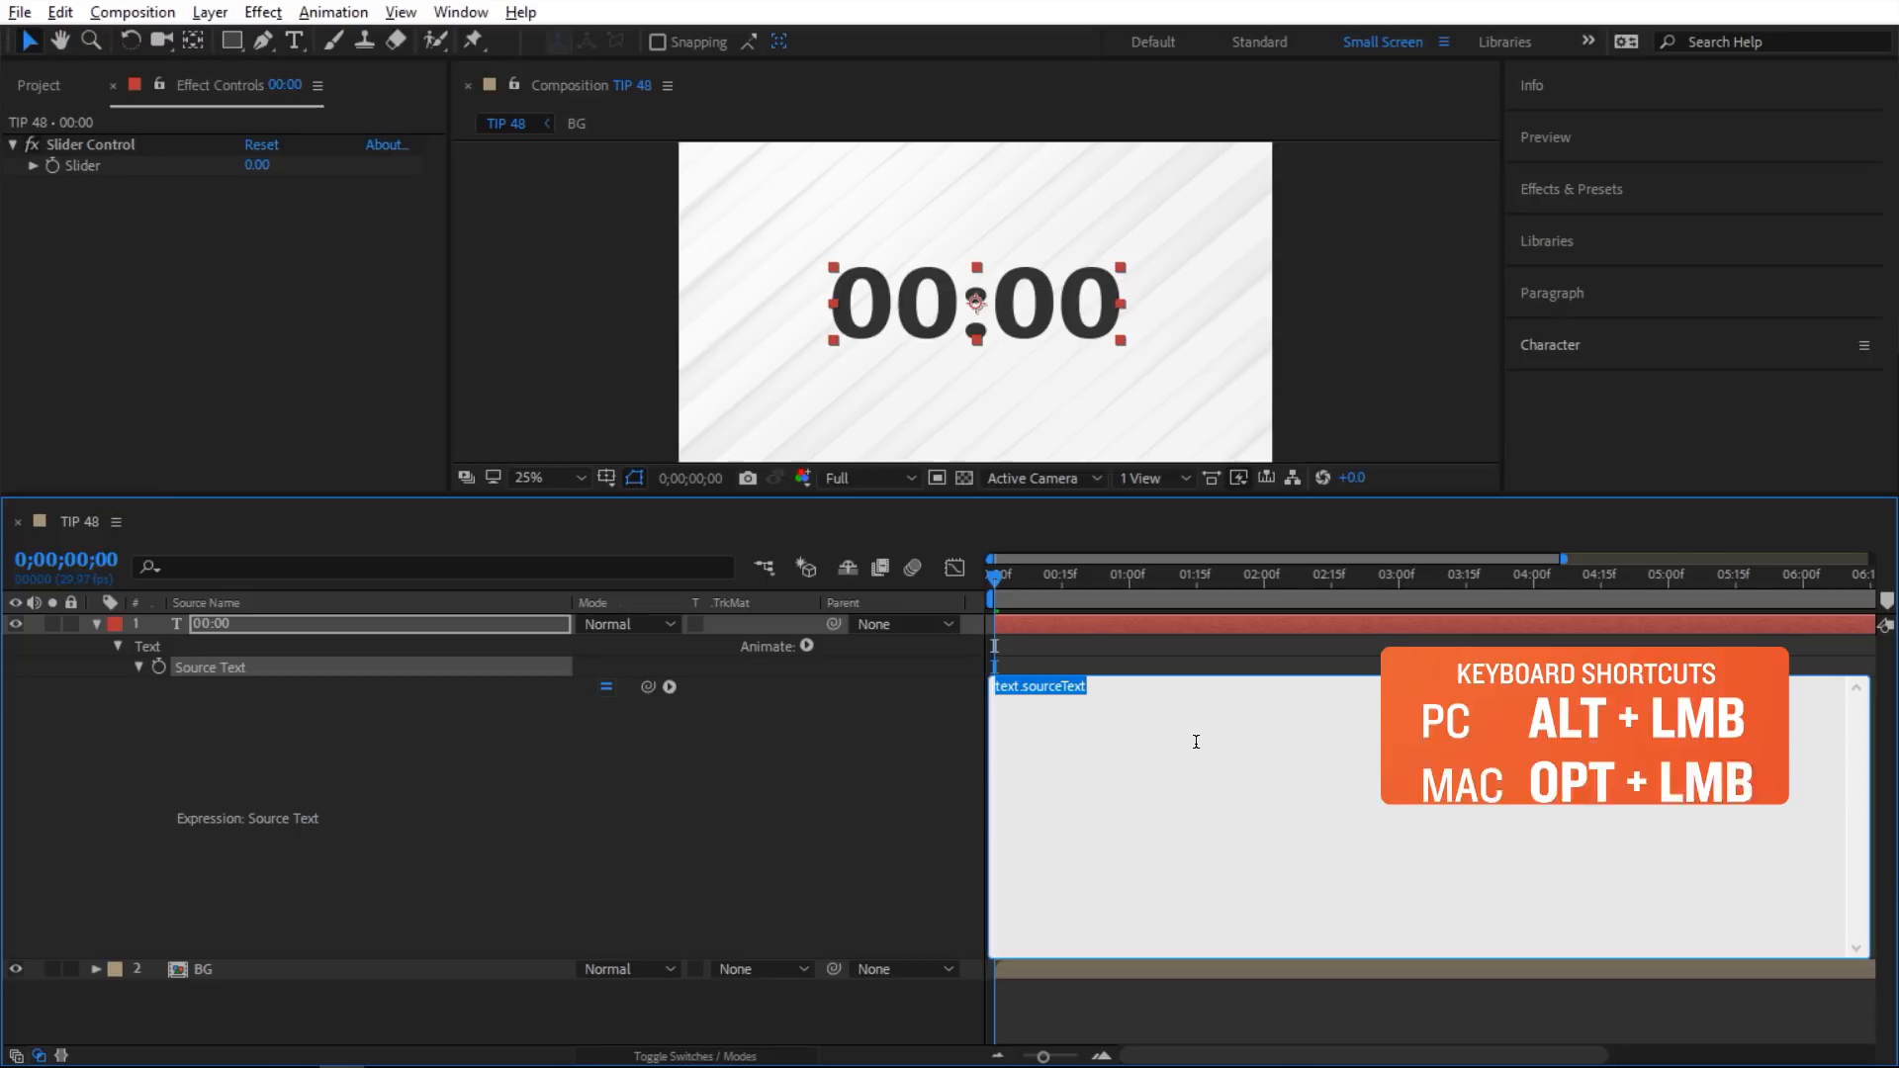
{"action": "type", "text": "slider ="}
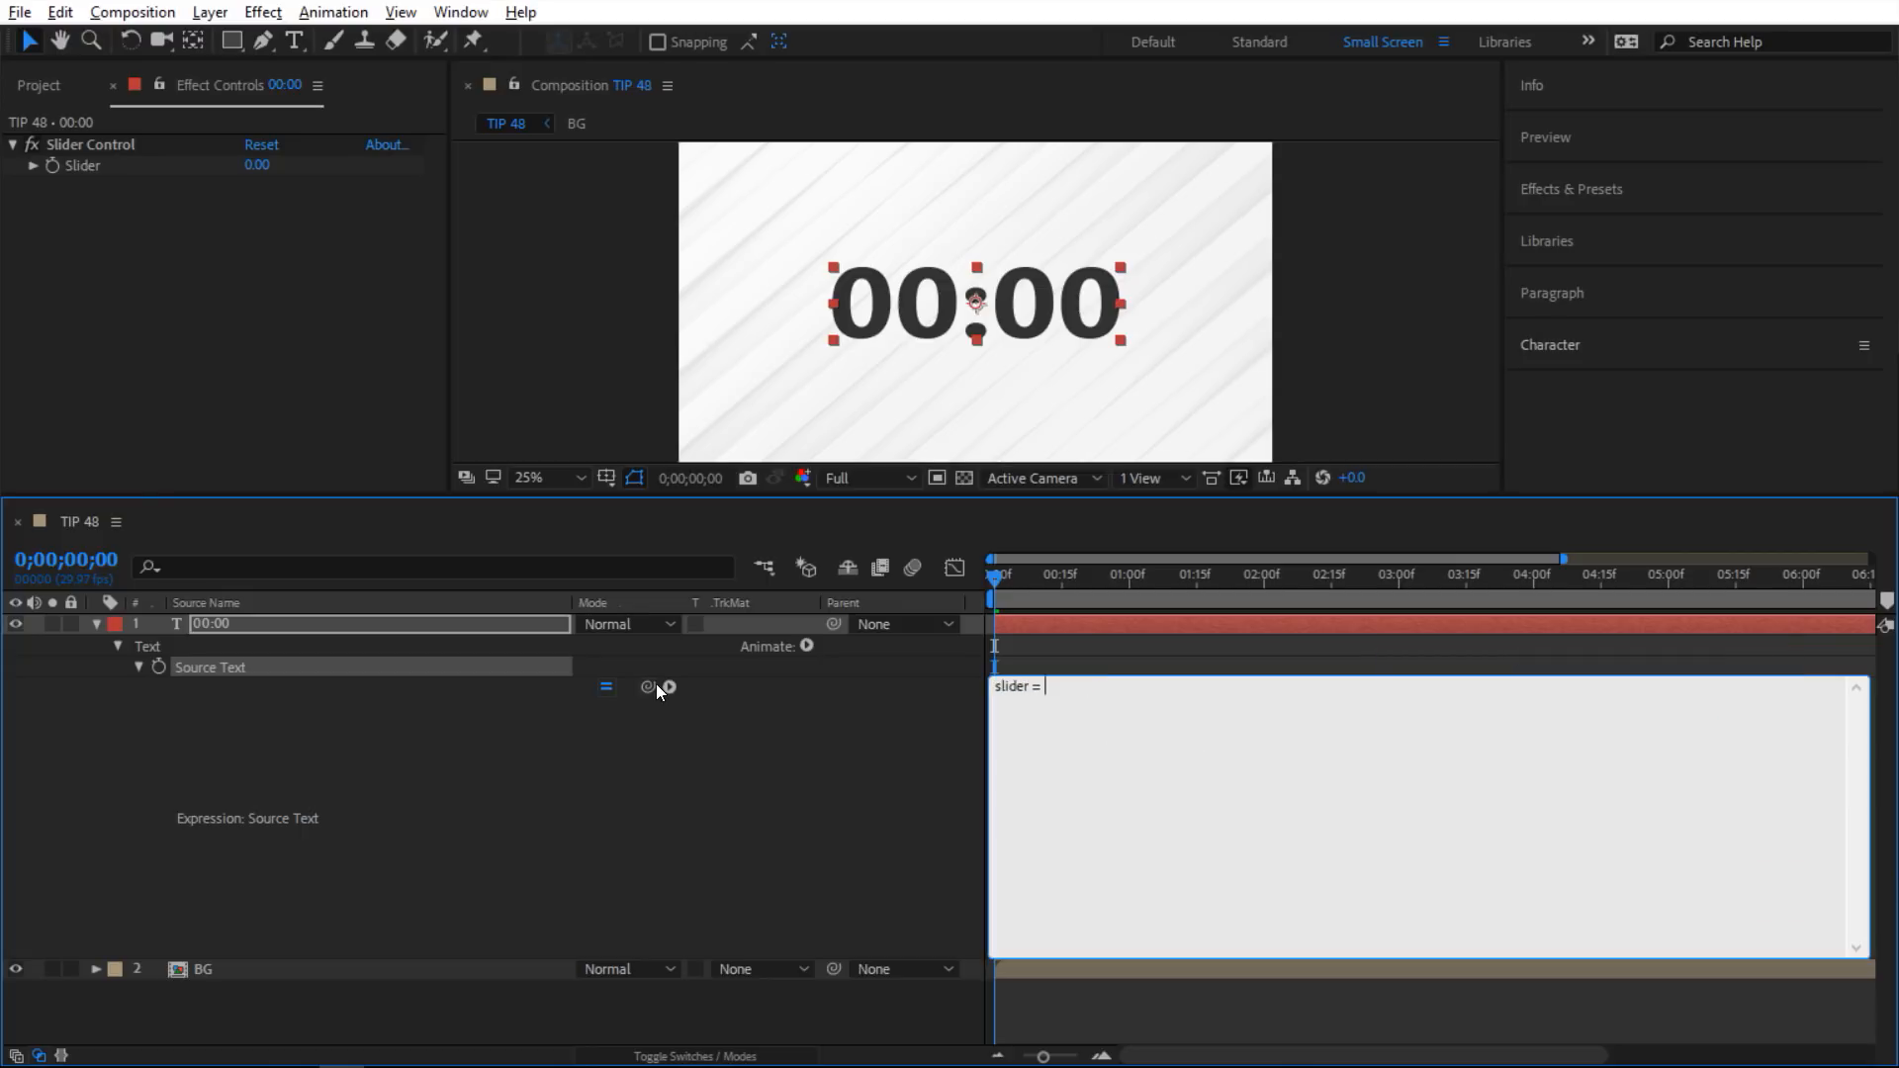
{"action": "type", "text": "effect(\"Slider Control\")(\"Slider\");"}
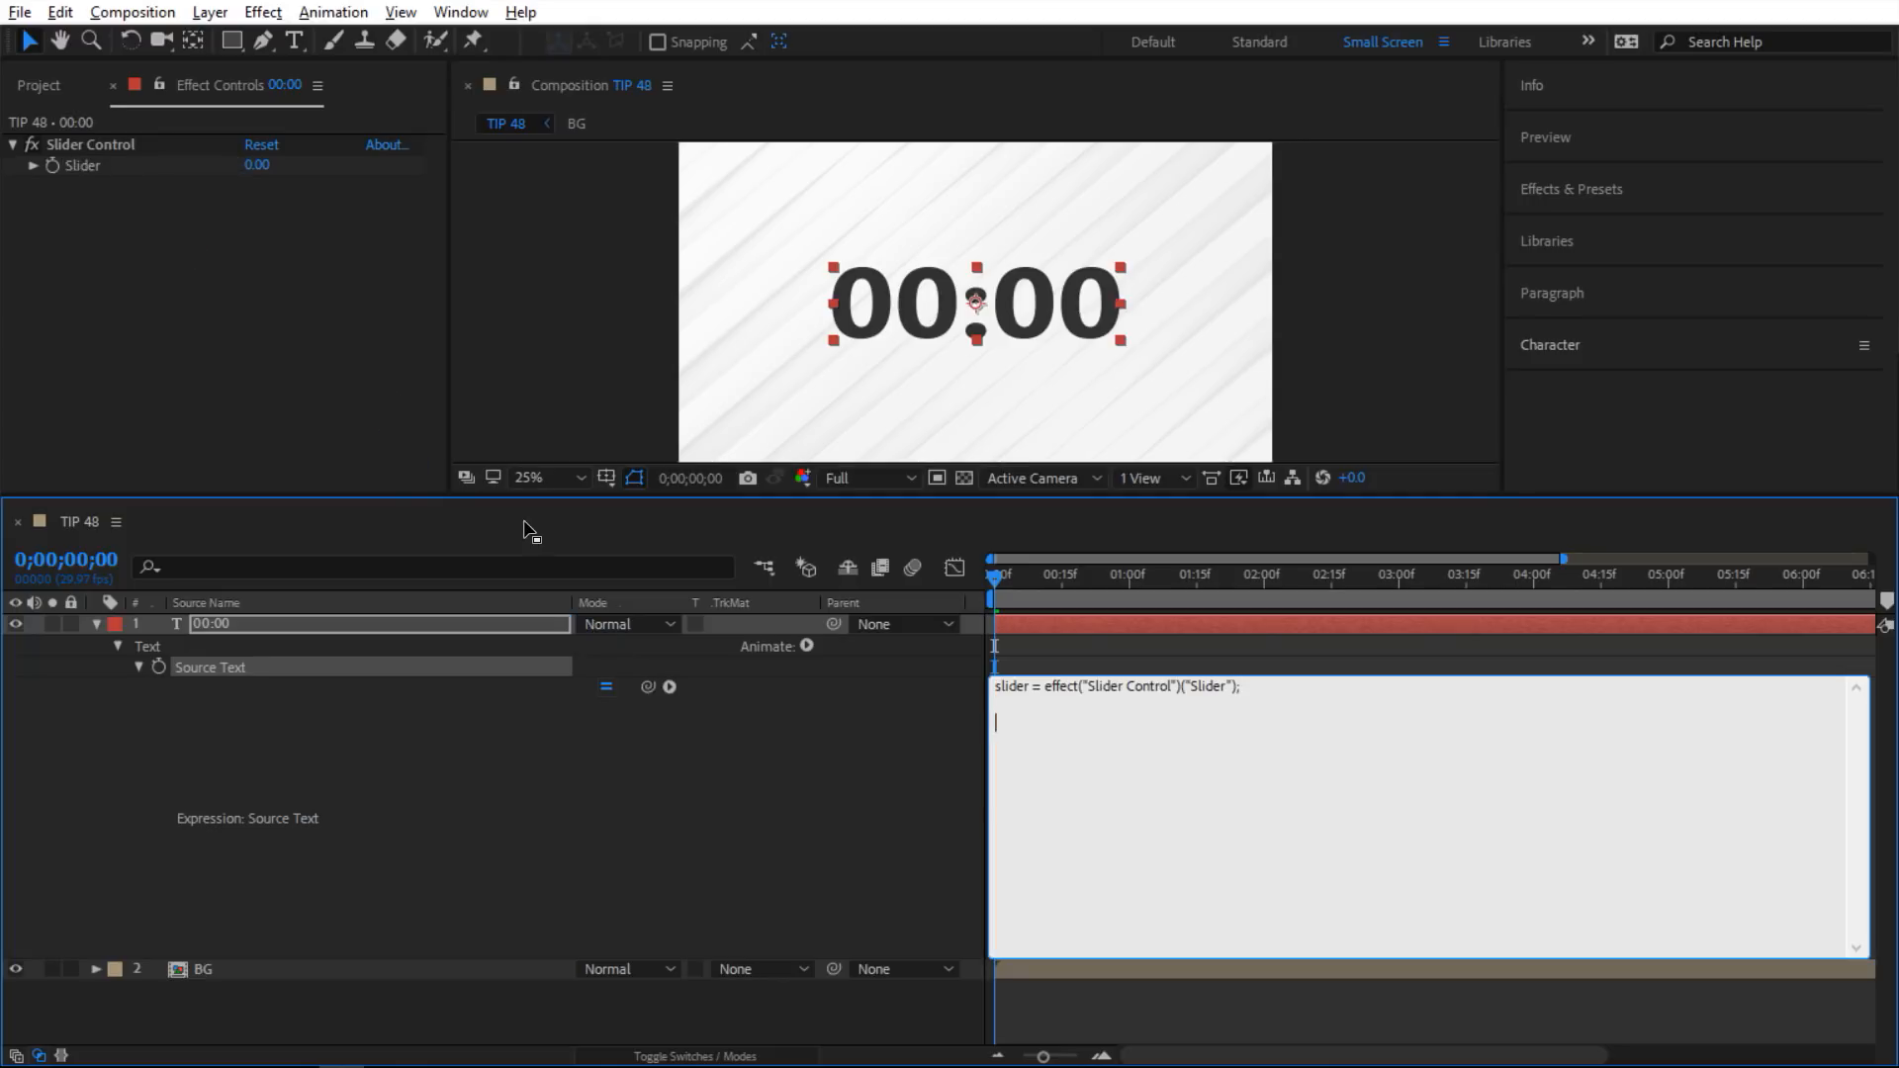
{"action": "type", "text": "slider"}
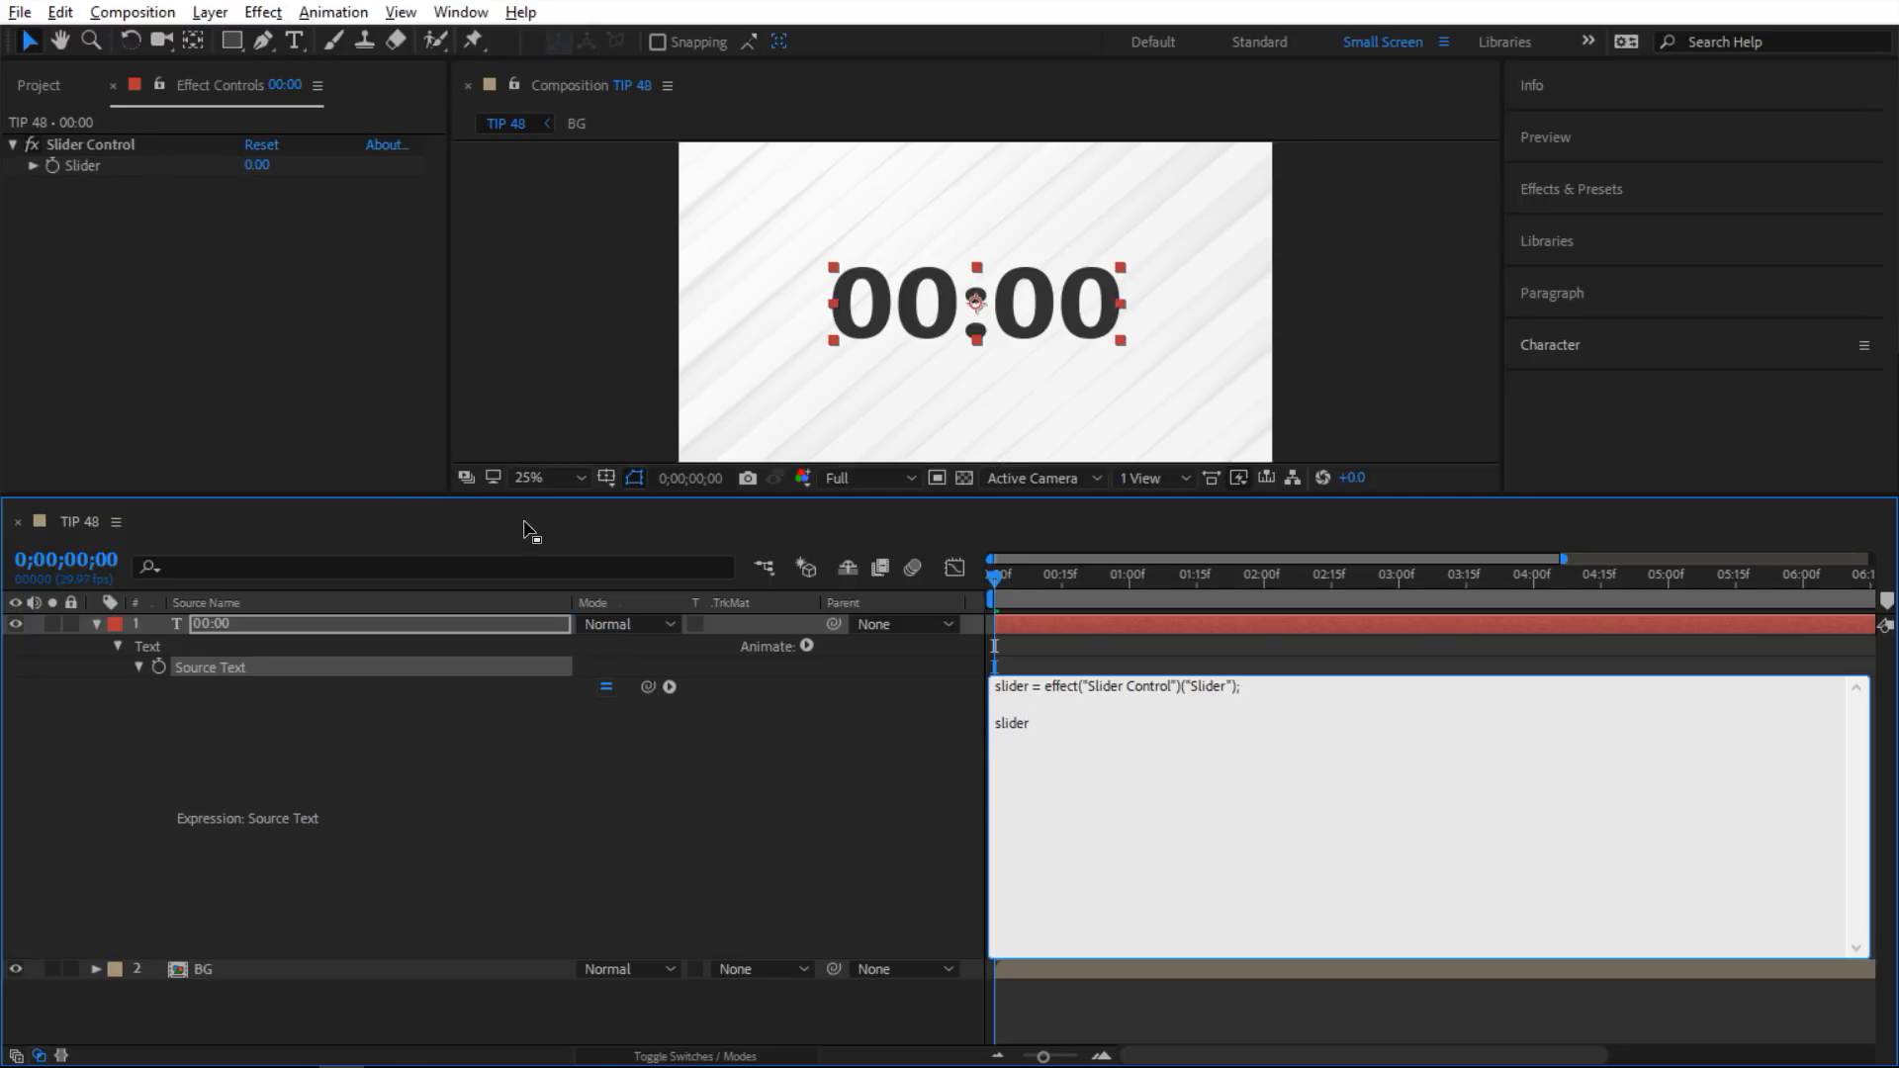
{"action": "type", "text": "%6"}
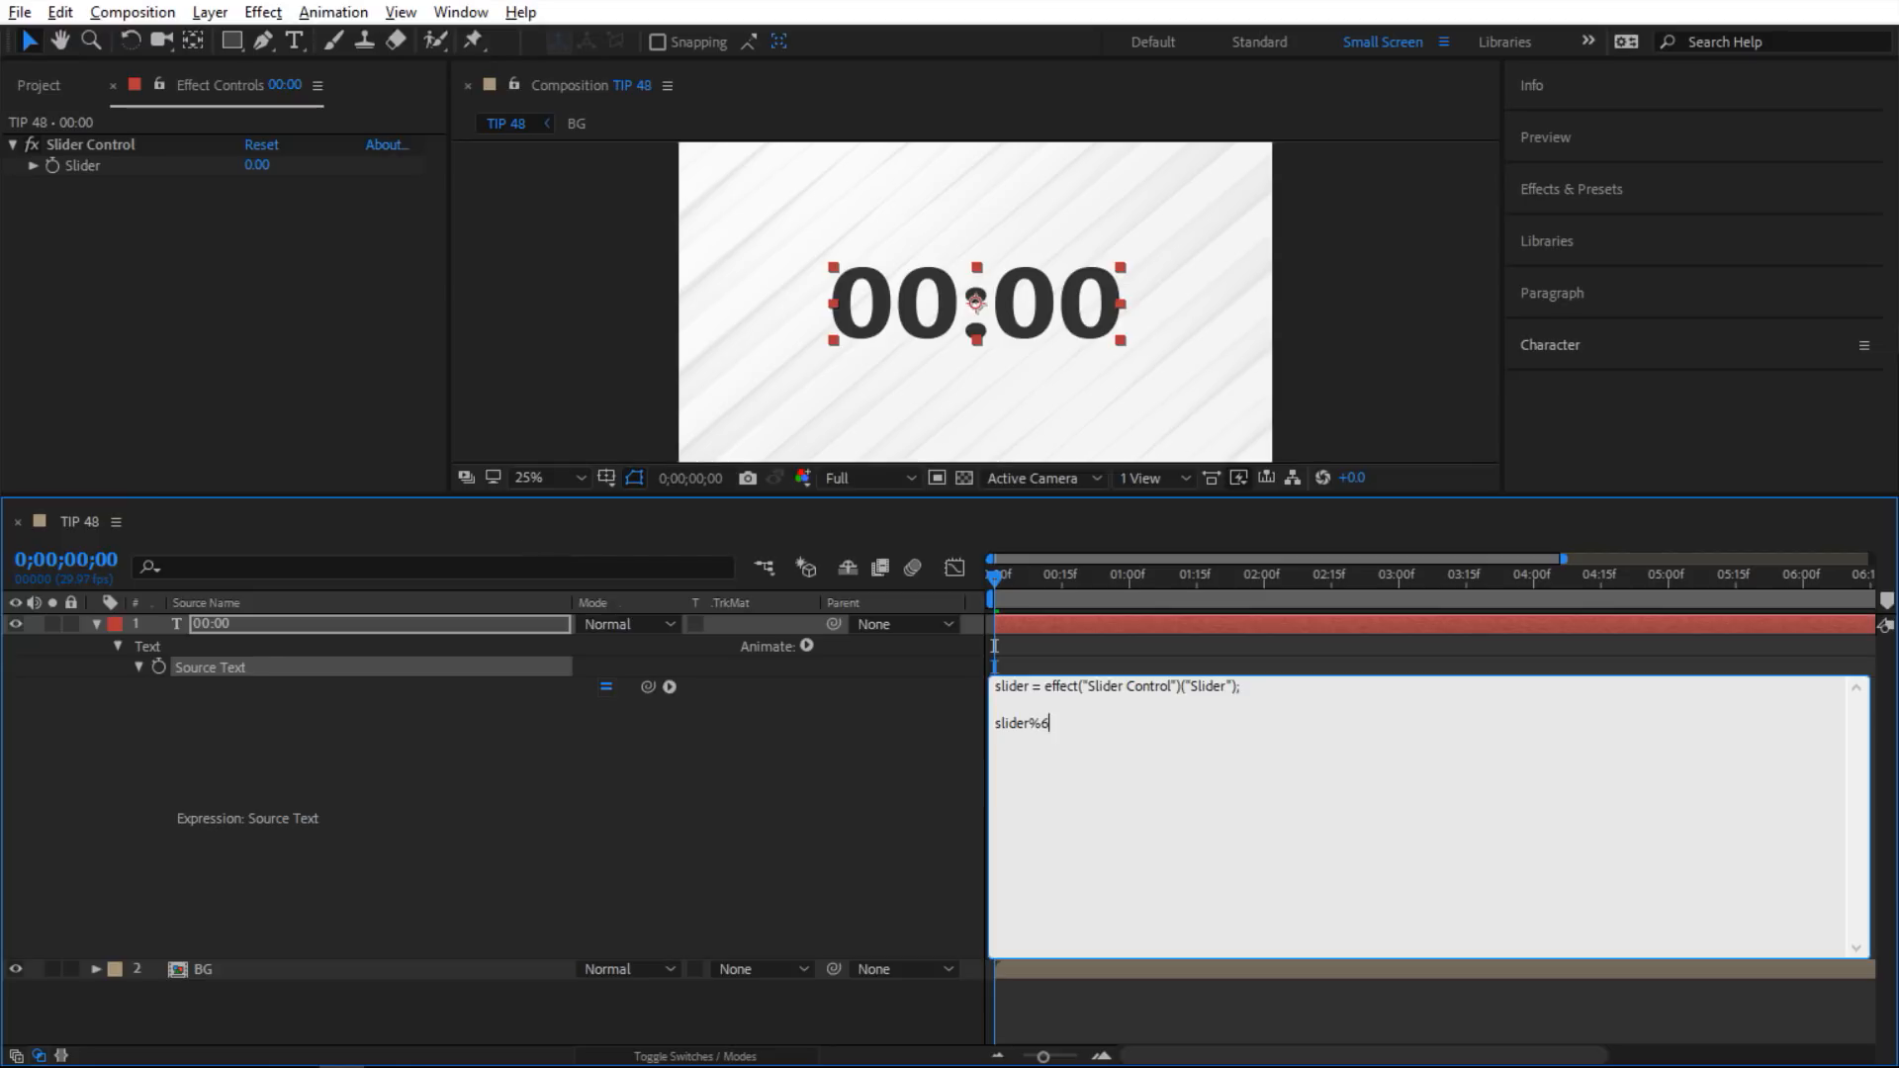
{"action": "type", "text": "0"}
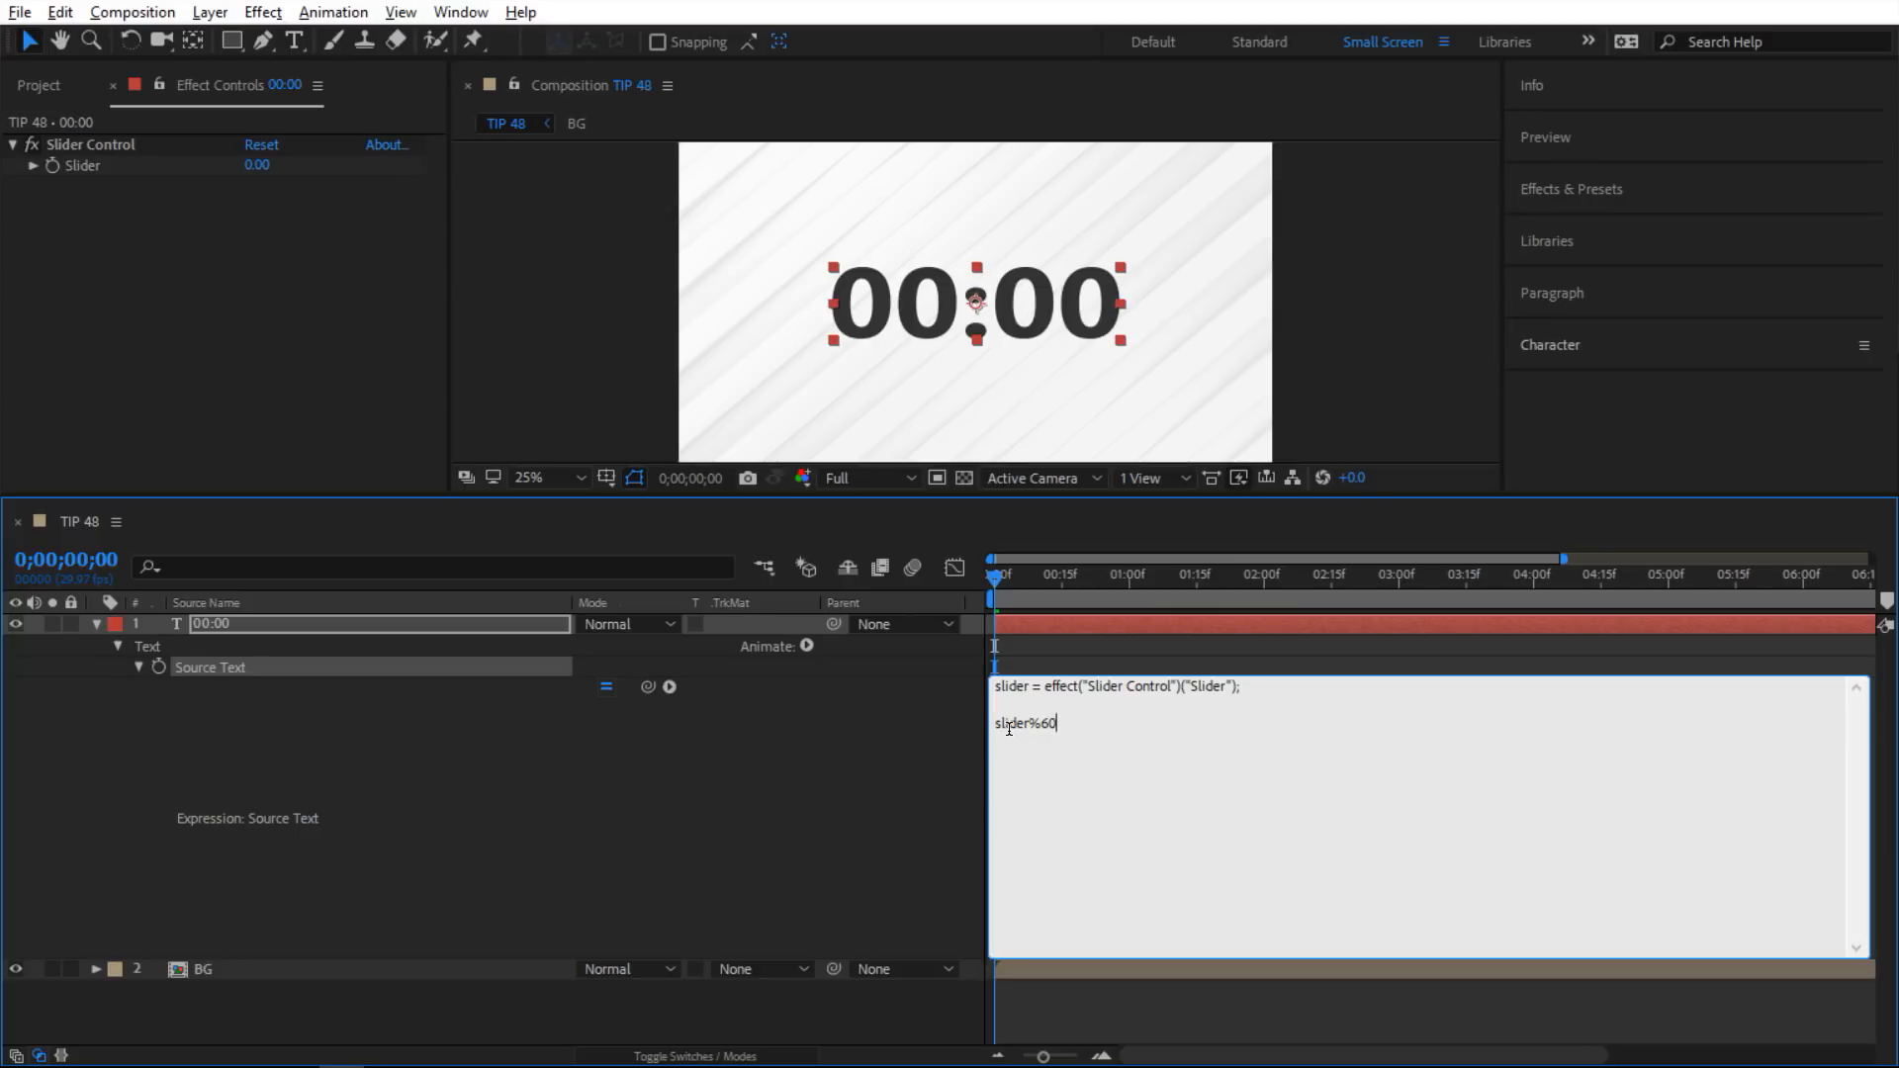
{"action": "mouse_move", "coordinate": [952, 765]}
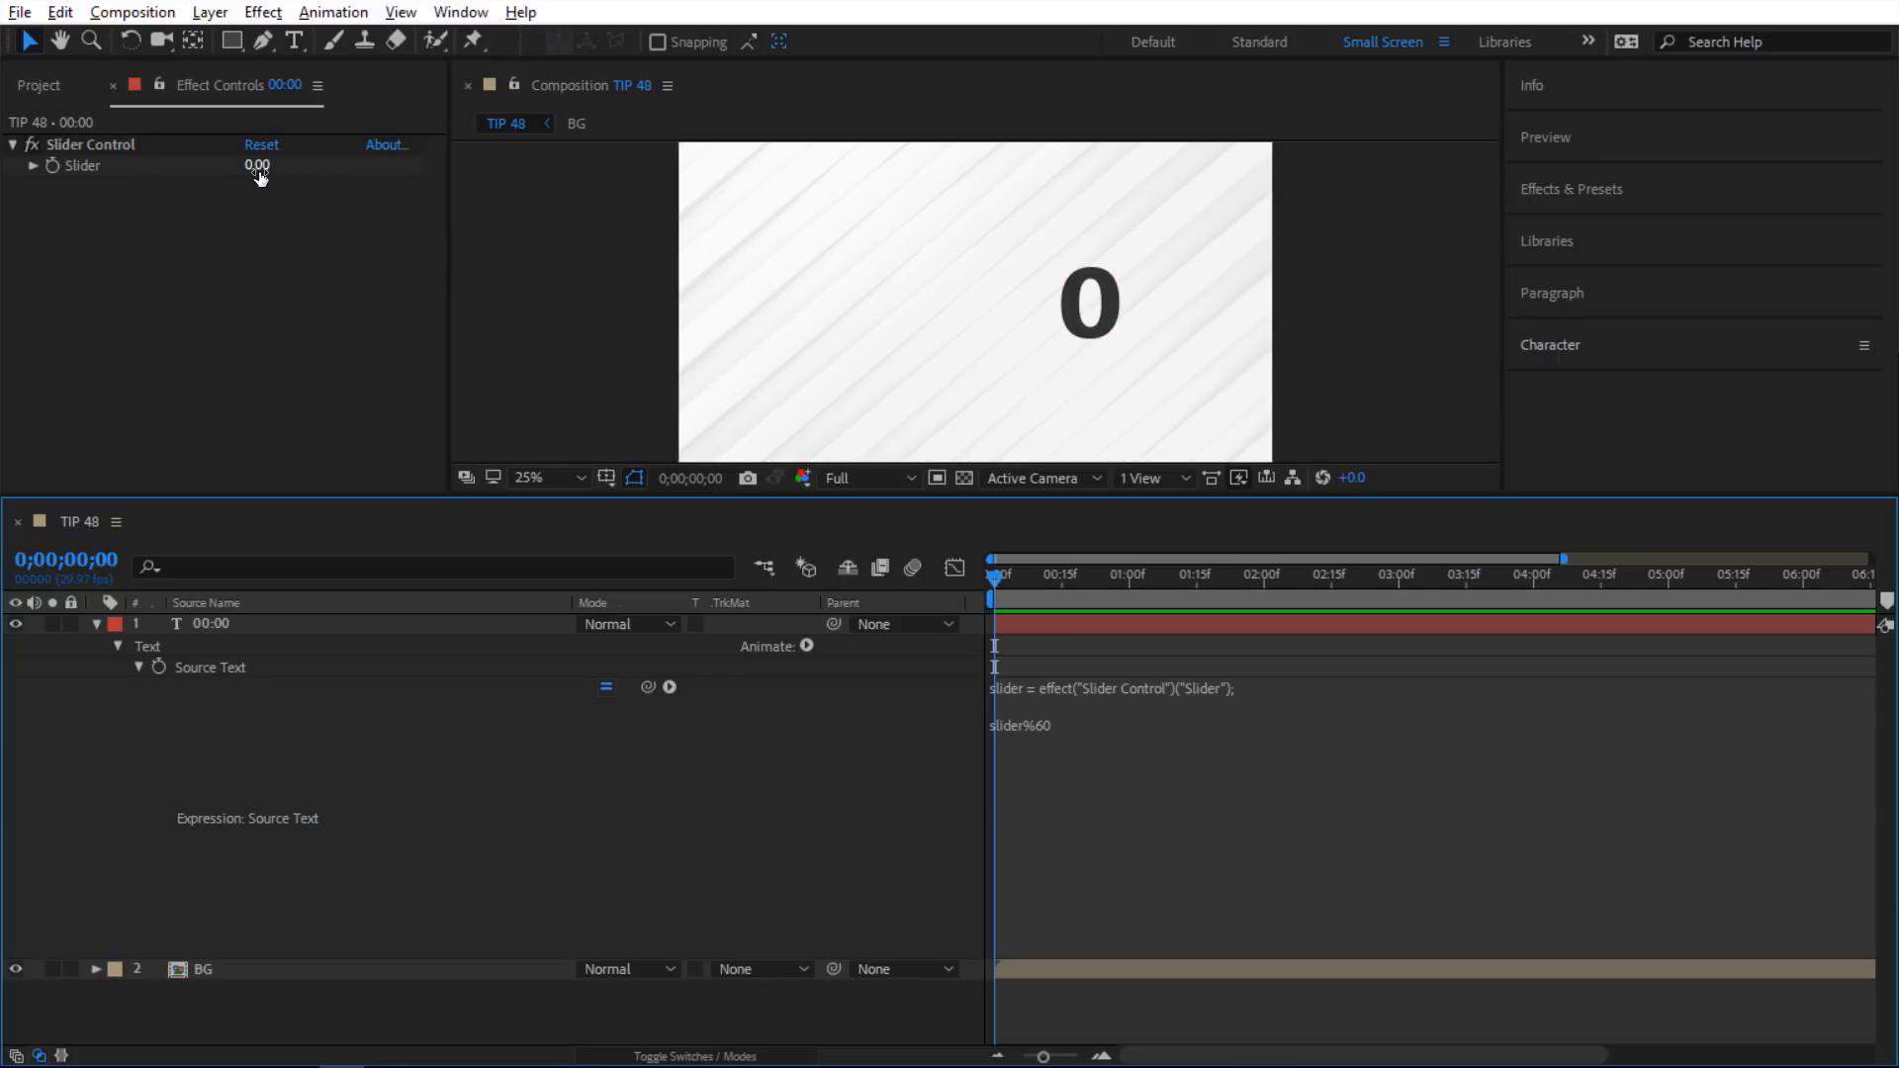
{"action": "left_click_drag", "start_coordinate": [258, 163], "coordinate": [303, 164]}
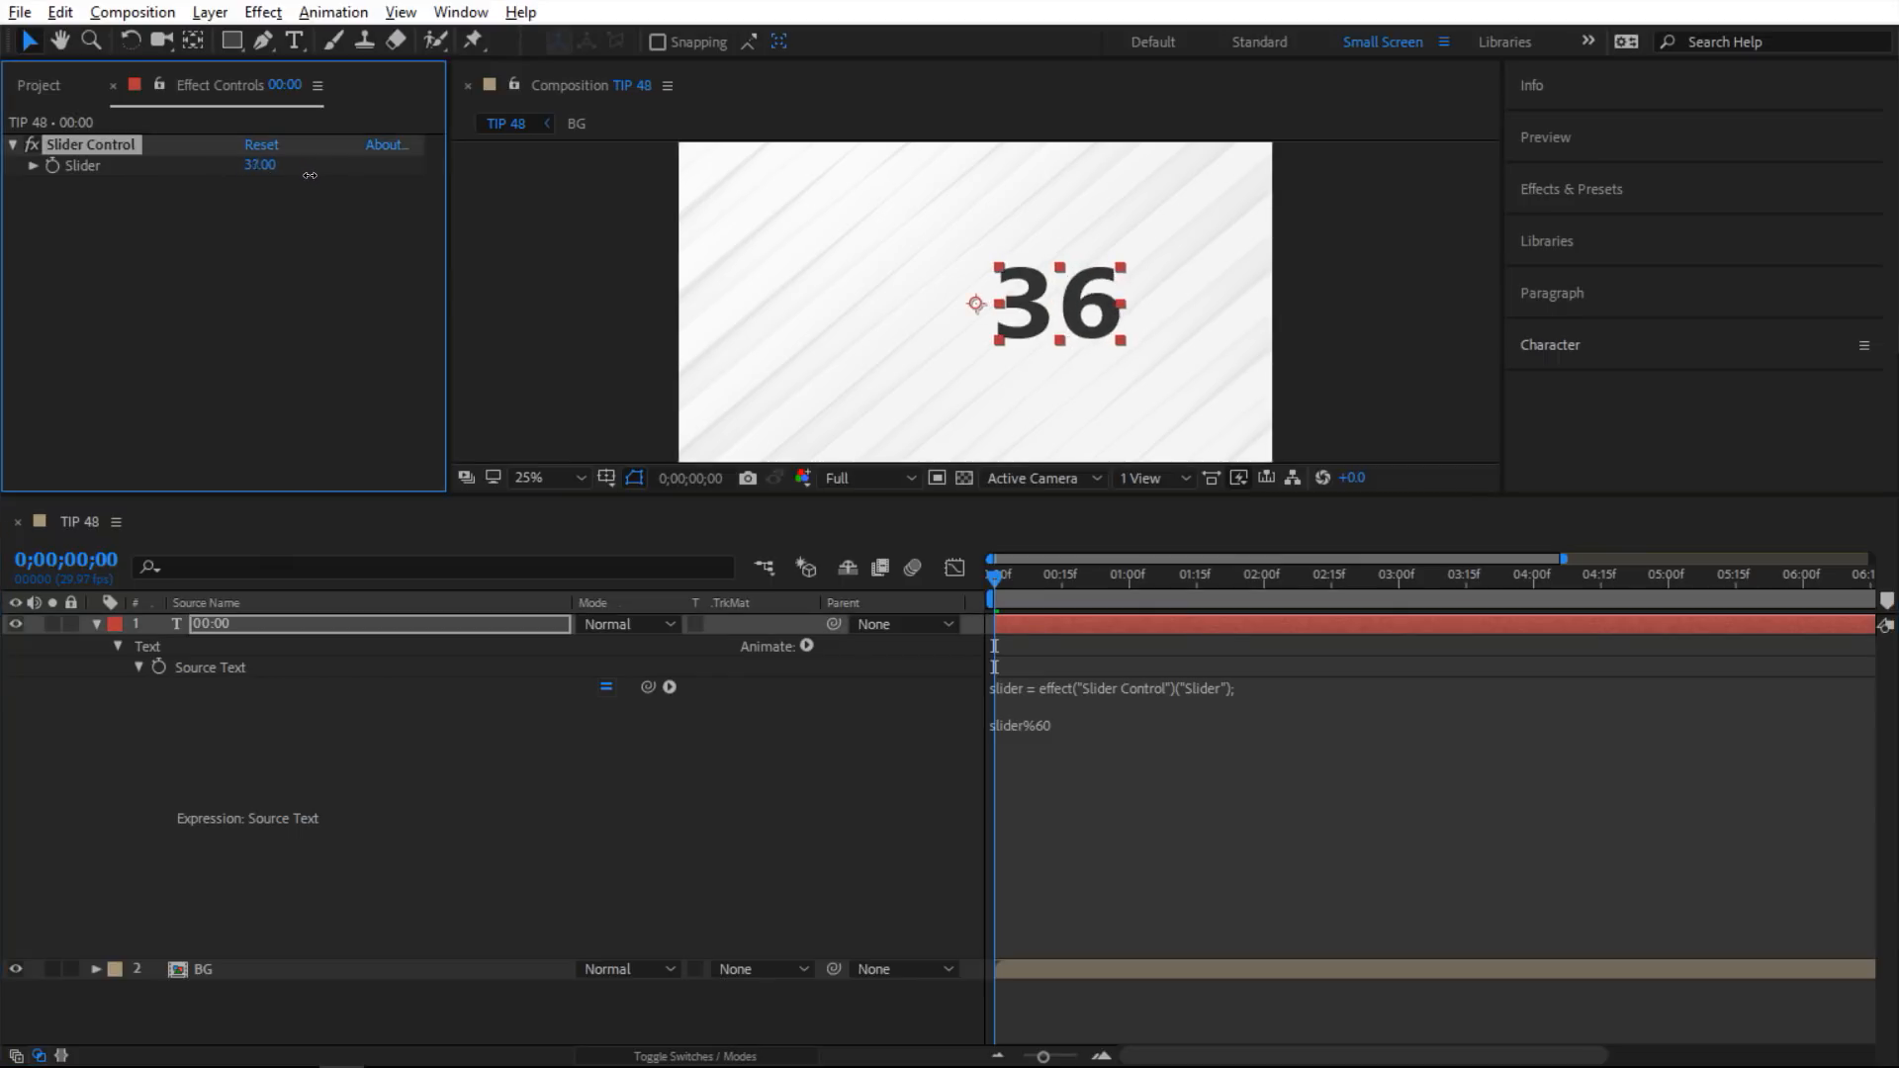
{"action": "left_click_drag", "start_coordinate": [260, 165], "coordinate": [351, 165]}
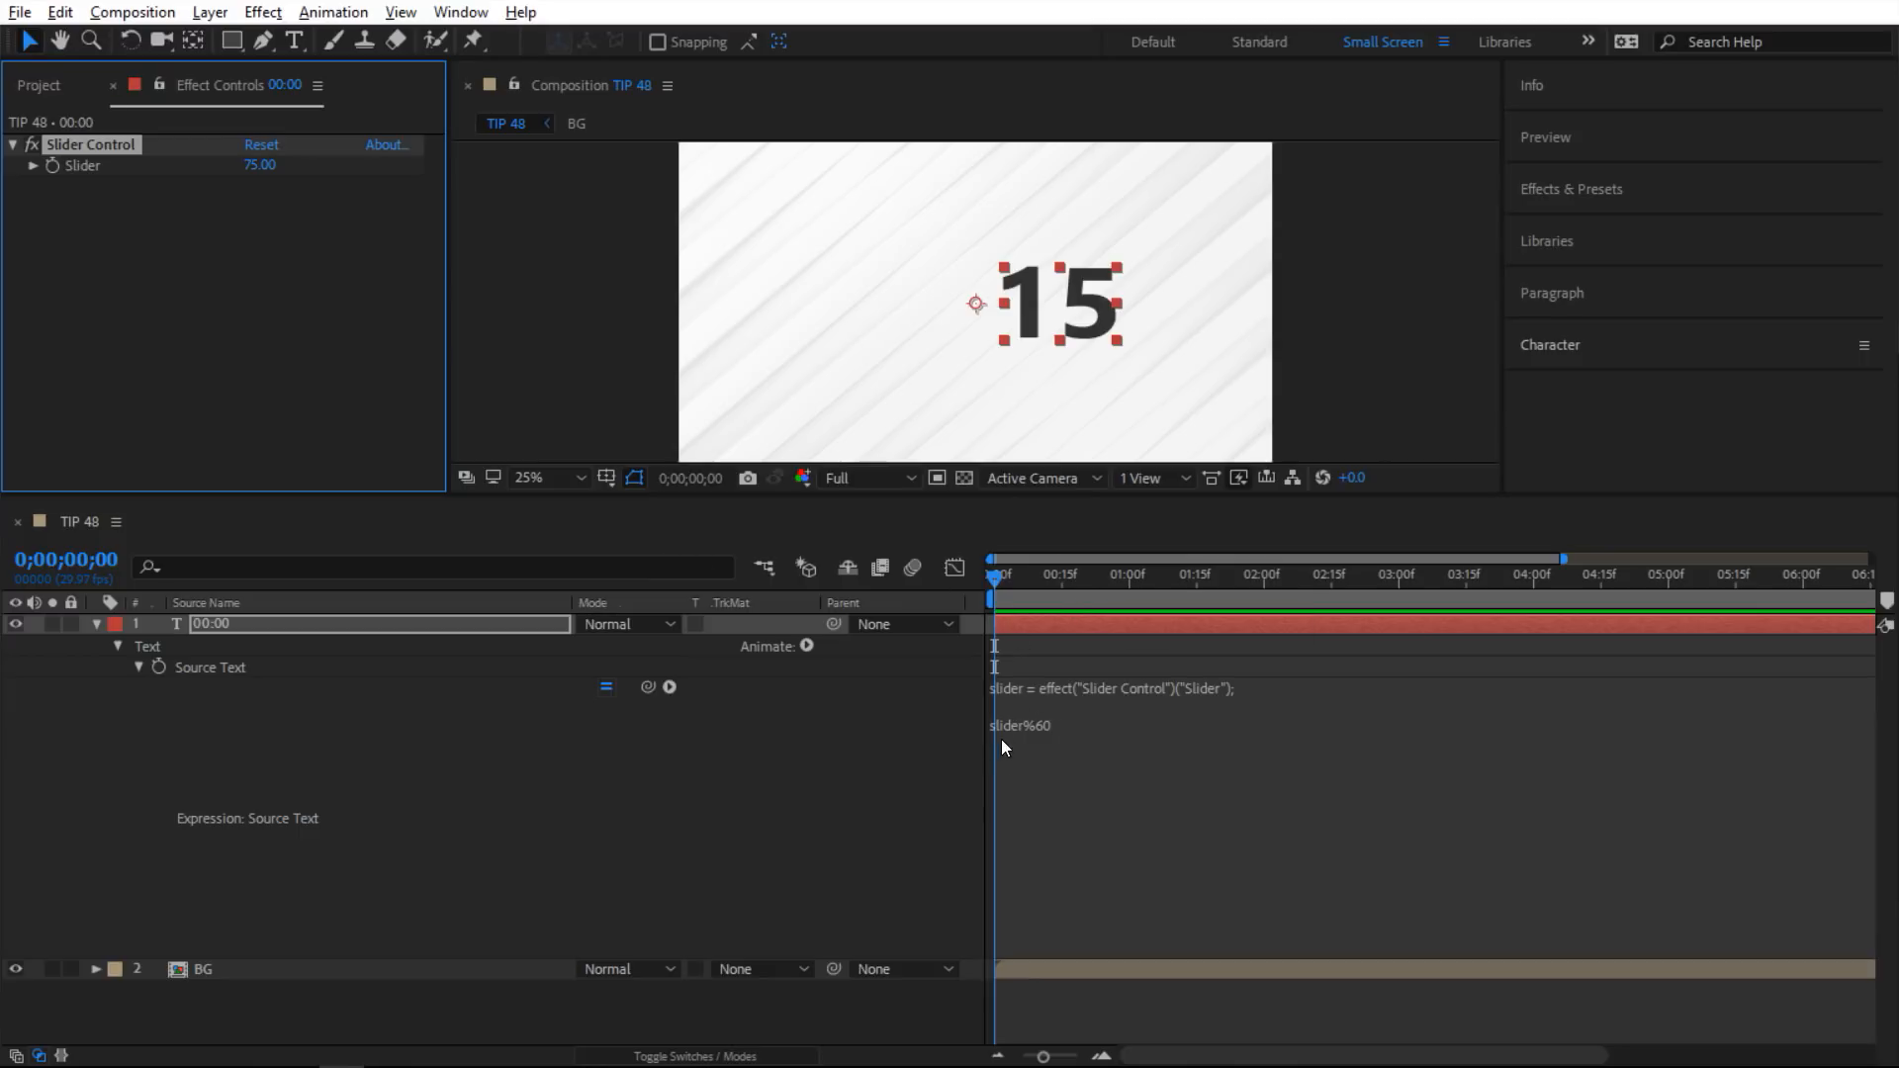
Extend the expression with sec = slider%60 and min = slider/60, and output min.
{"action": "type", "text": "sec ="}
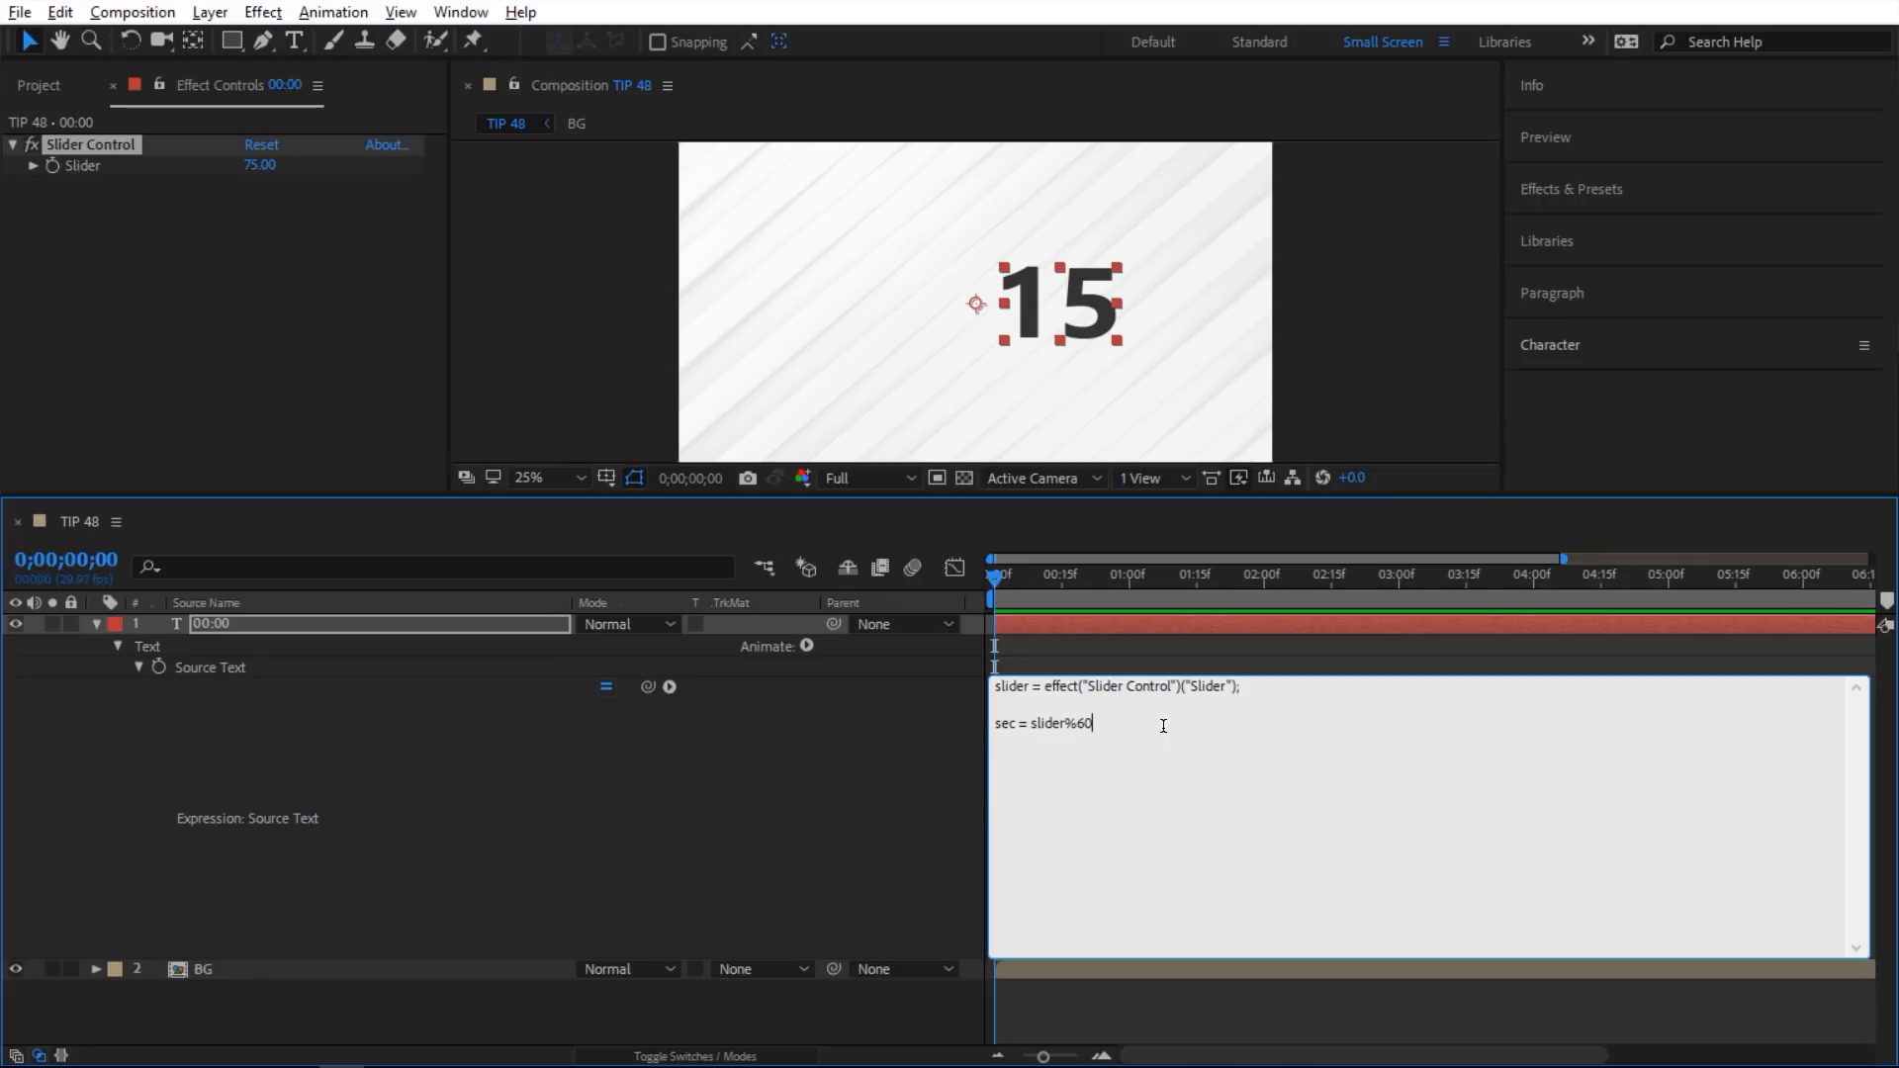
{"action": "type", "text": ";"}
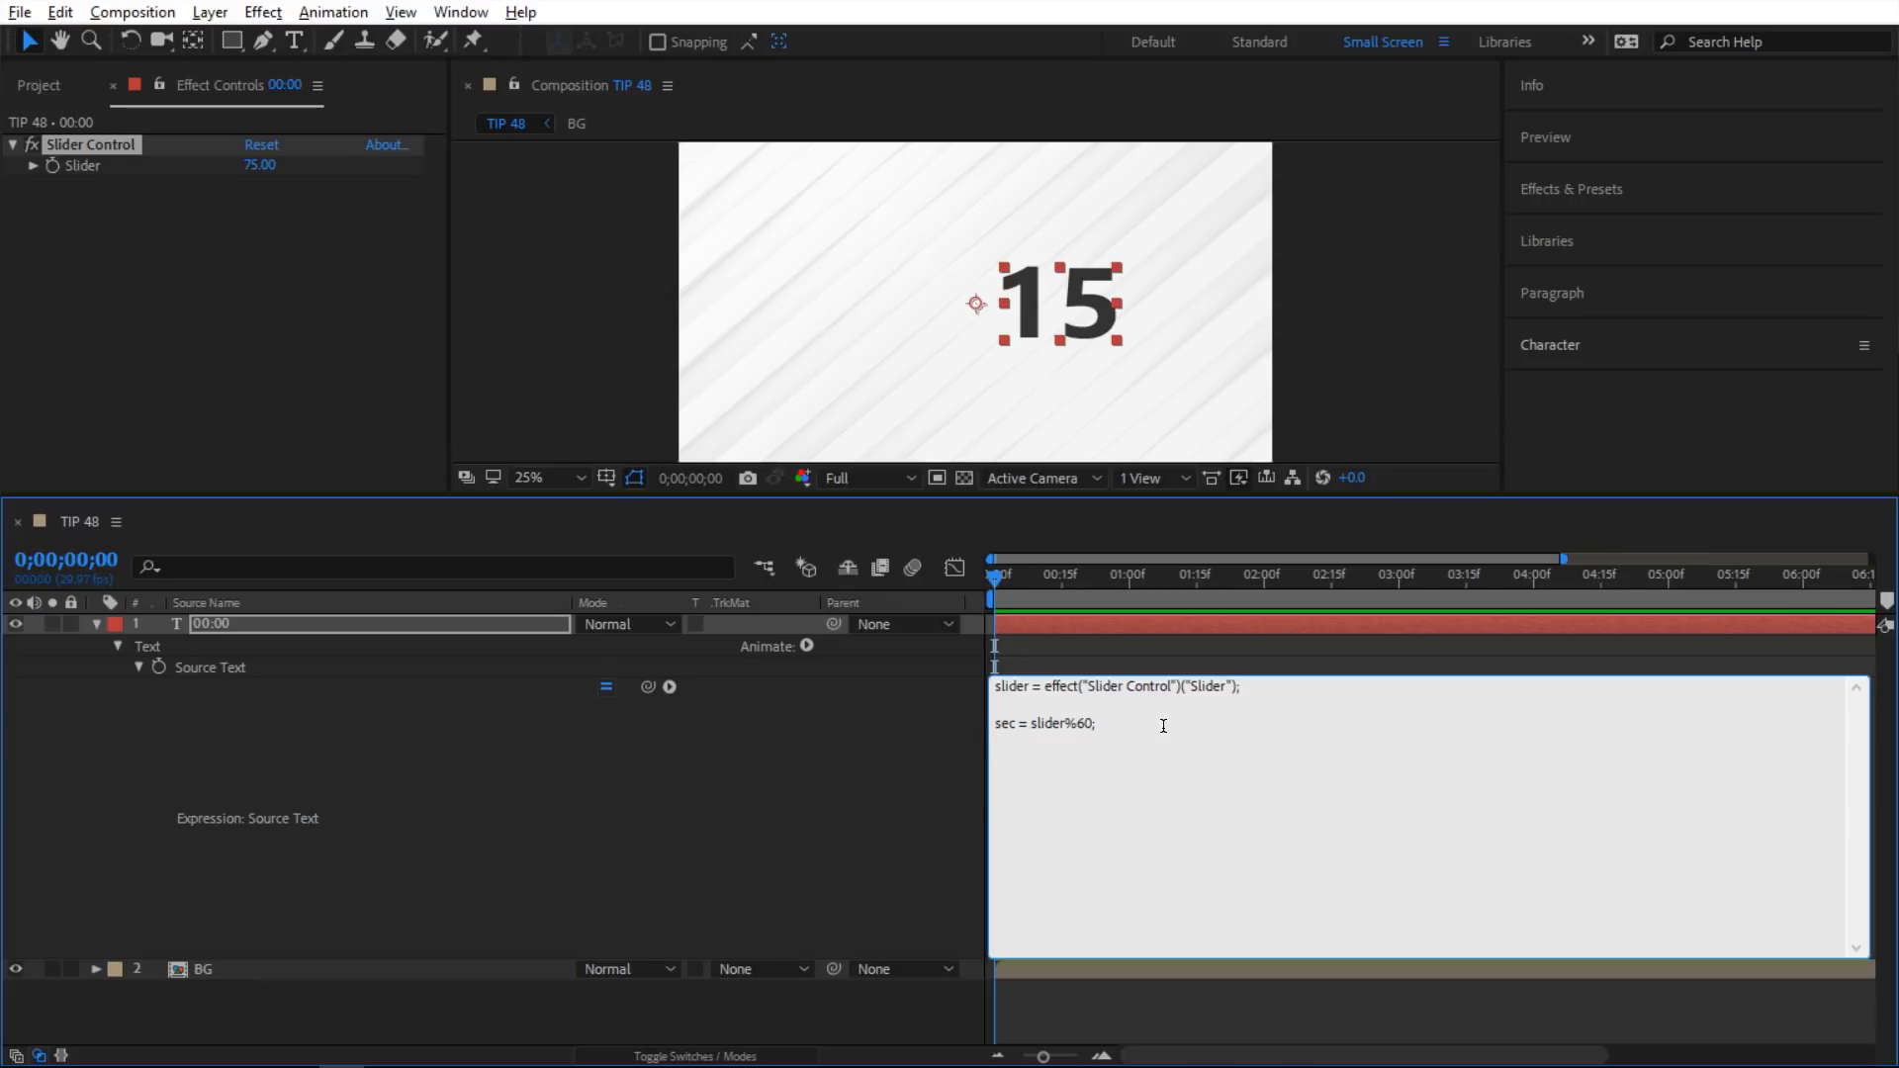
{"action": "type", "text": "min ="}
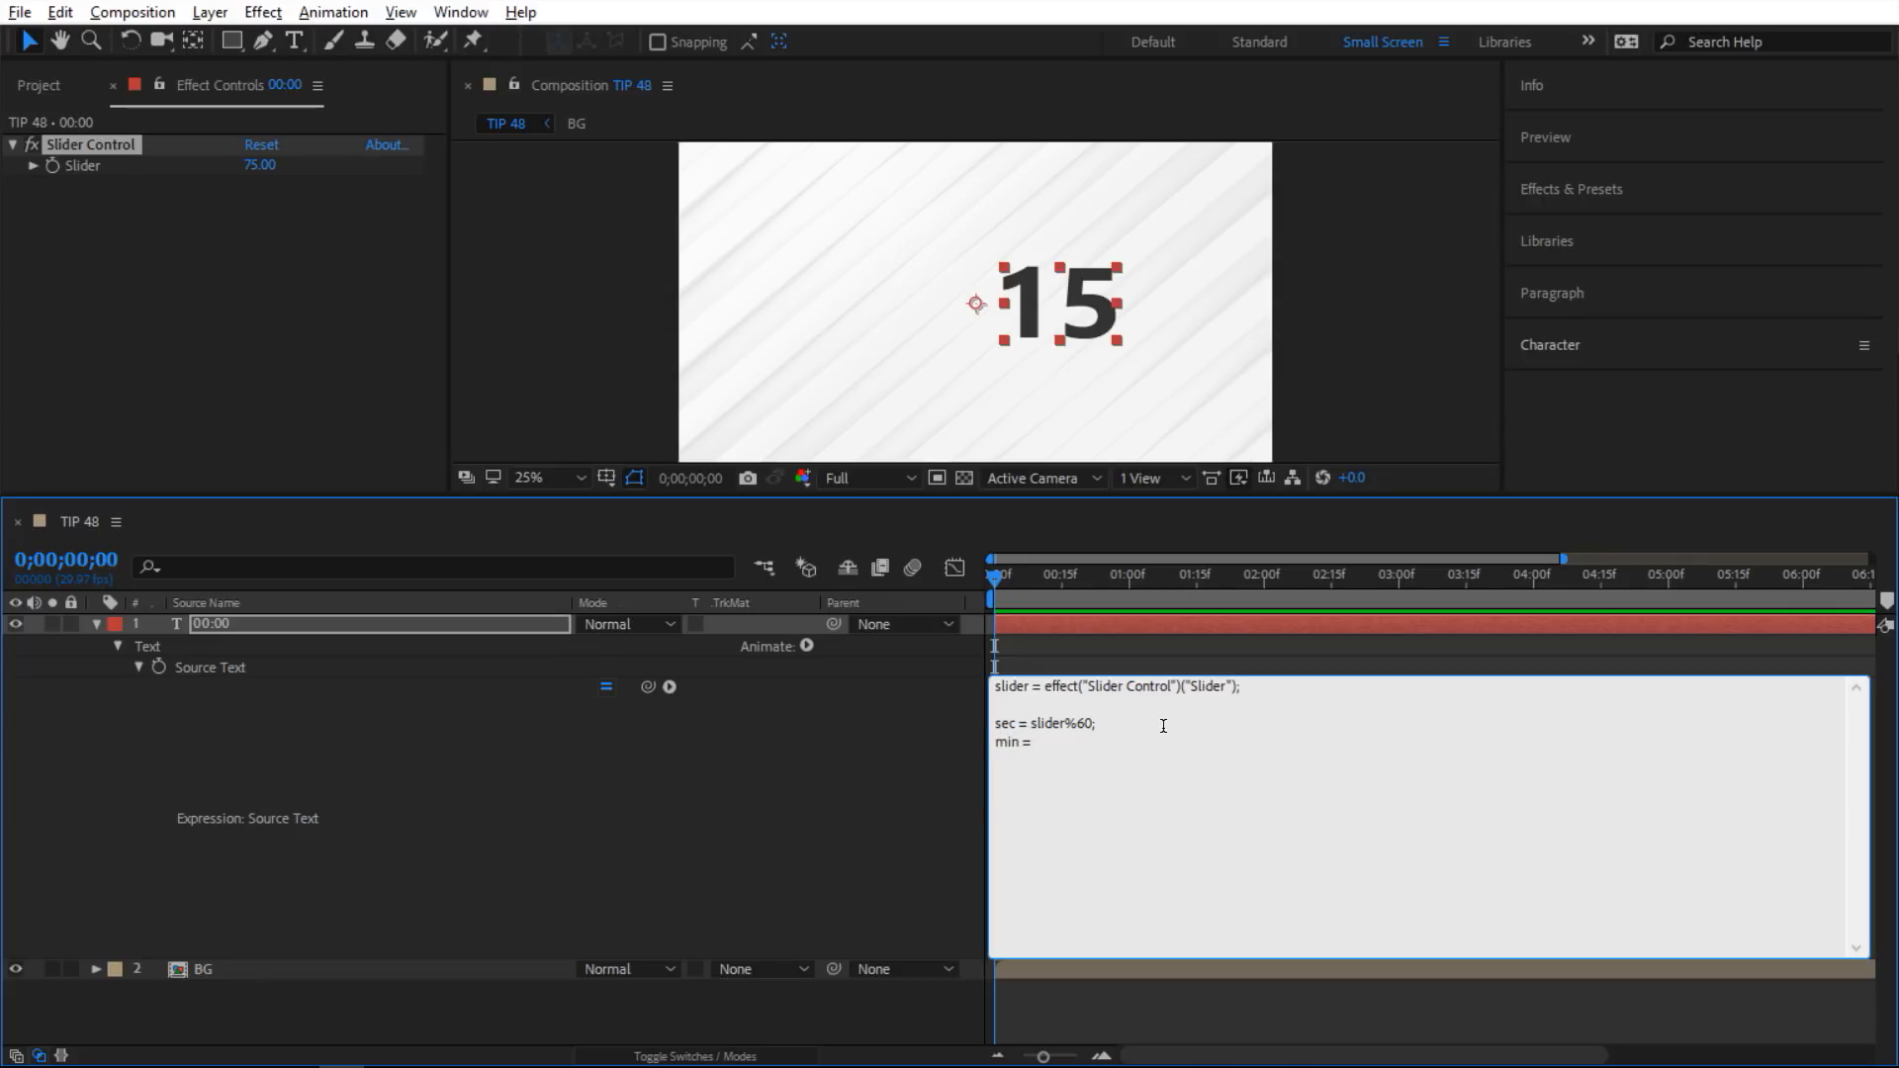
{"action": "type", "text": "slider"}
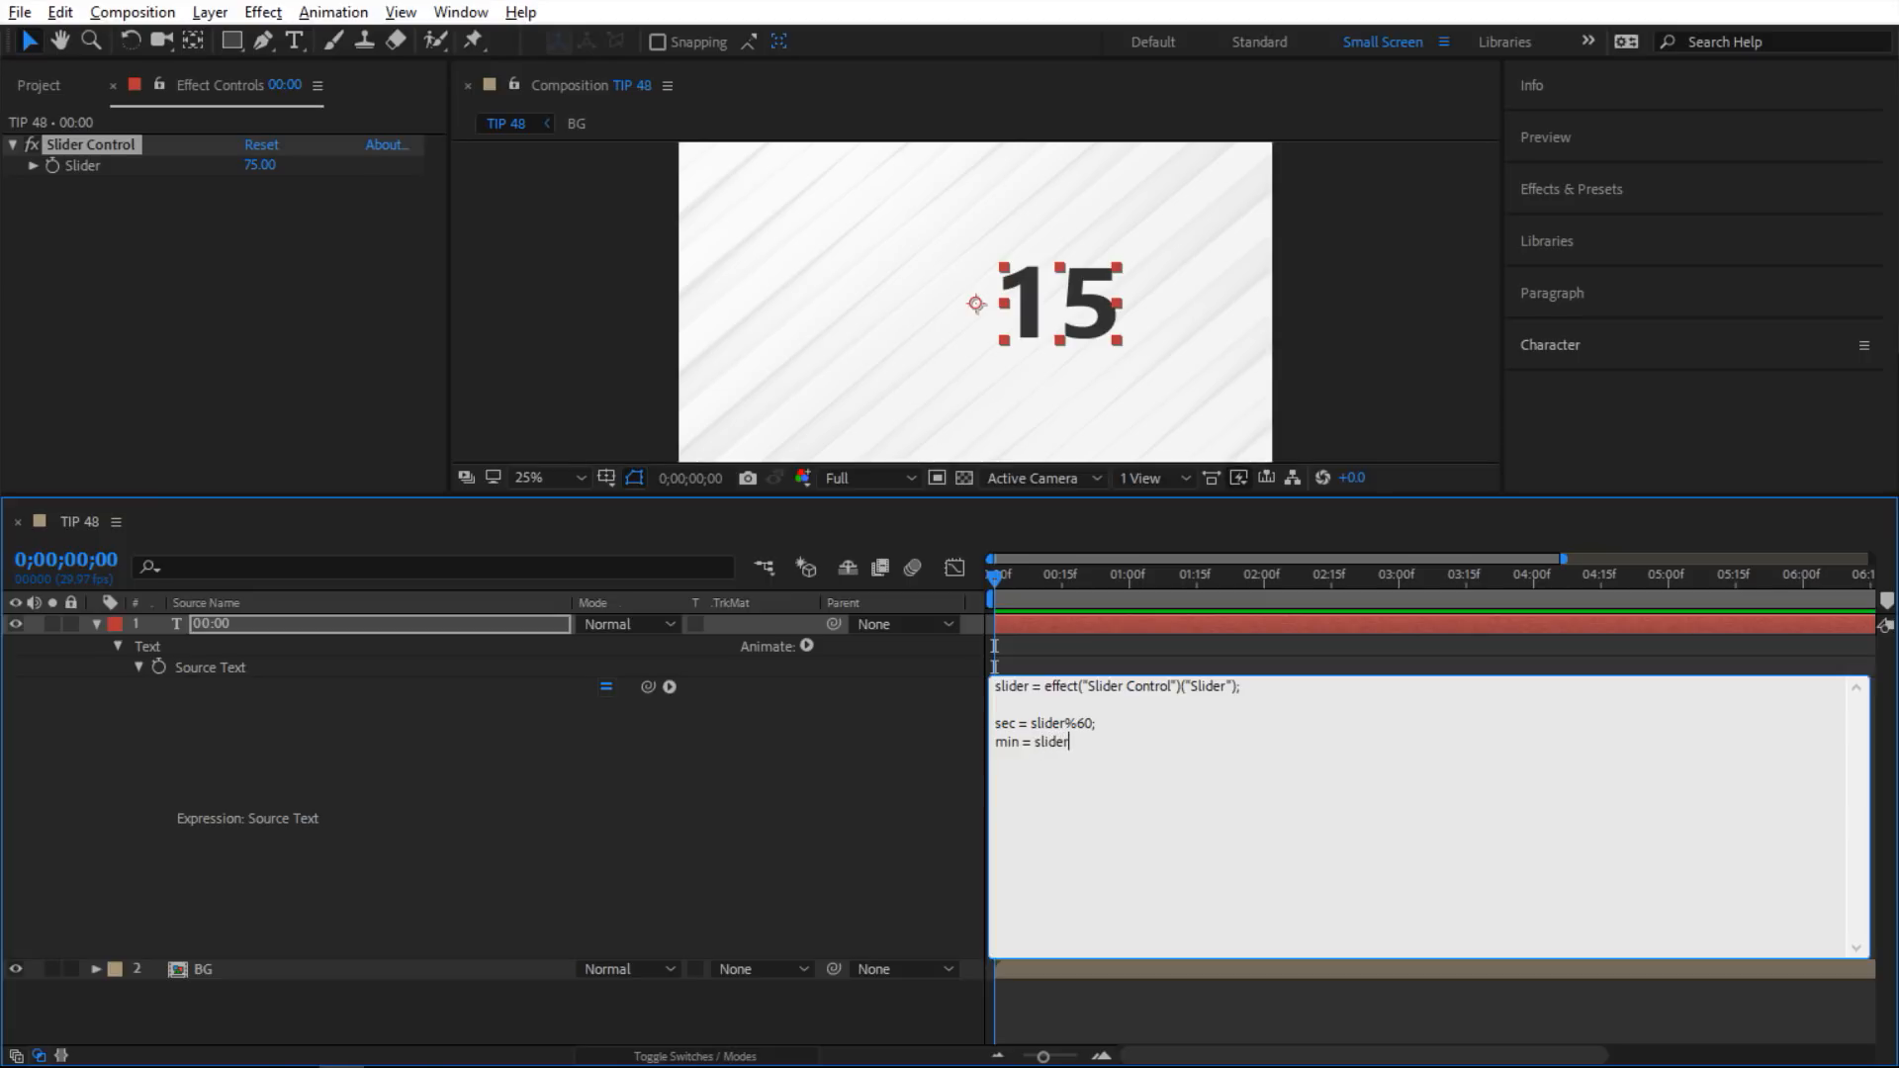
{"action": "type", "text": "/60;"}
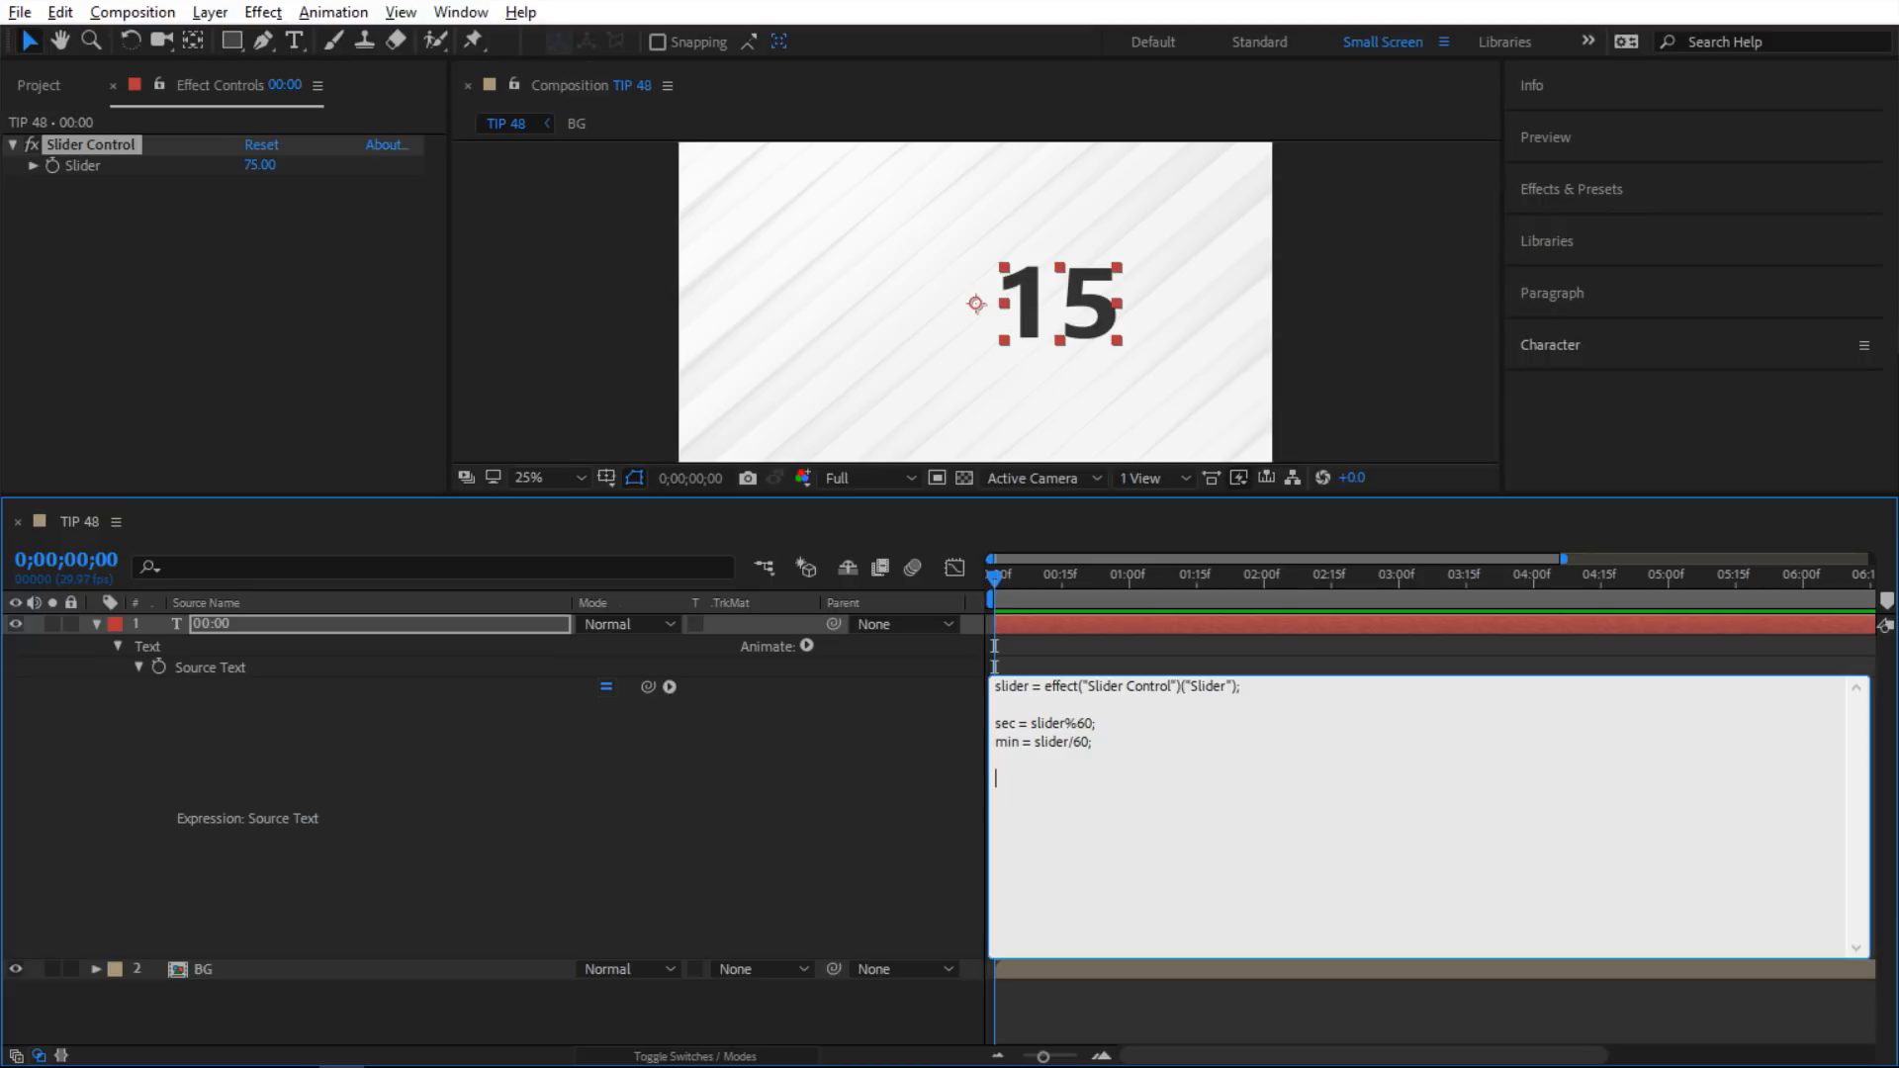
{"action": "type", "text": "min"}
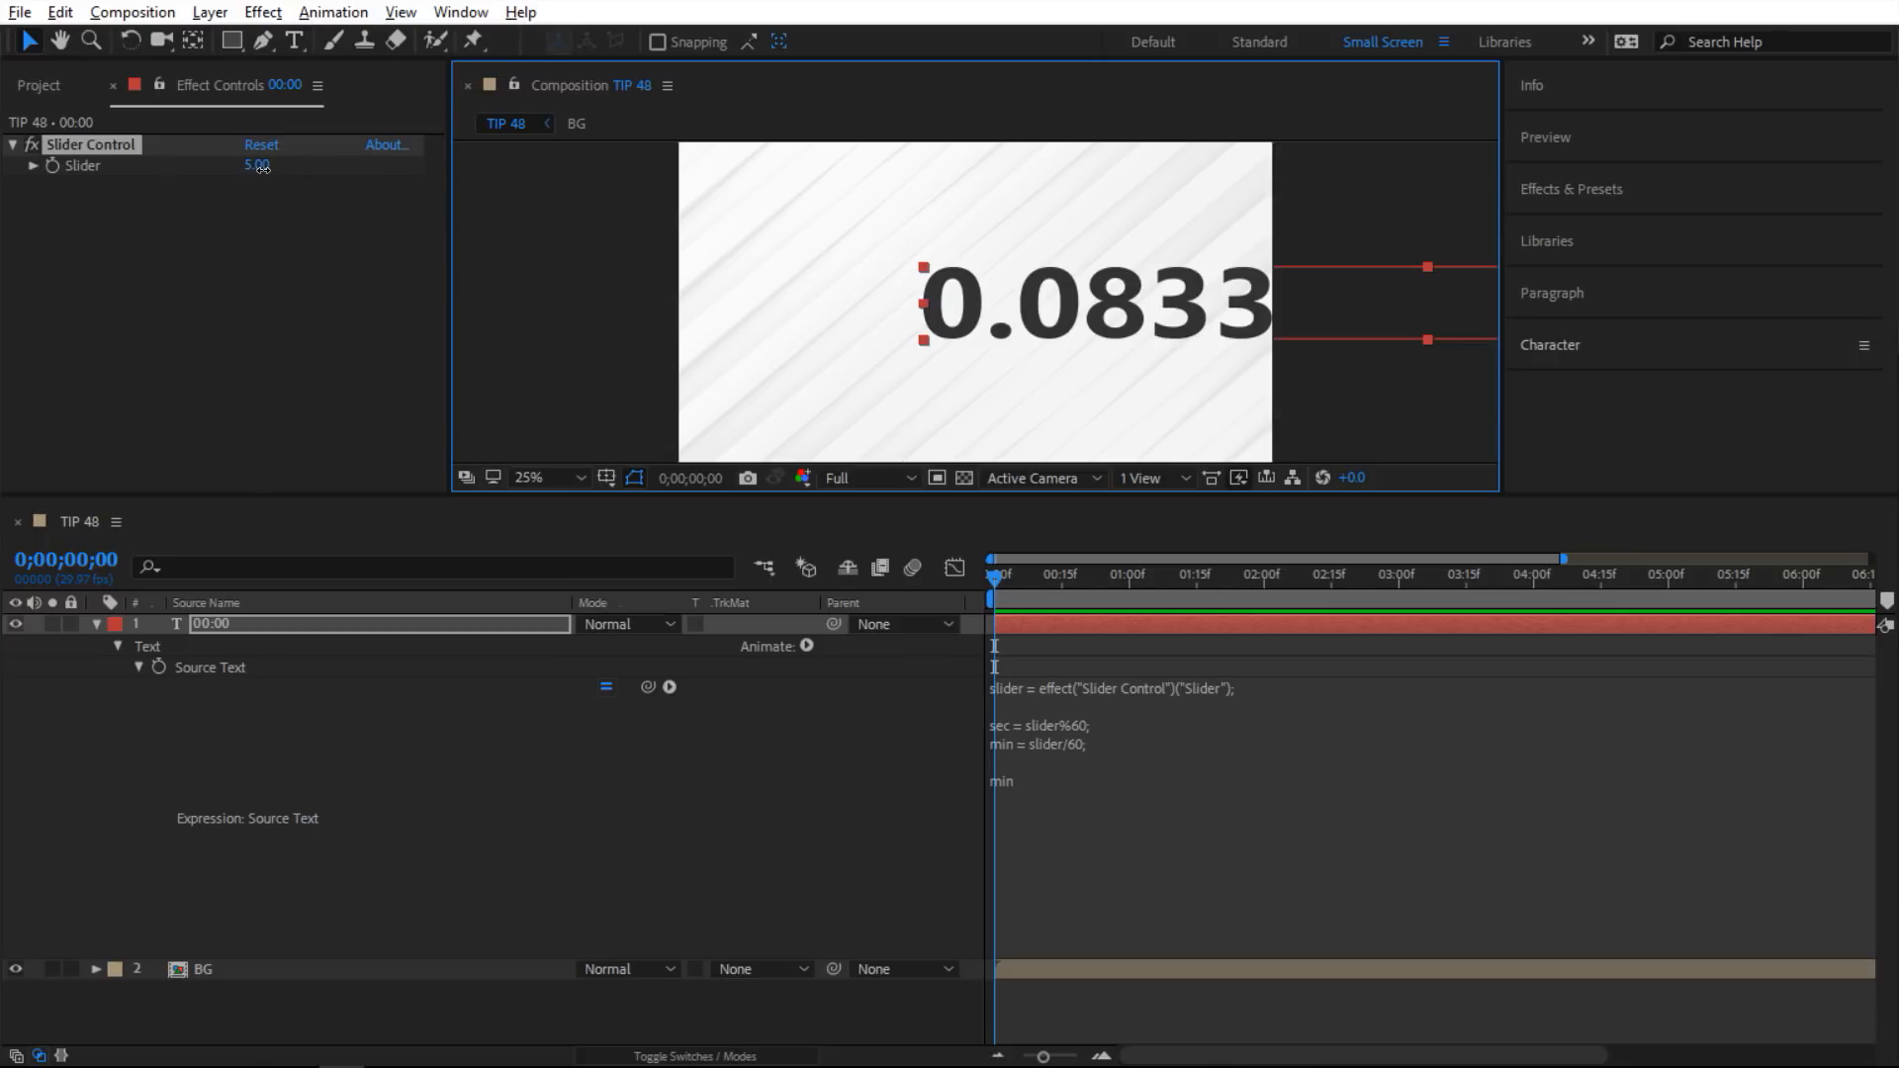
Raise the slider past 60 to 61 so the minutes output shows 1.0166.
{"action": "left_click_drag", "start_coordinate": [259, 165], "coordinate": [290, 176]}
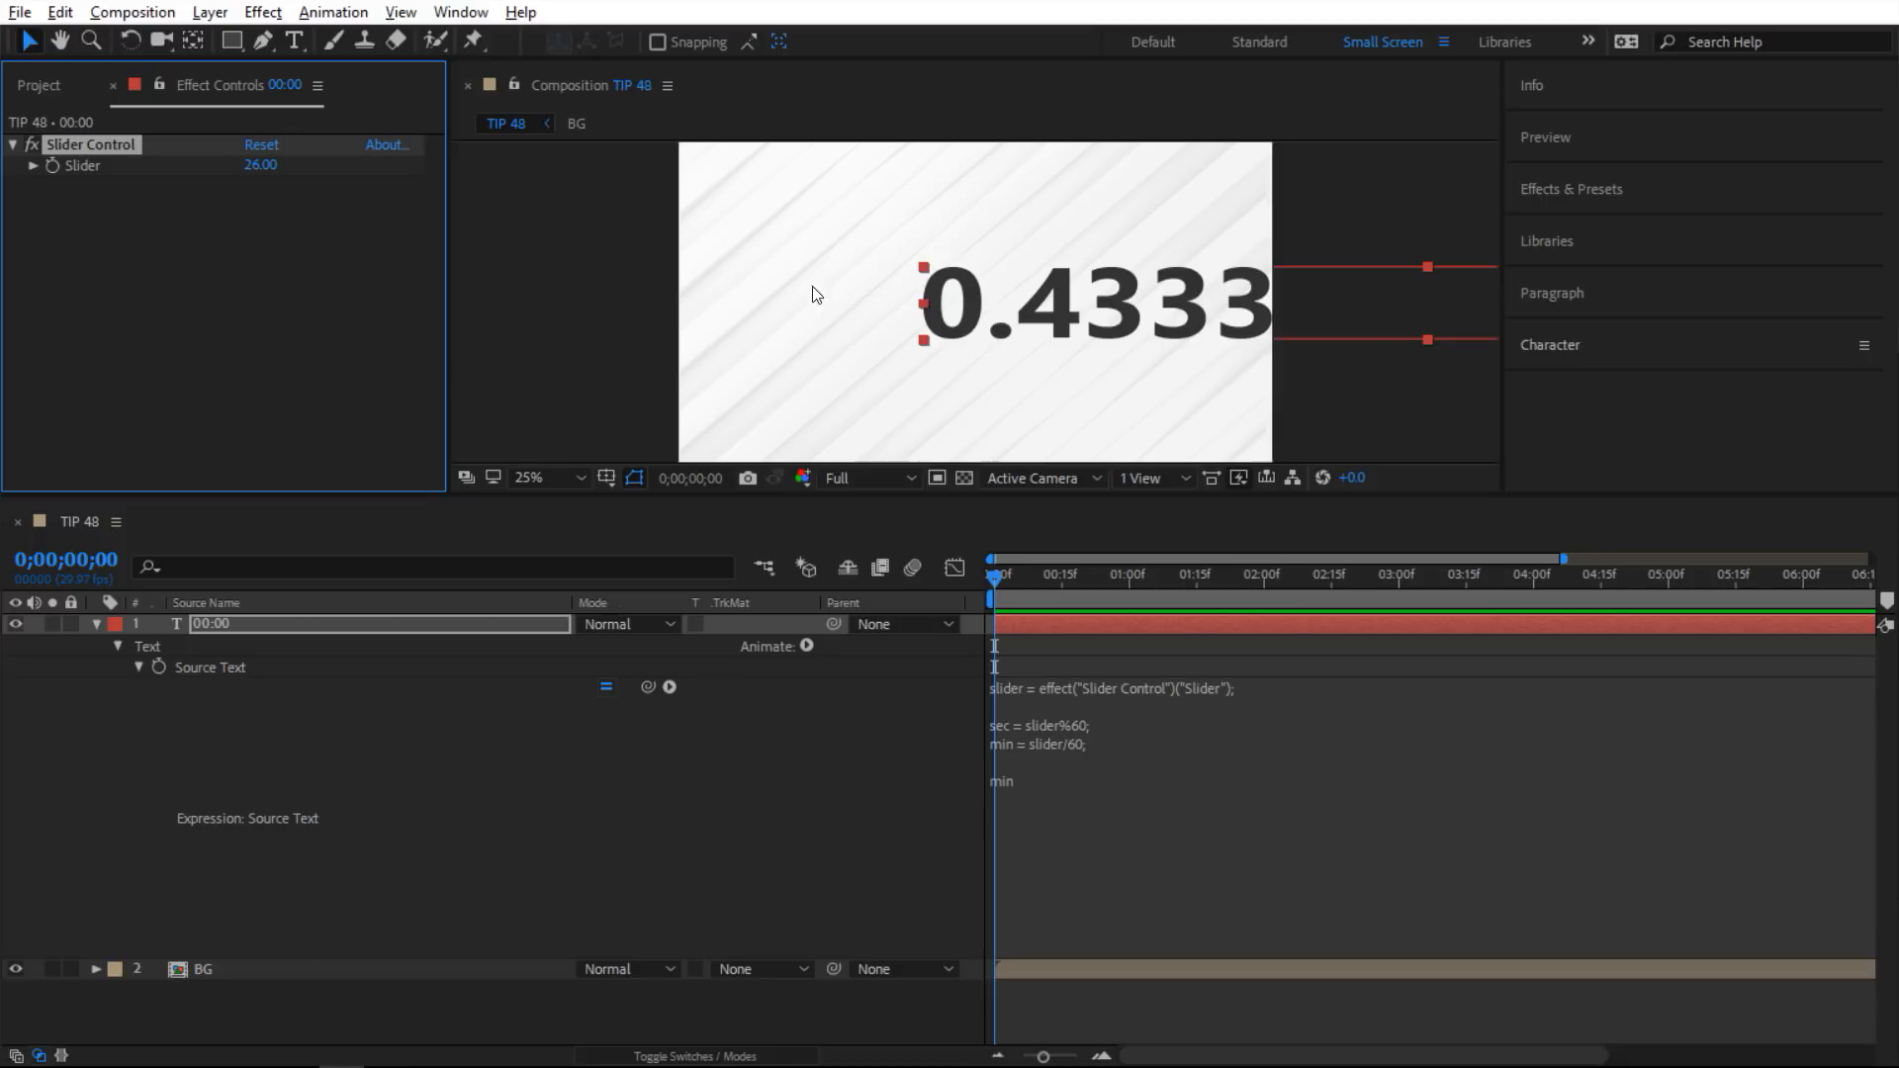
{"action": "left_click_drag", "start_coordinate": [259, 165], "coordinate": [290, 165]}
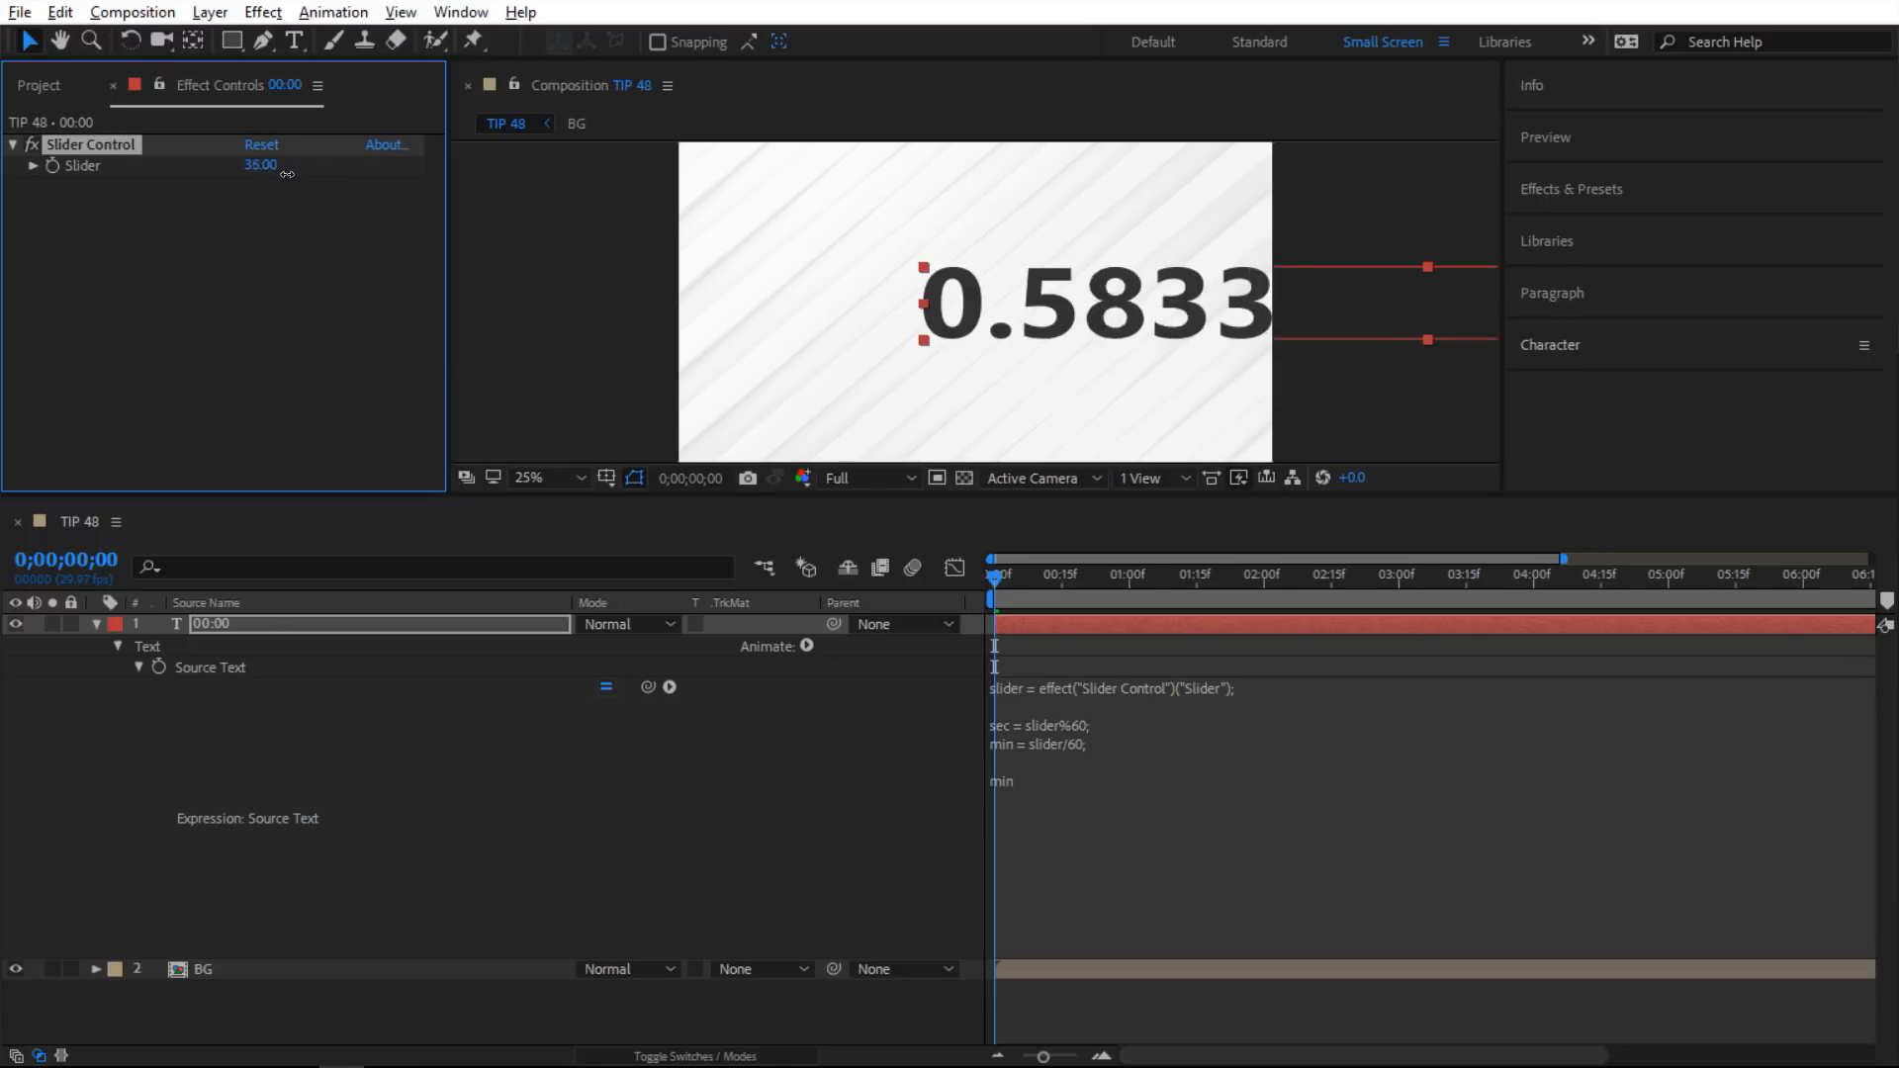
{"action": "left_click_drag", "start_coordinate": [260, 165], "coordinate": [314, 180]}
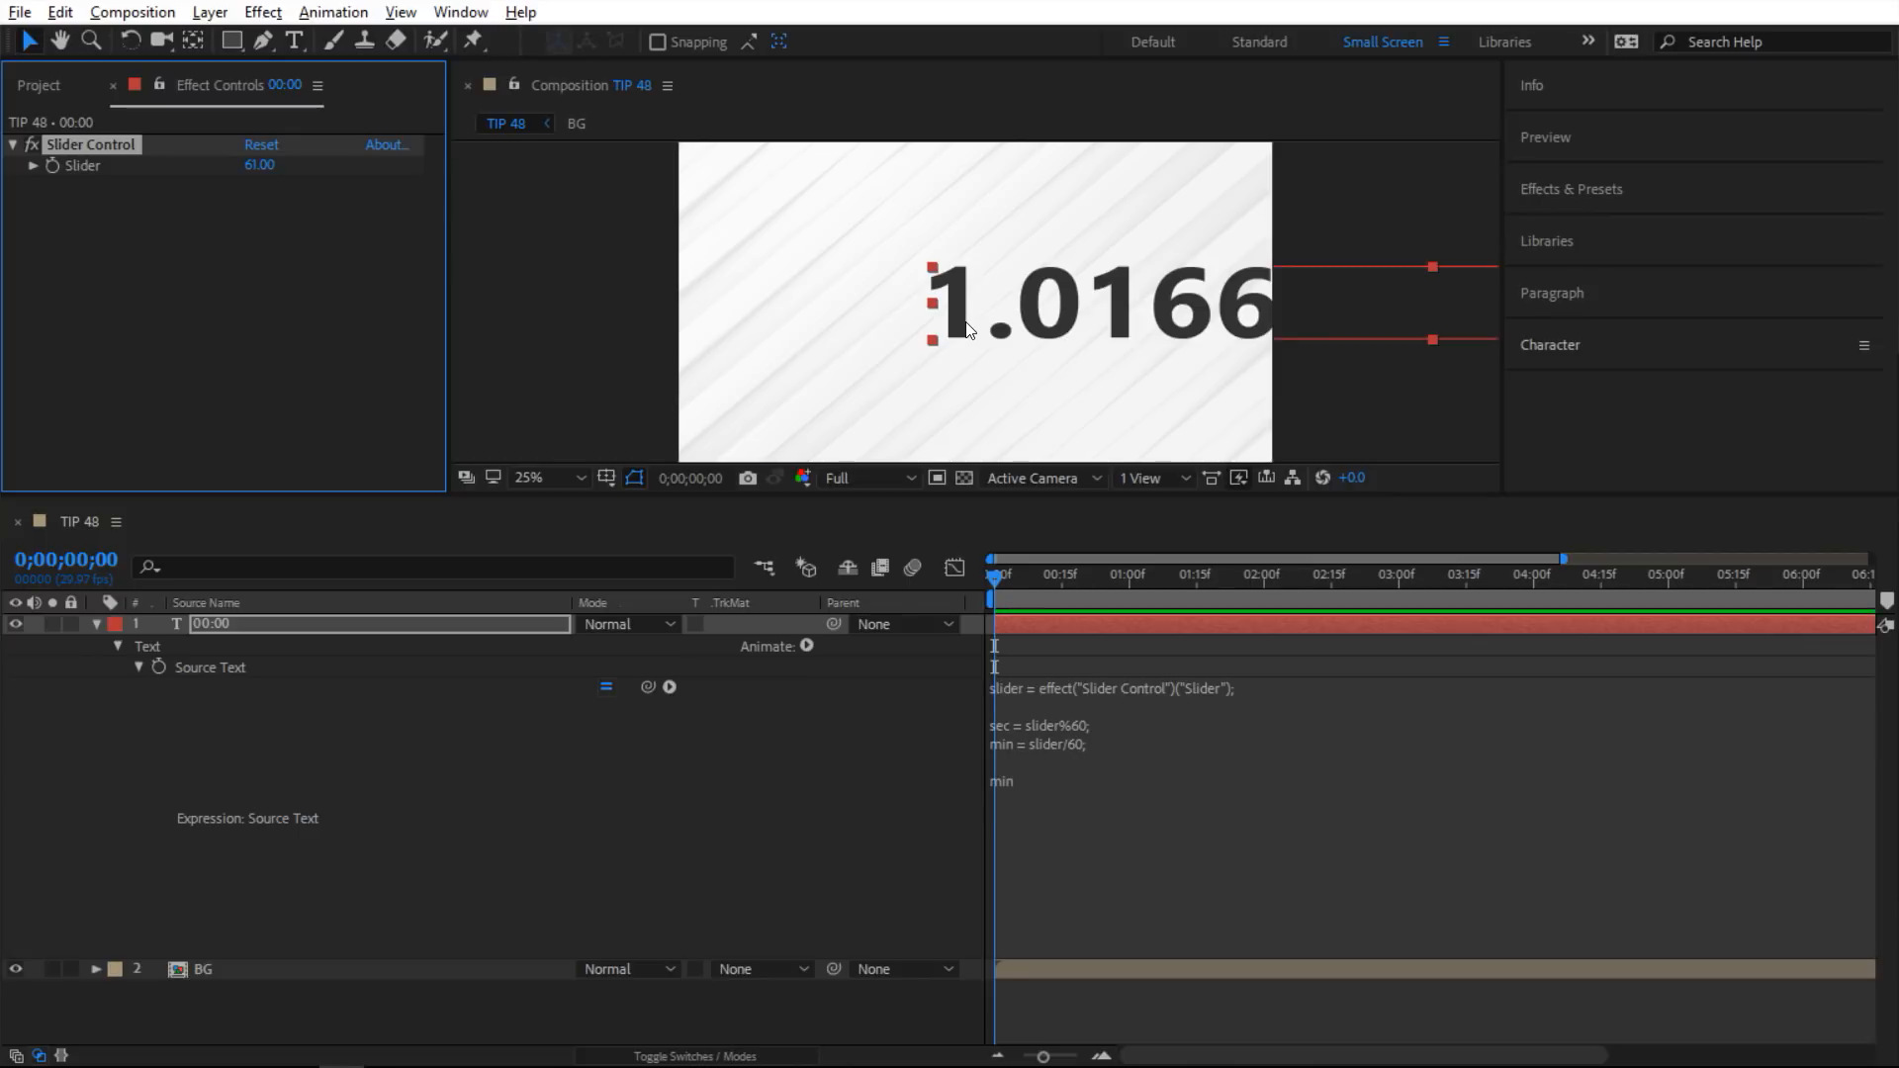
{"action": "mouse_move", "coordinate": [1068, 319]}
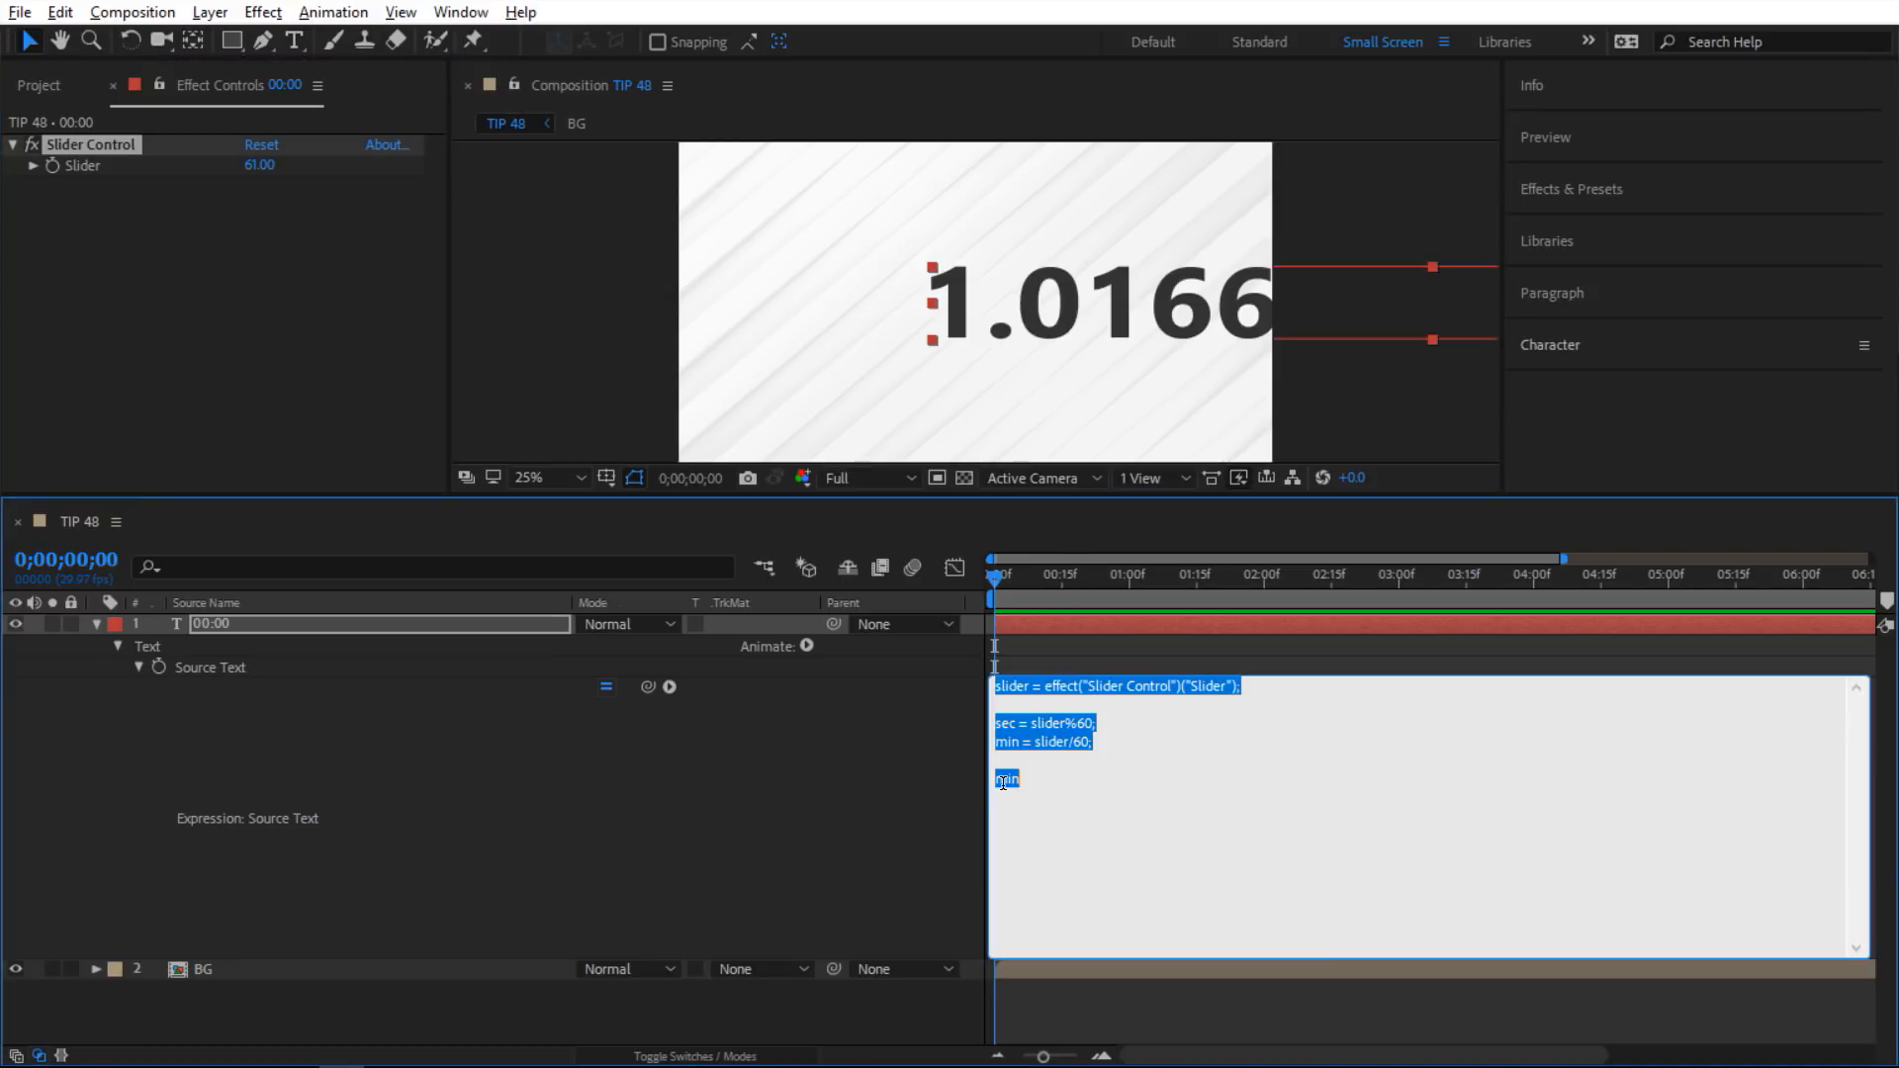
Wrap the minutes calculation slider/60 in Math.floor to round down.
{"action": "left_click", "coordinate": [1032, 742]}
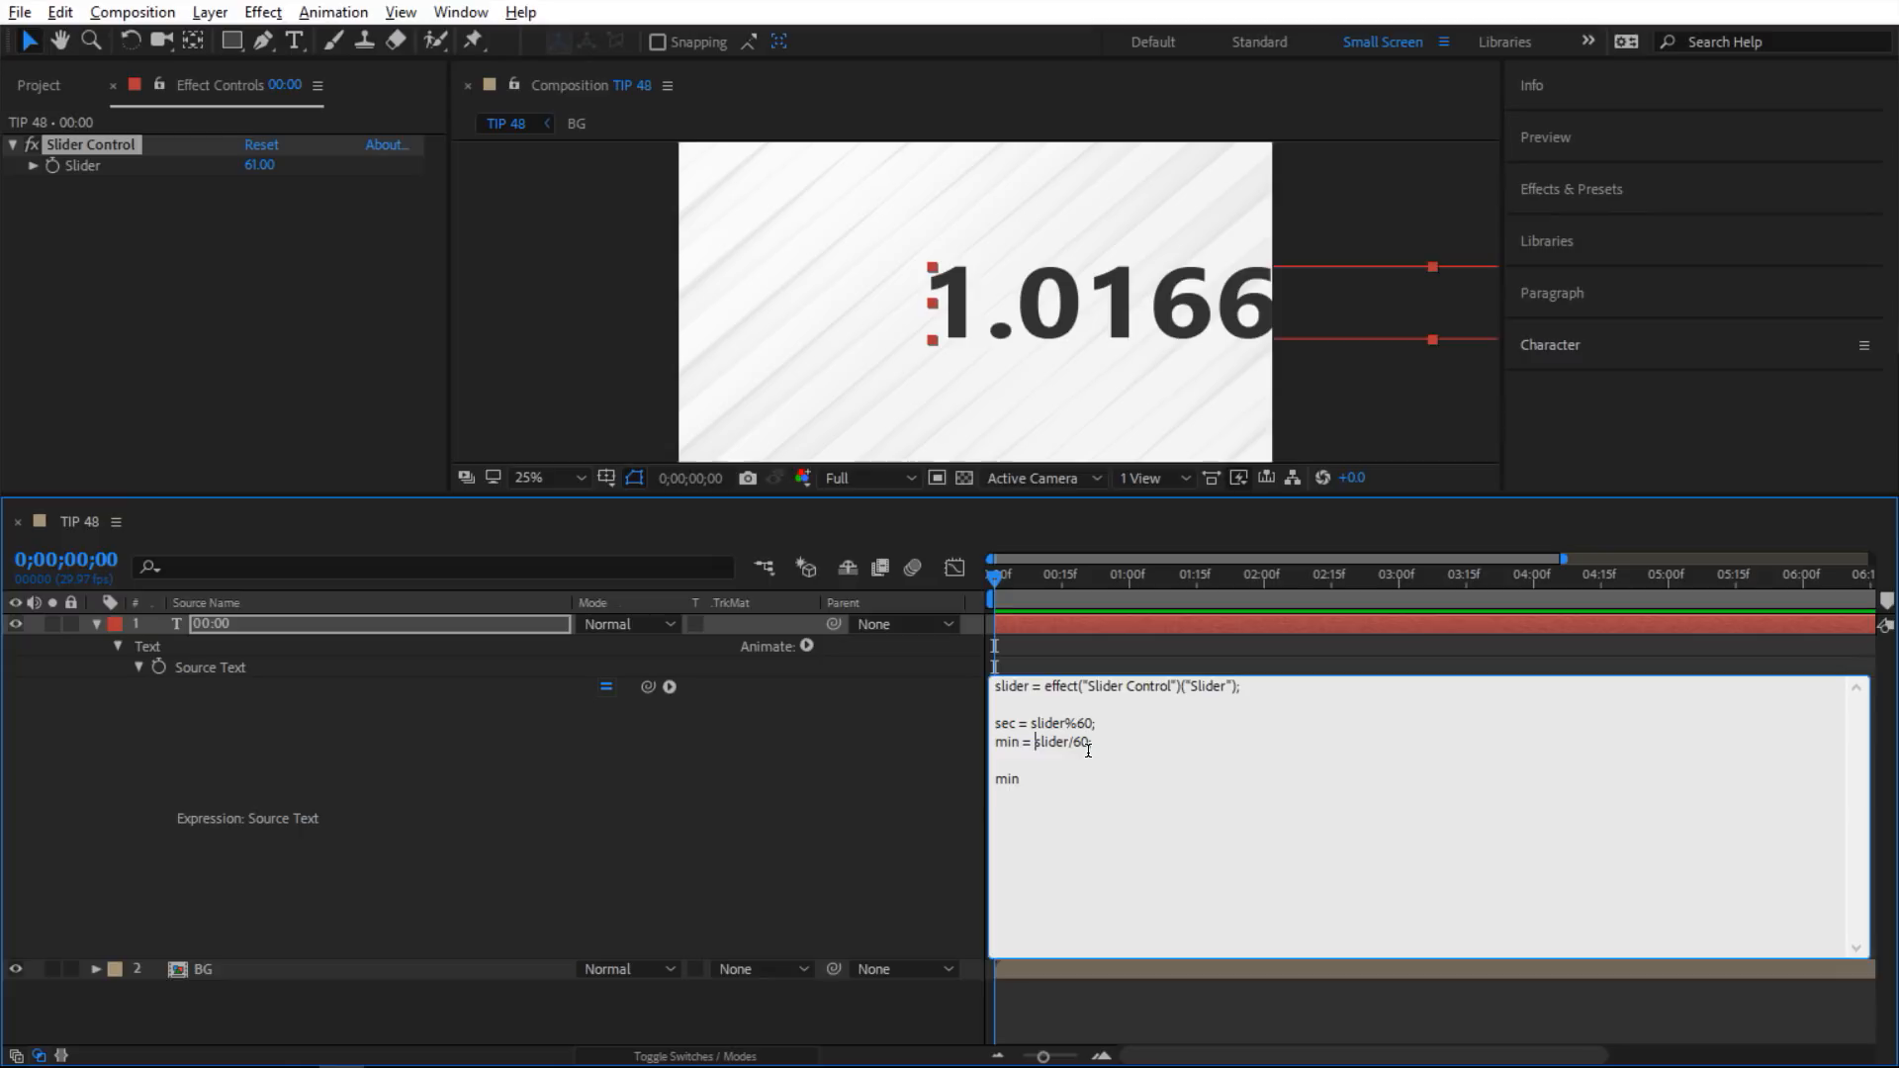
{"action": "type", "text": "Math"}
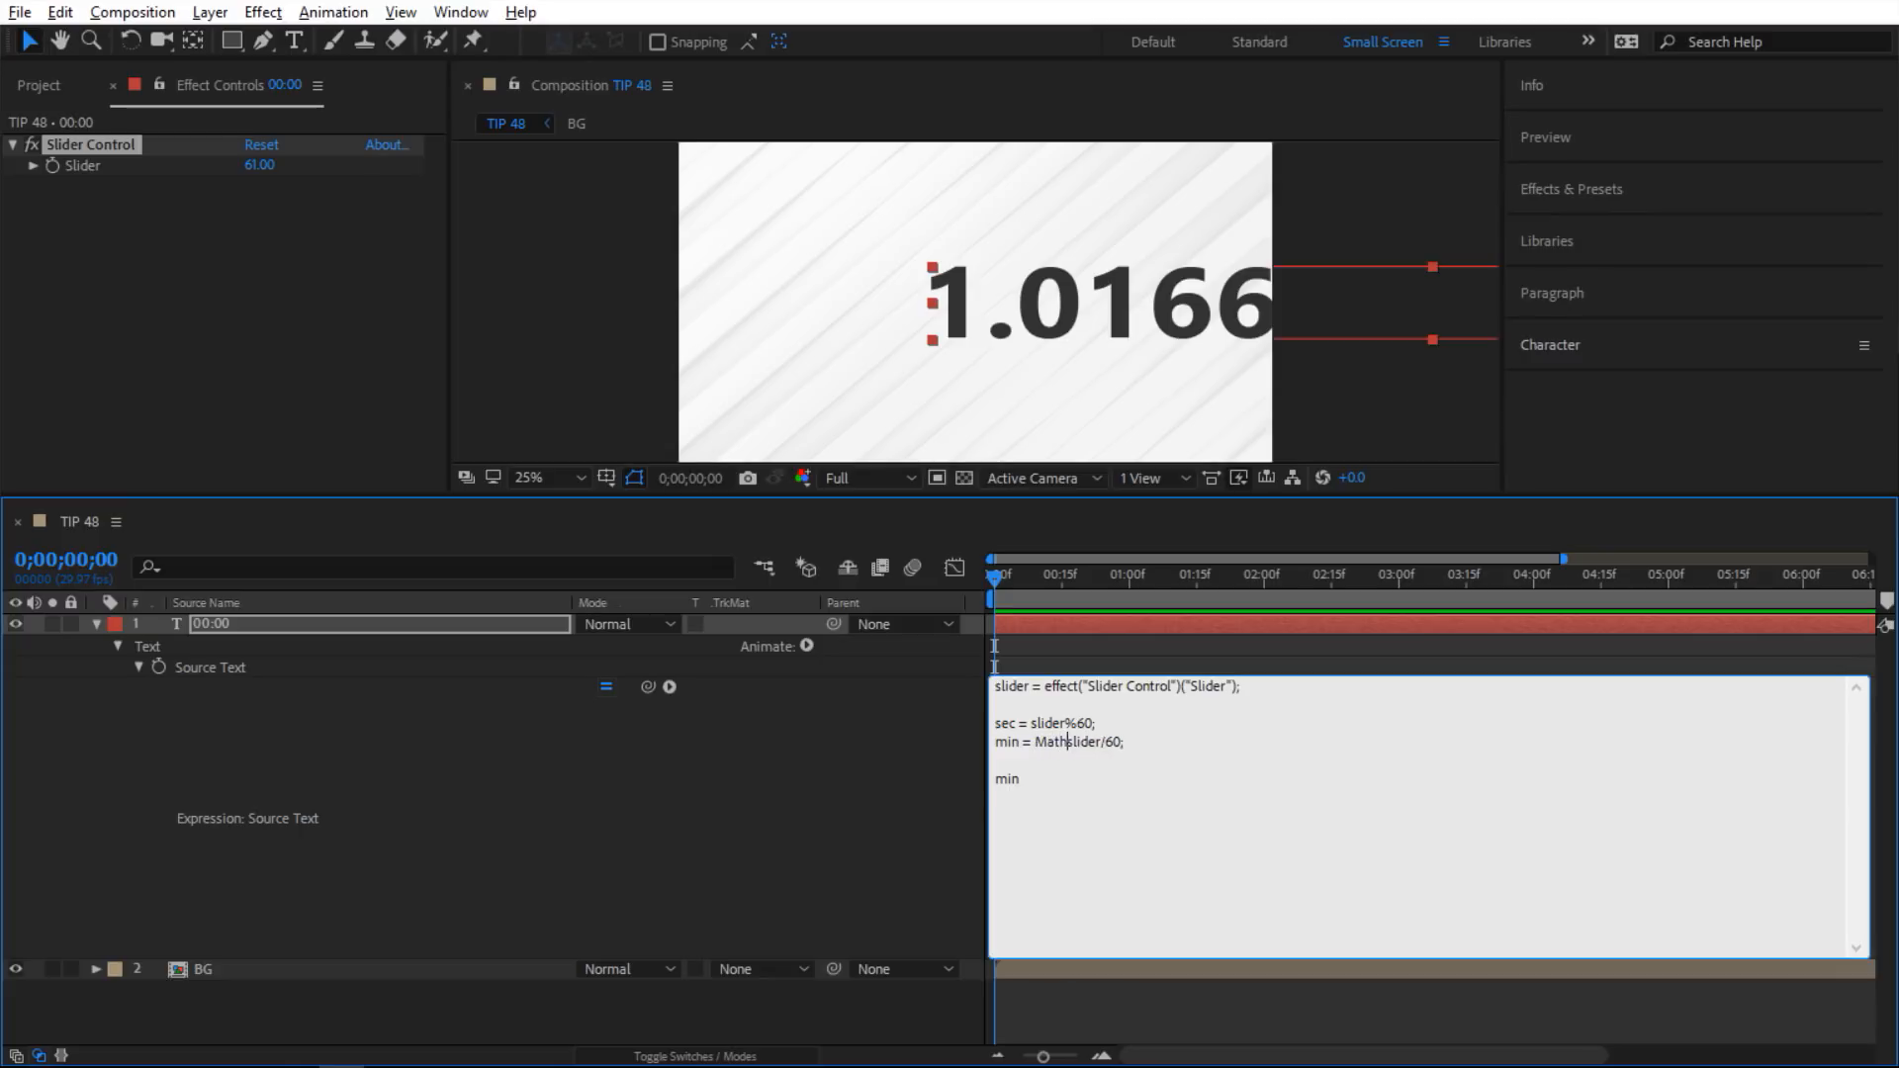
{"action": "type", "text": ".floor("}
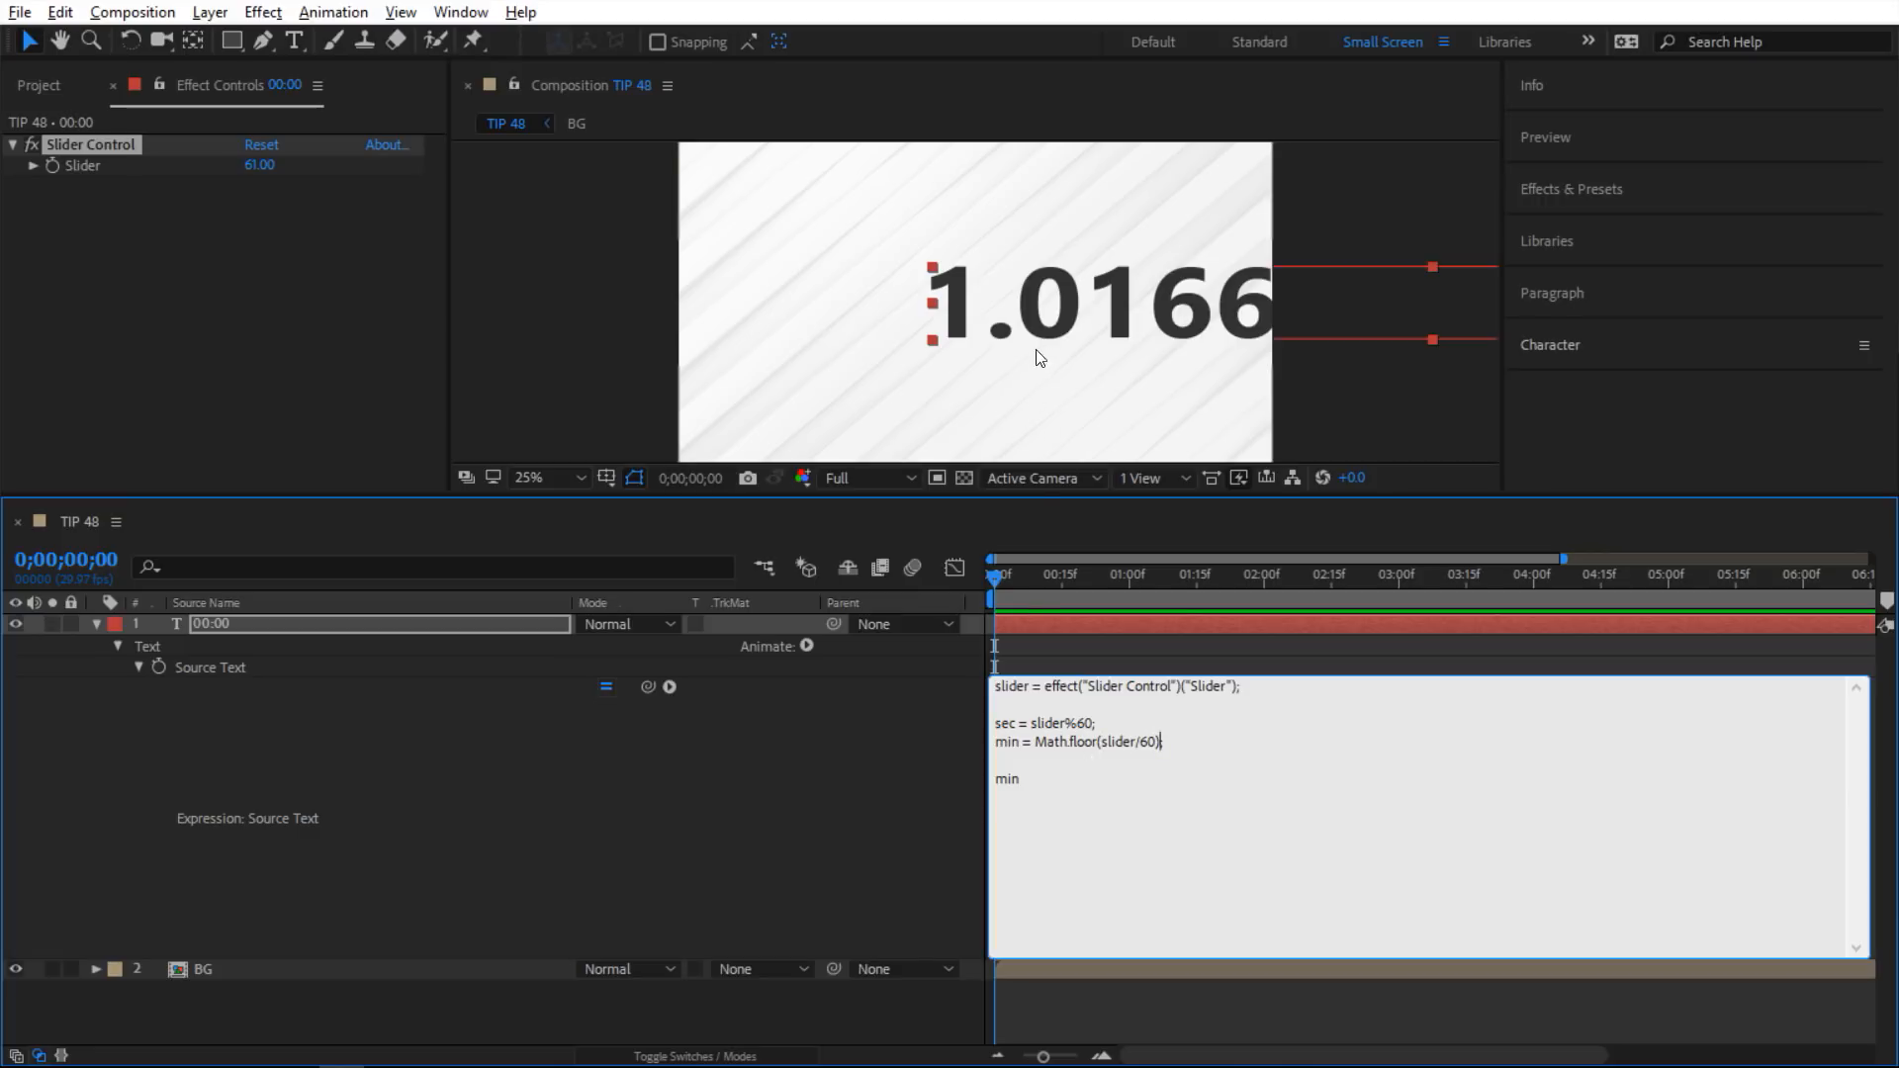
{"action": "mouse_move", "coordinate": [1062, 242]}
{"action": "type", "text": ";"}
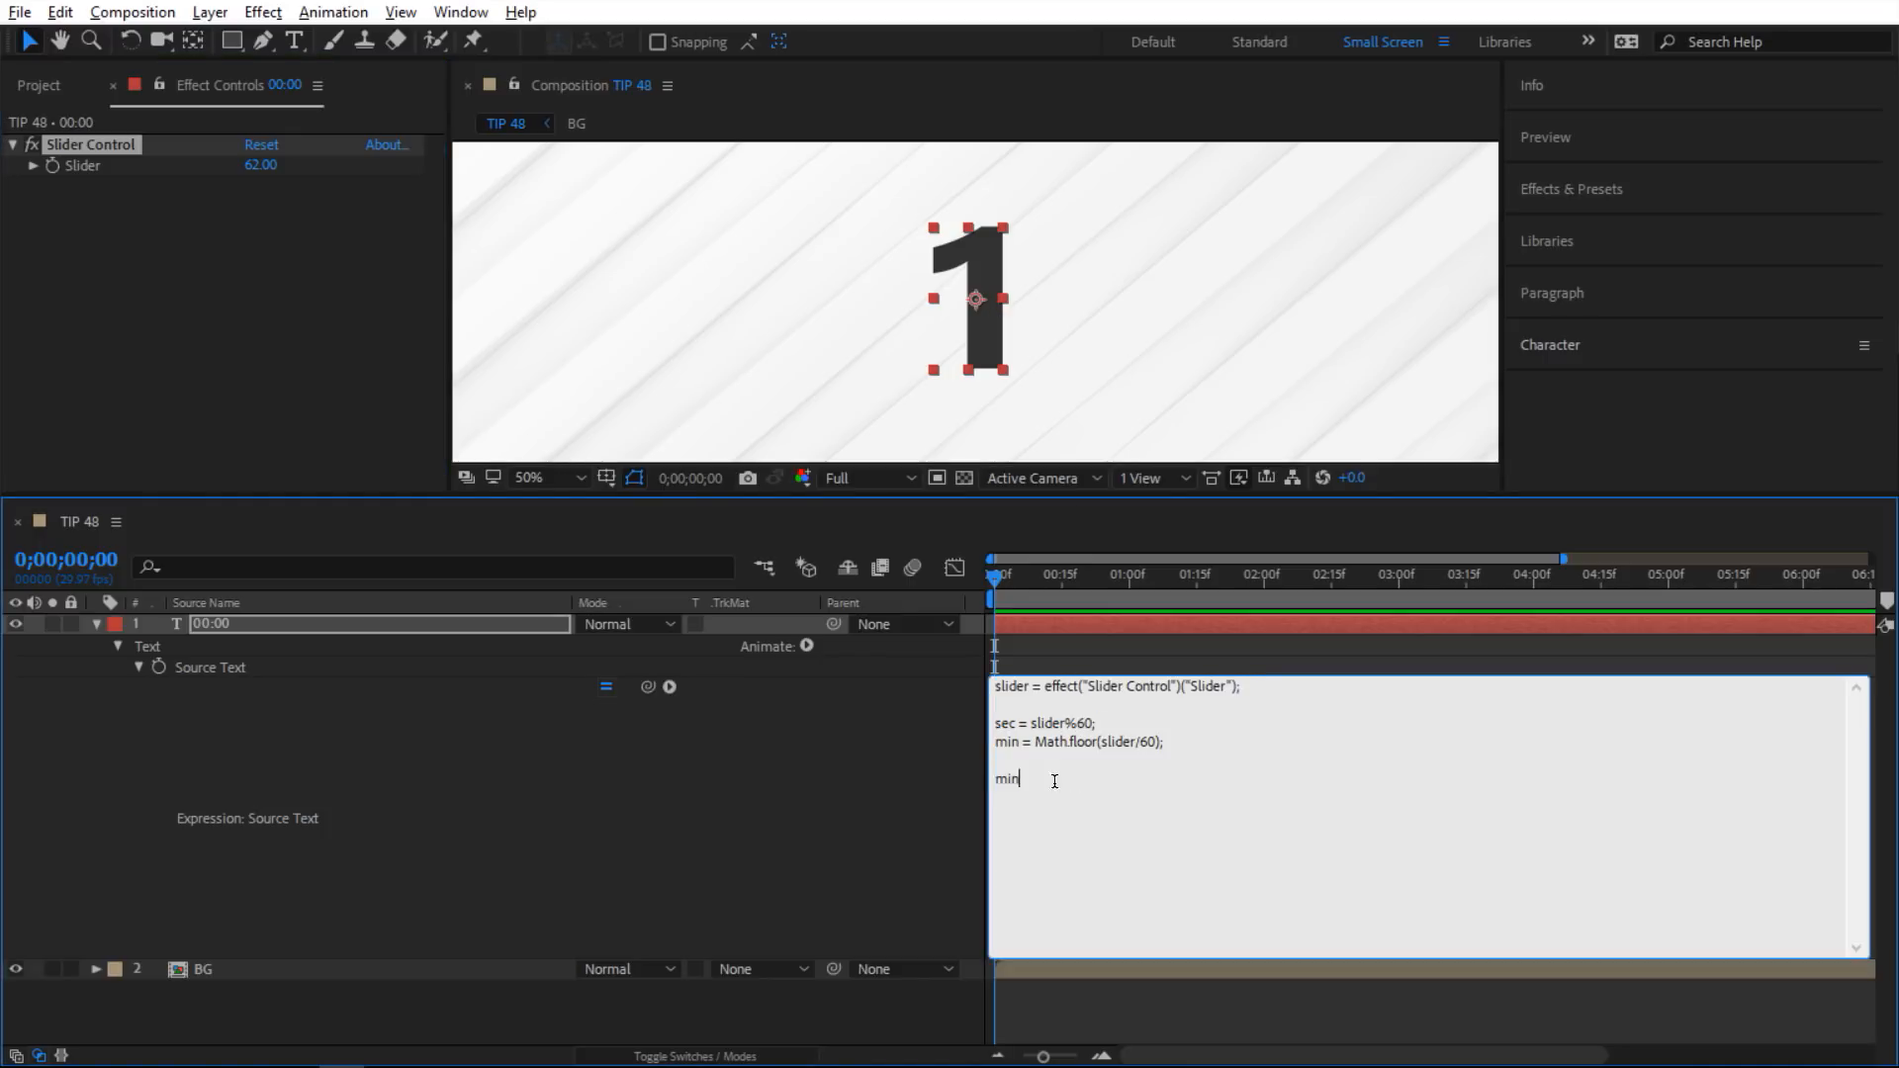
Change the output line to min + ":" + sec, so slider 9 shows 0:9.
{"action": "double_click", "coordinate": [1007, 779]}
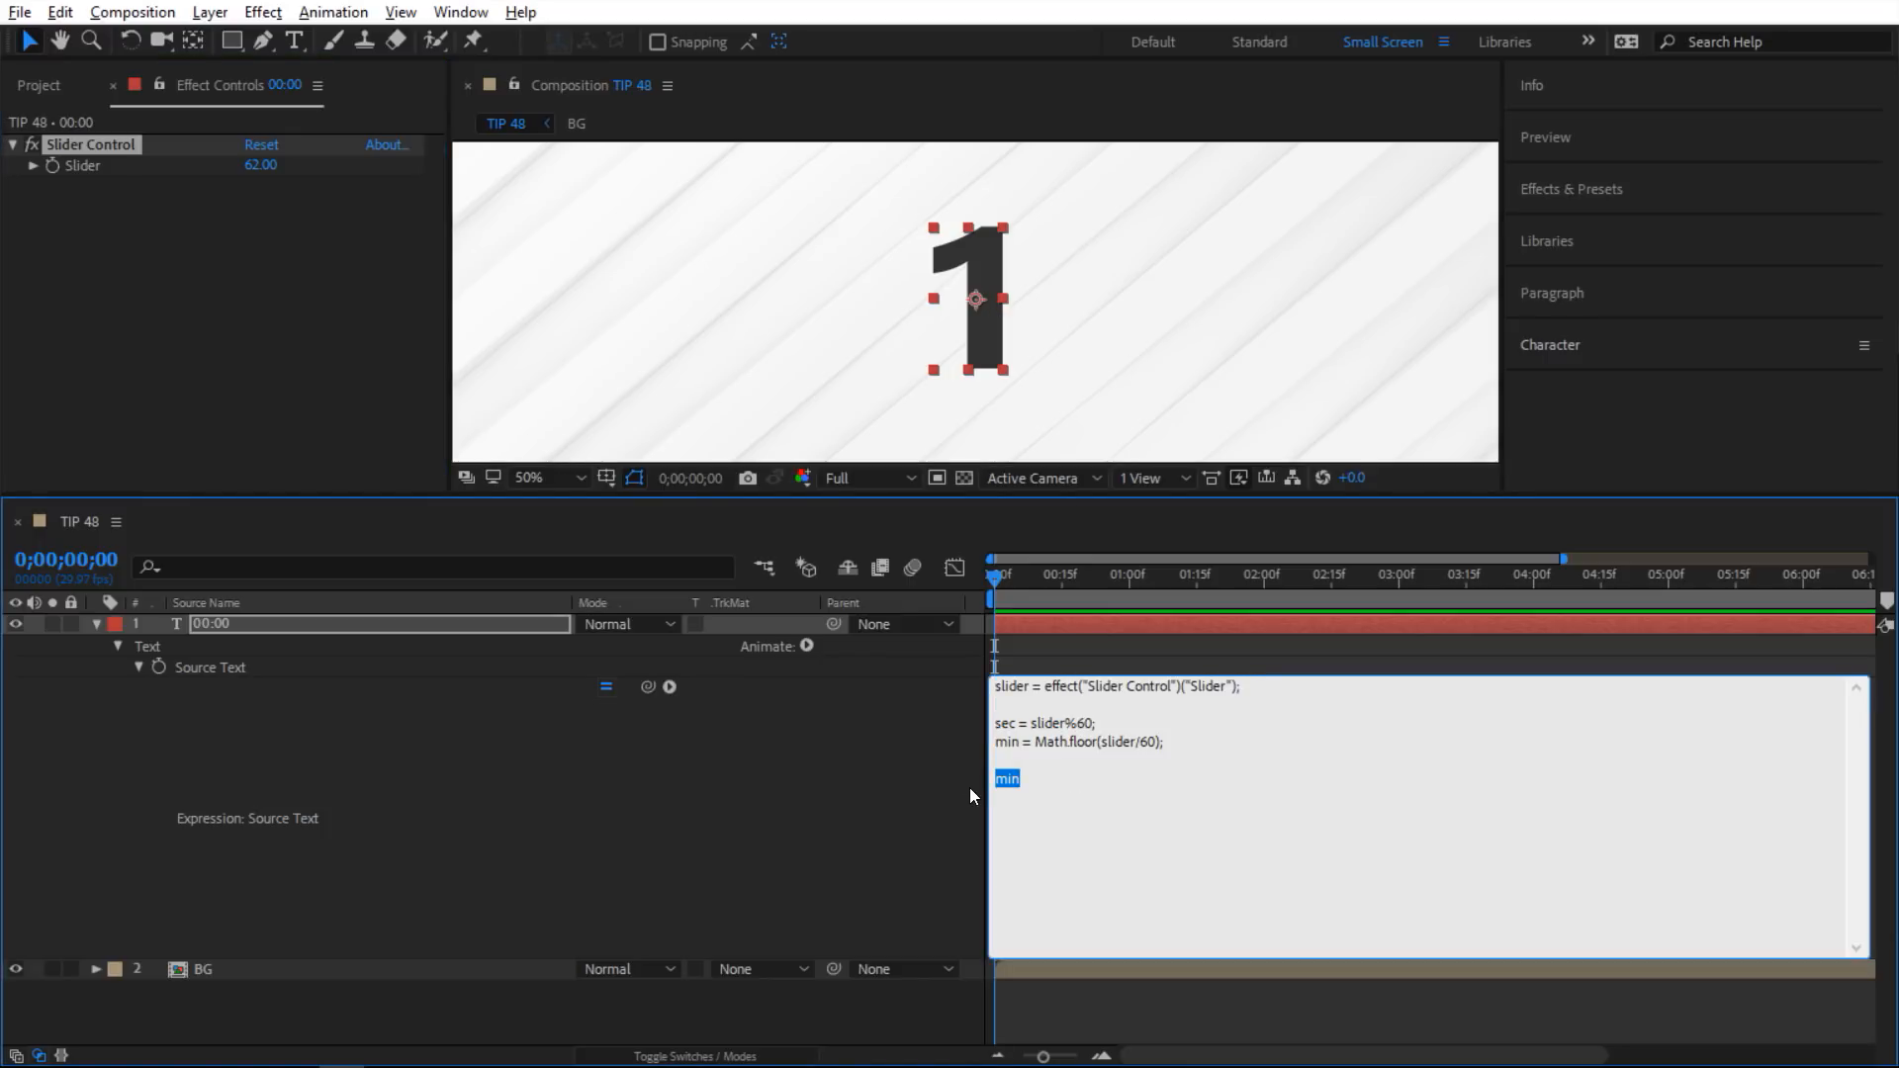
{"action": "left_click", "coordinate": [1020, 779]}
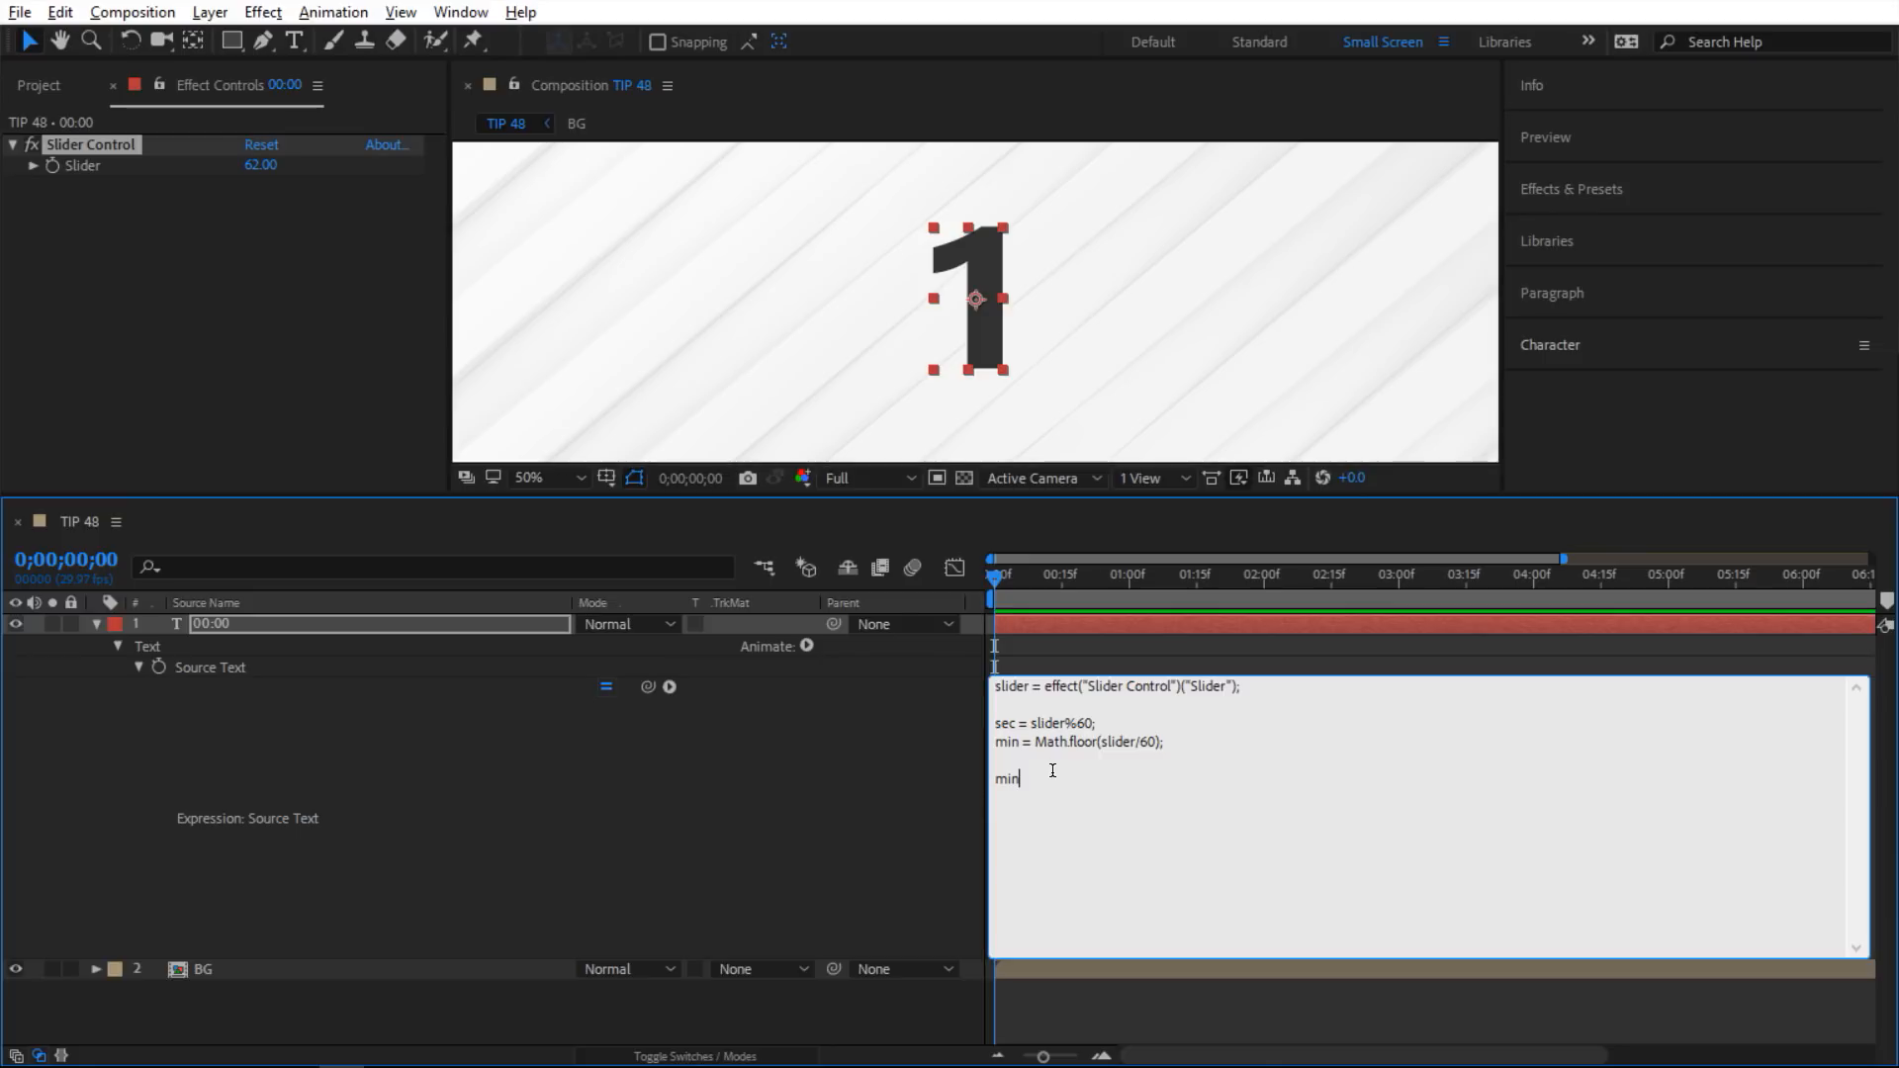
{"action": "type", "text": "++"}
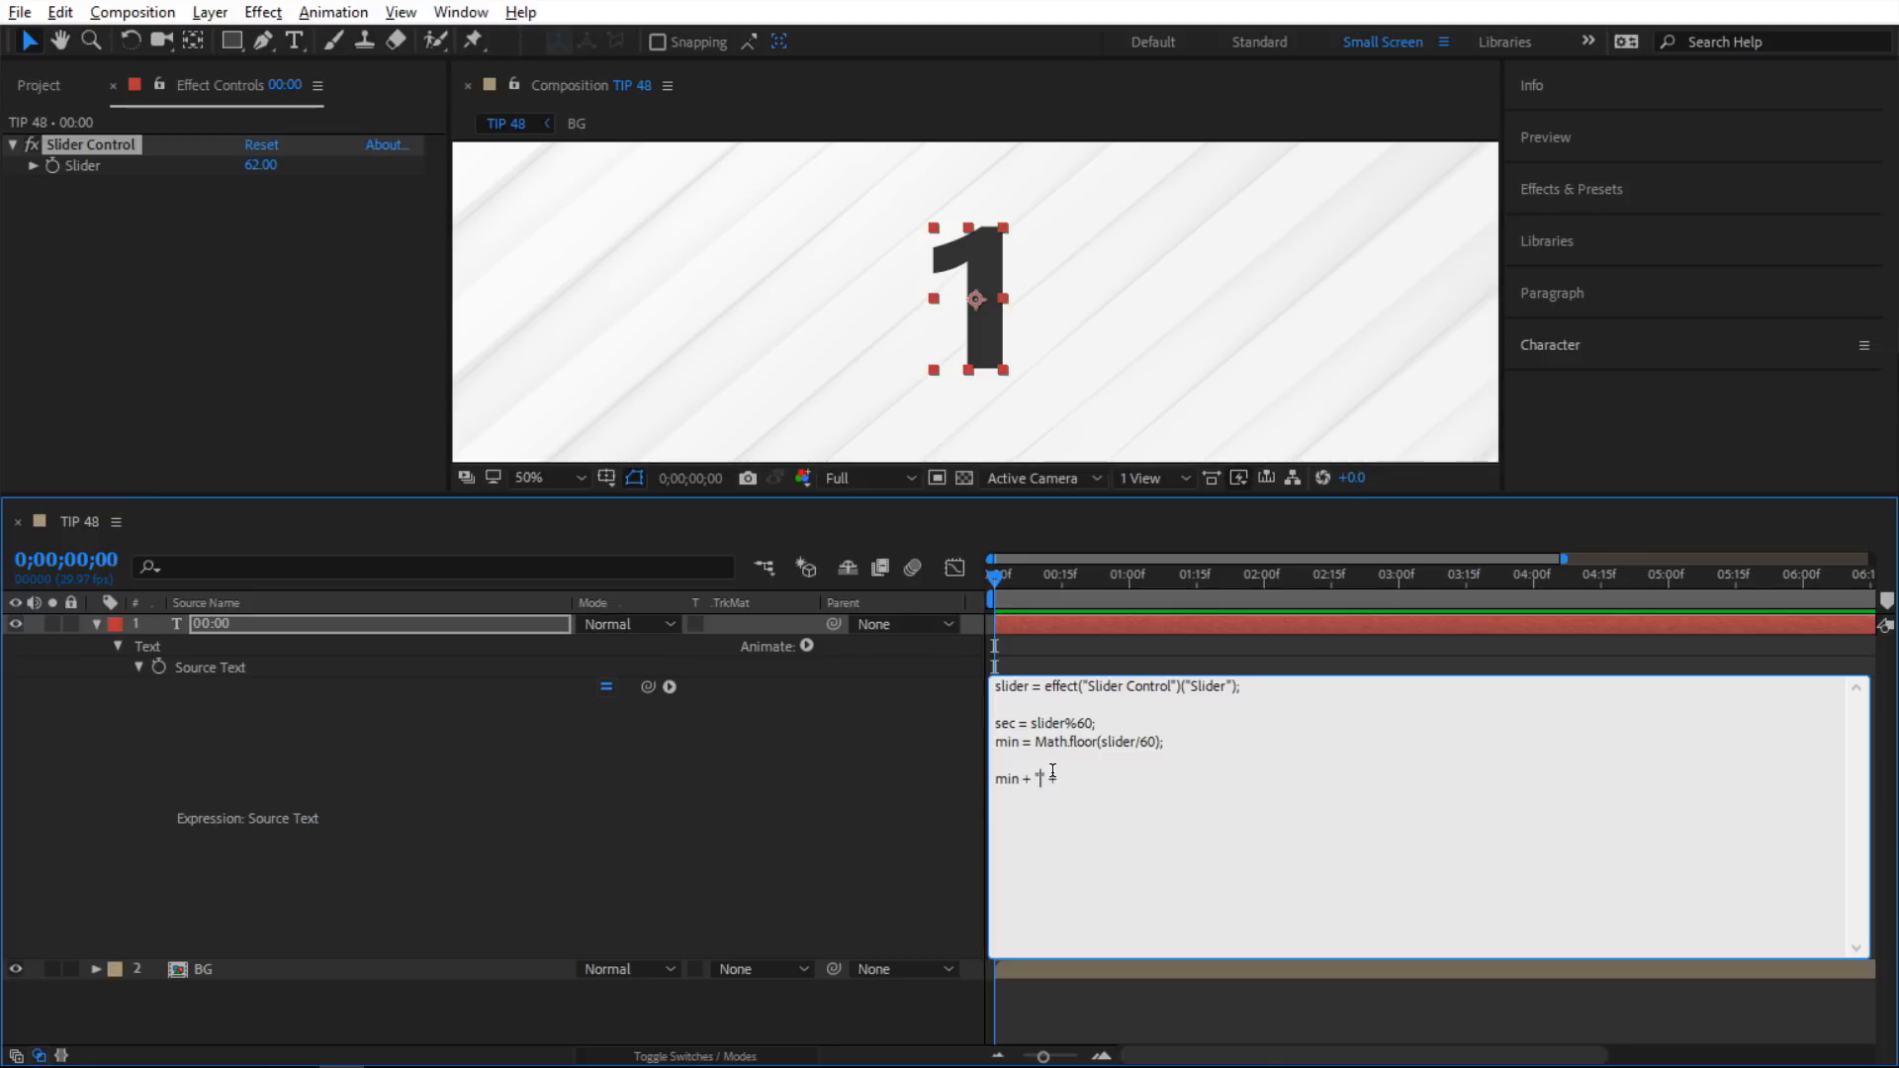
{"action": "type", "text": "\":\" +"}
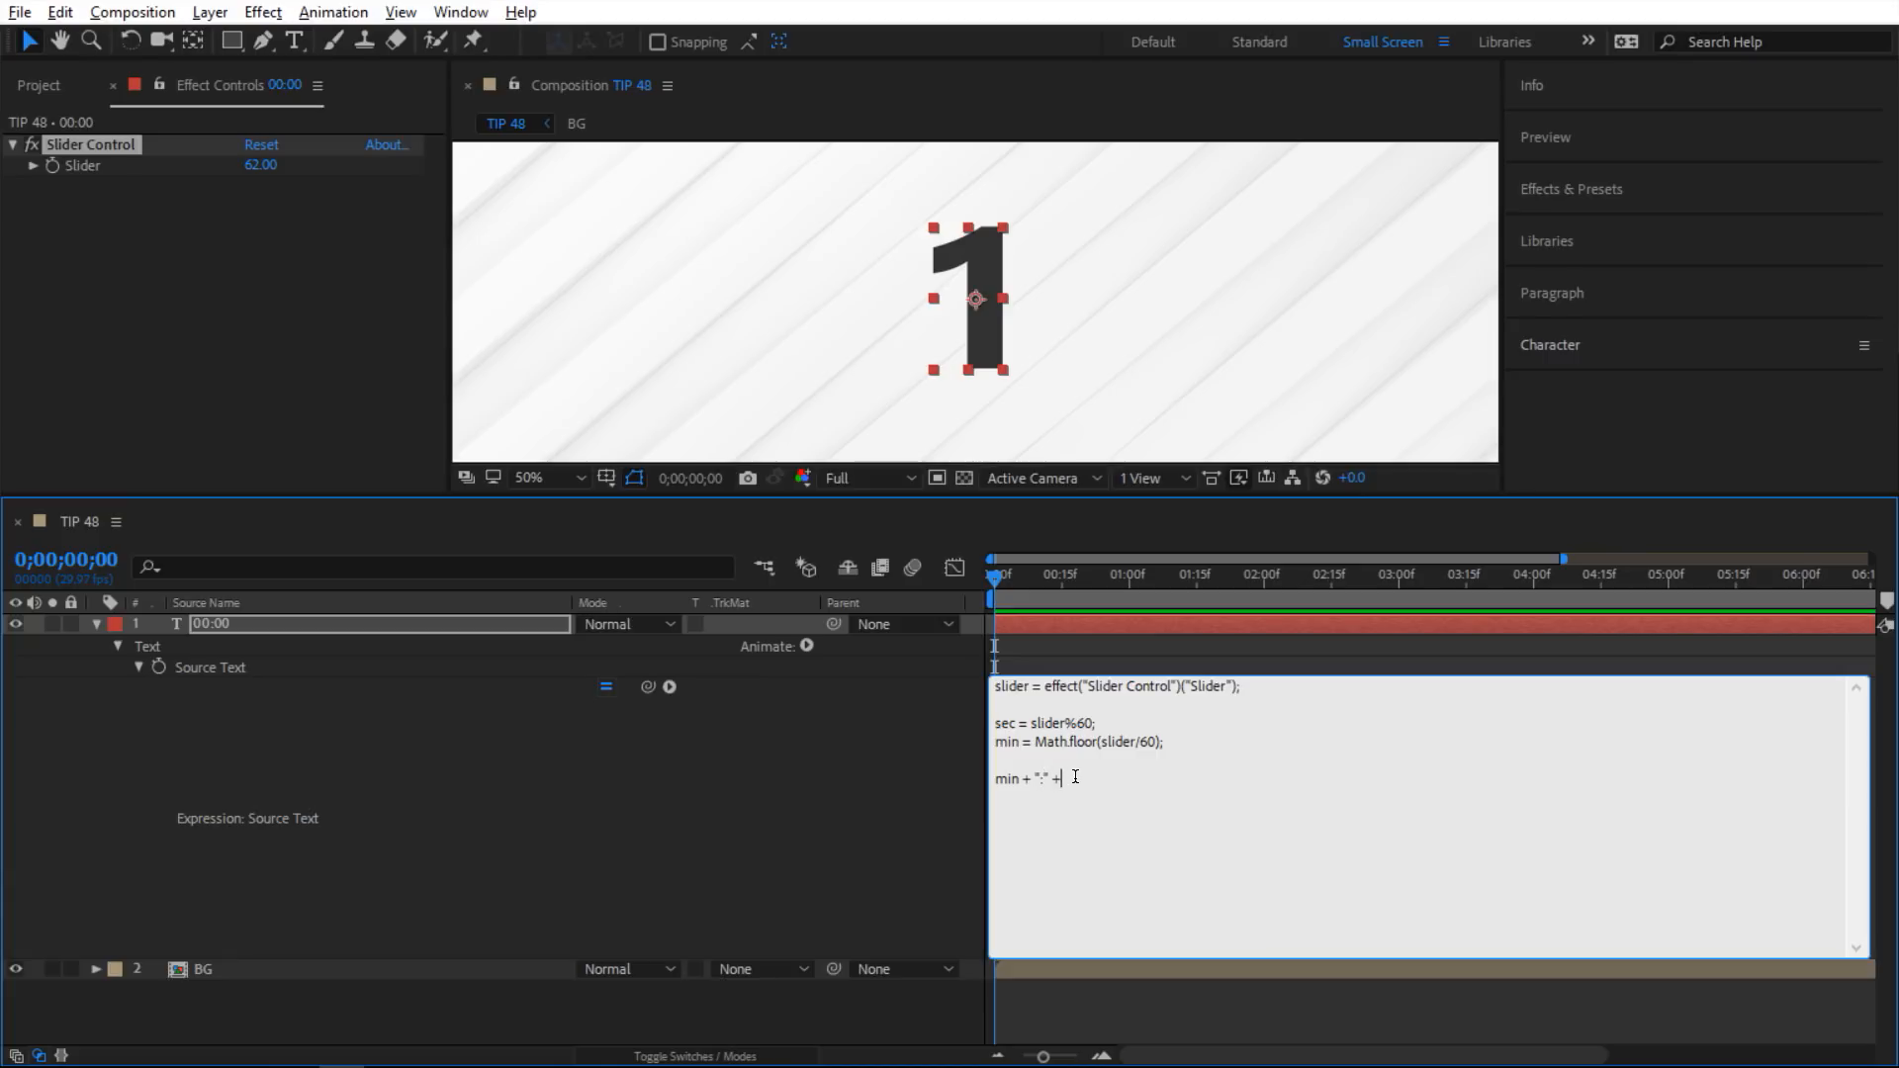
{"action": "type", "text": "sec"}
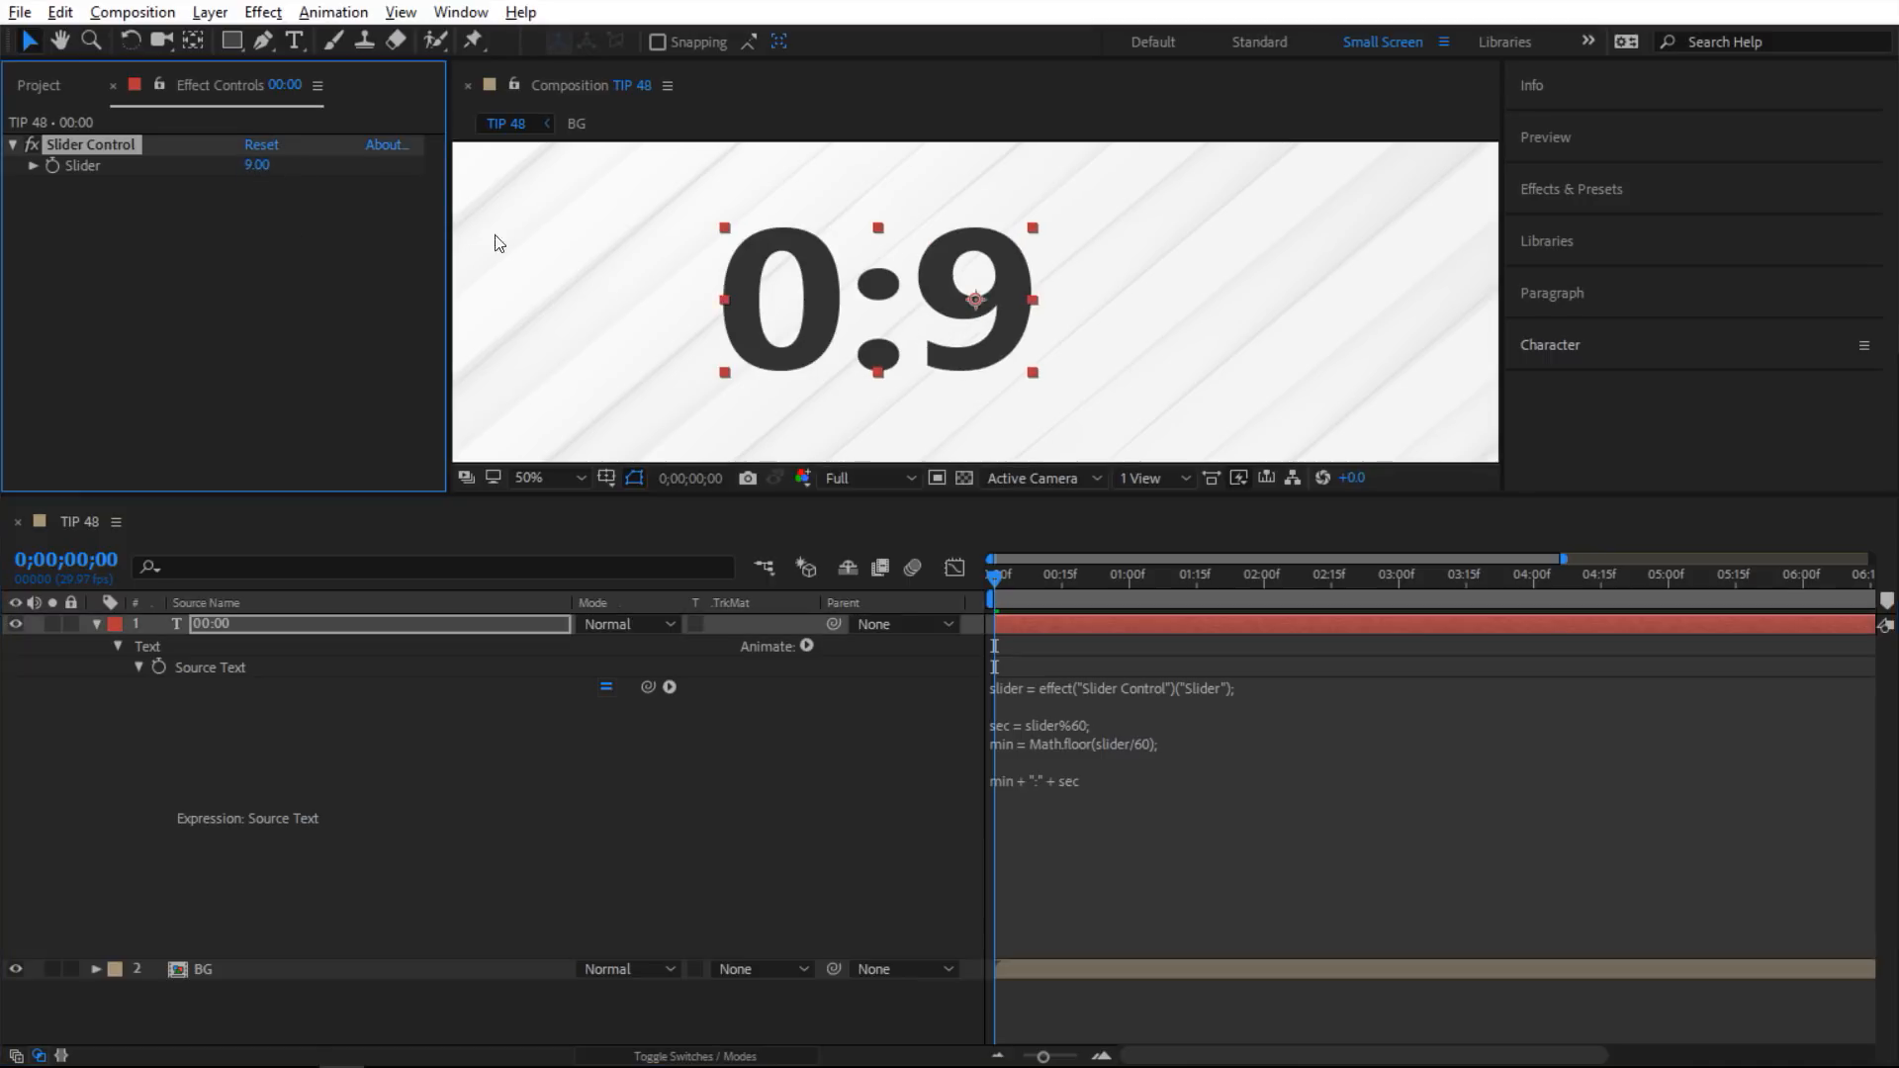
Scrub the slider to 23 and then 73, confirming the clock rolls over to 1:13.
{"action": "left_click_drag", "start_coordinate": [255, 165], "coordinate": [284, 170]}
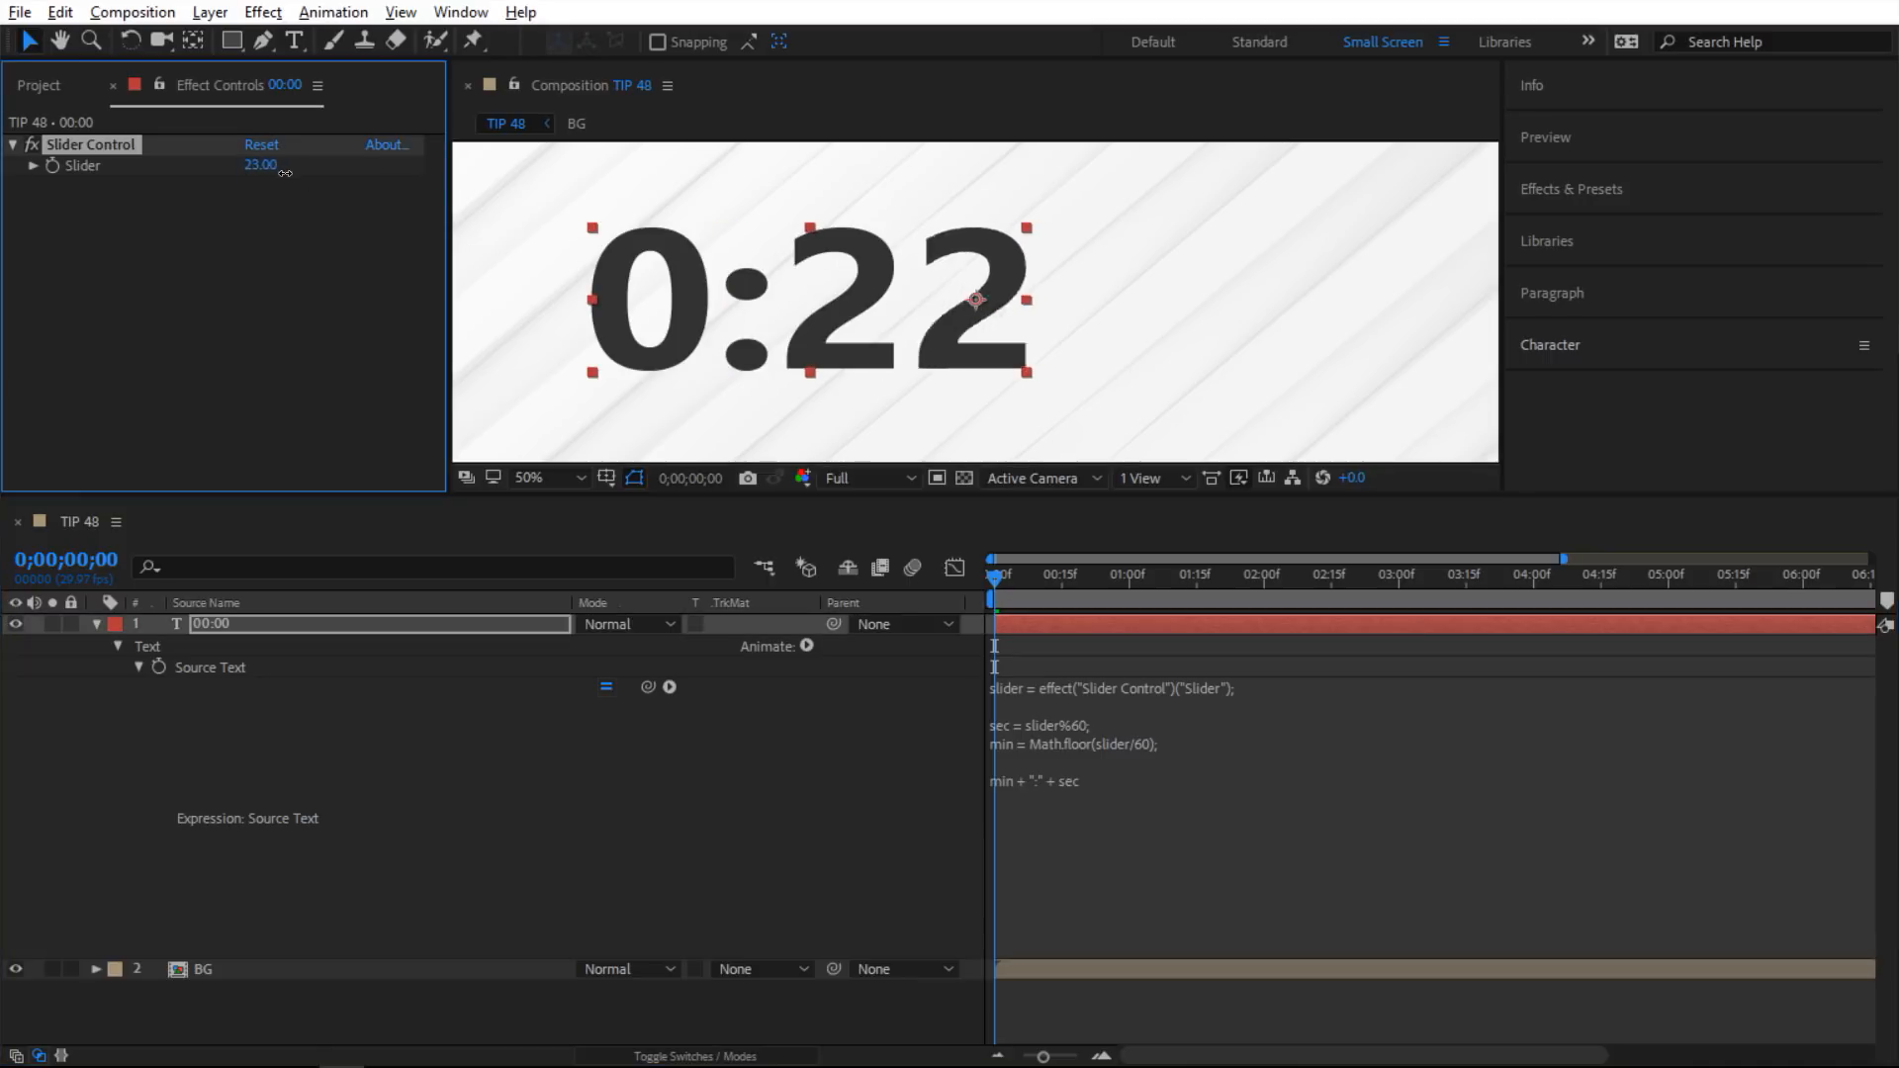
{"action": "left_click_drag", "start_coordinate": [259, 165], "coordinate": [357, 188]}
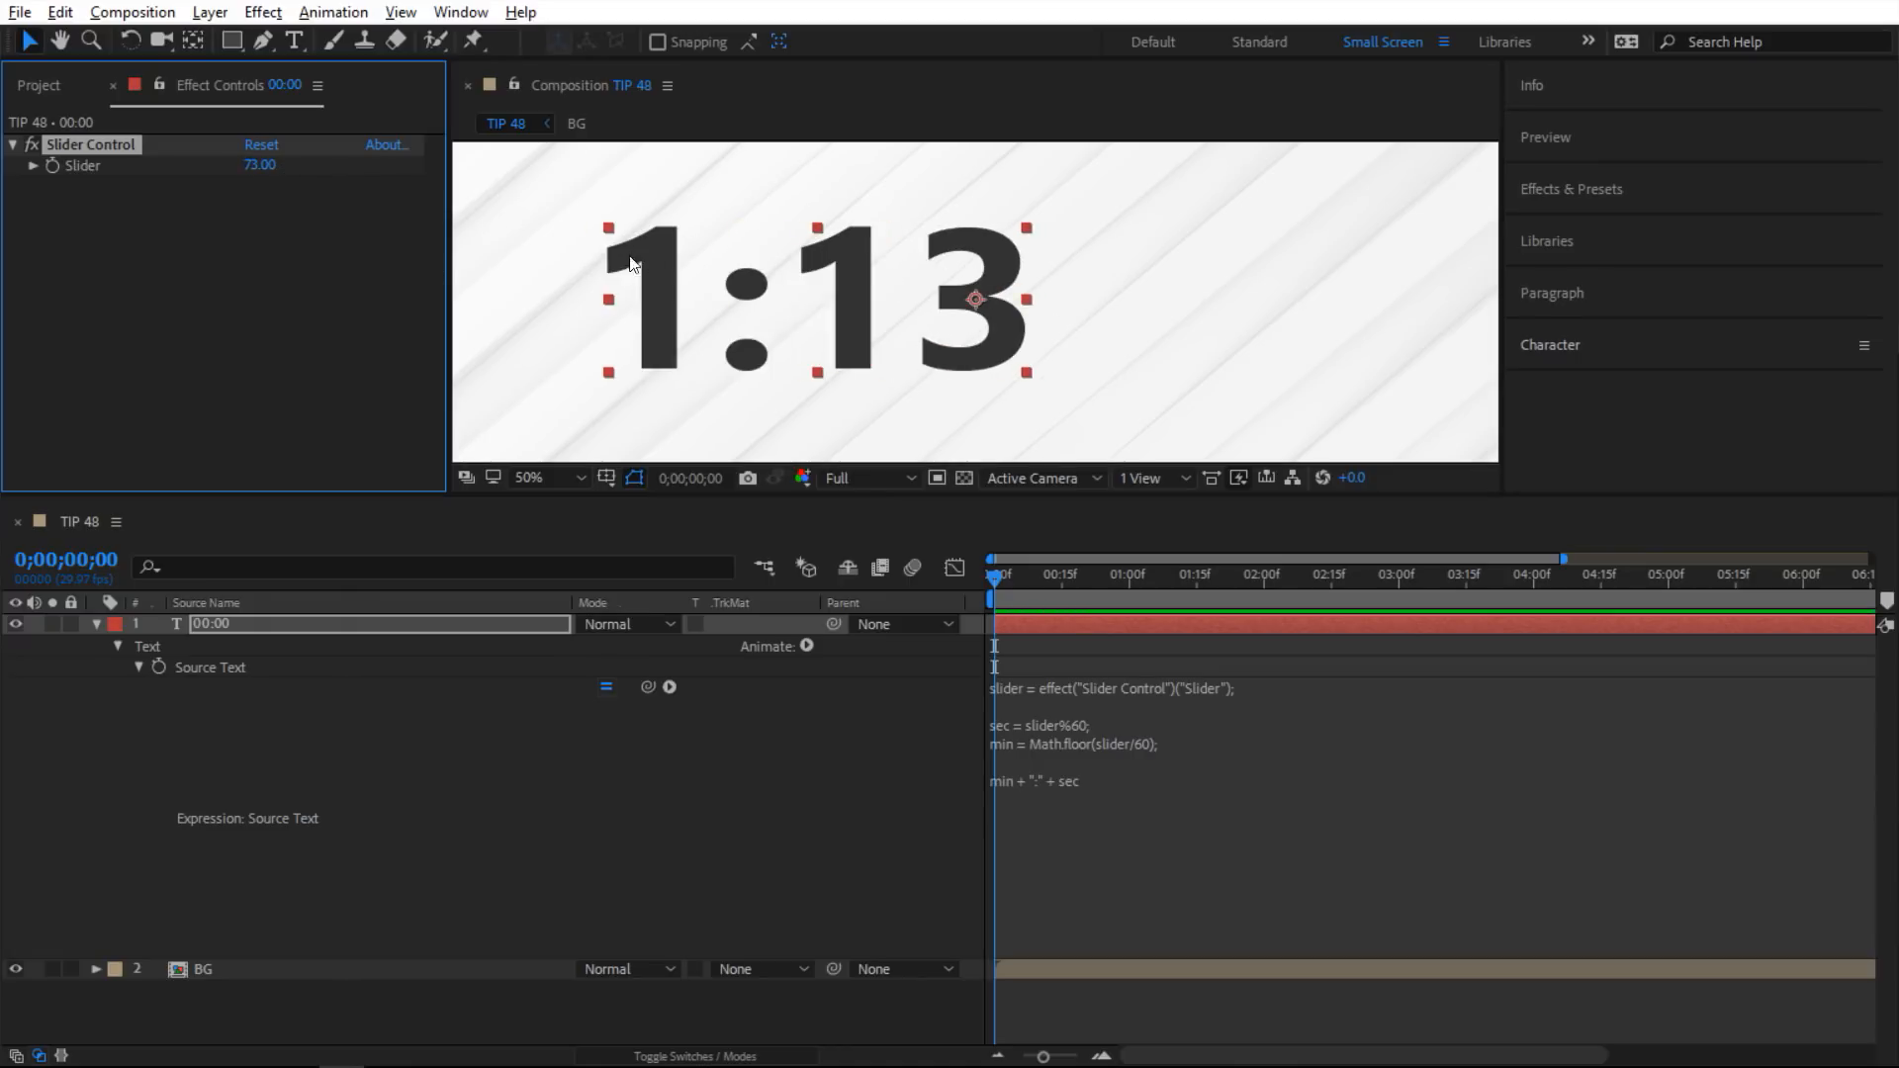
{"action": "mouse_move", "coordinate": [966, 414]}
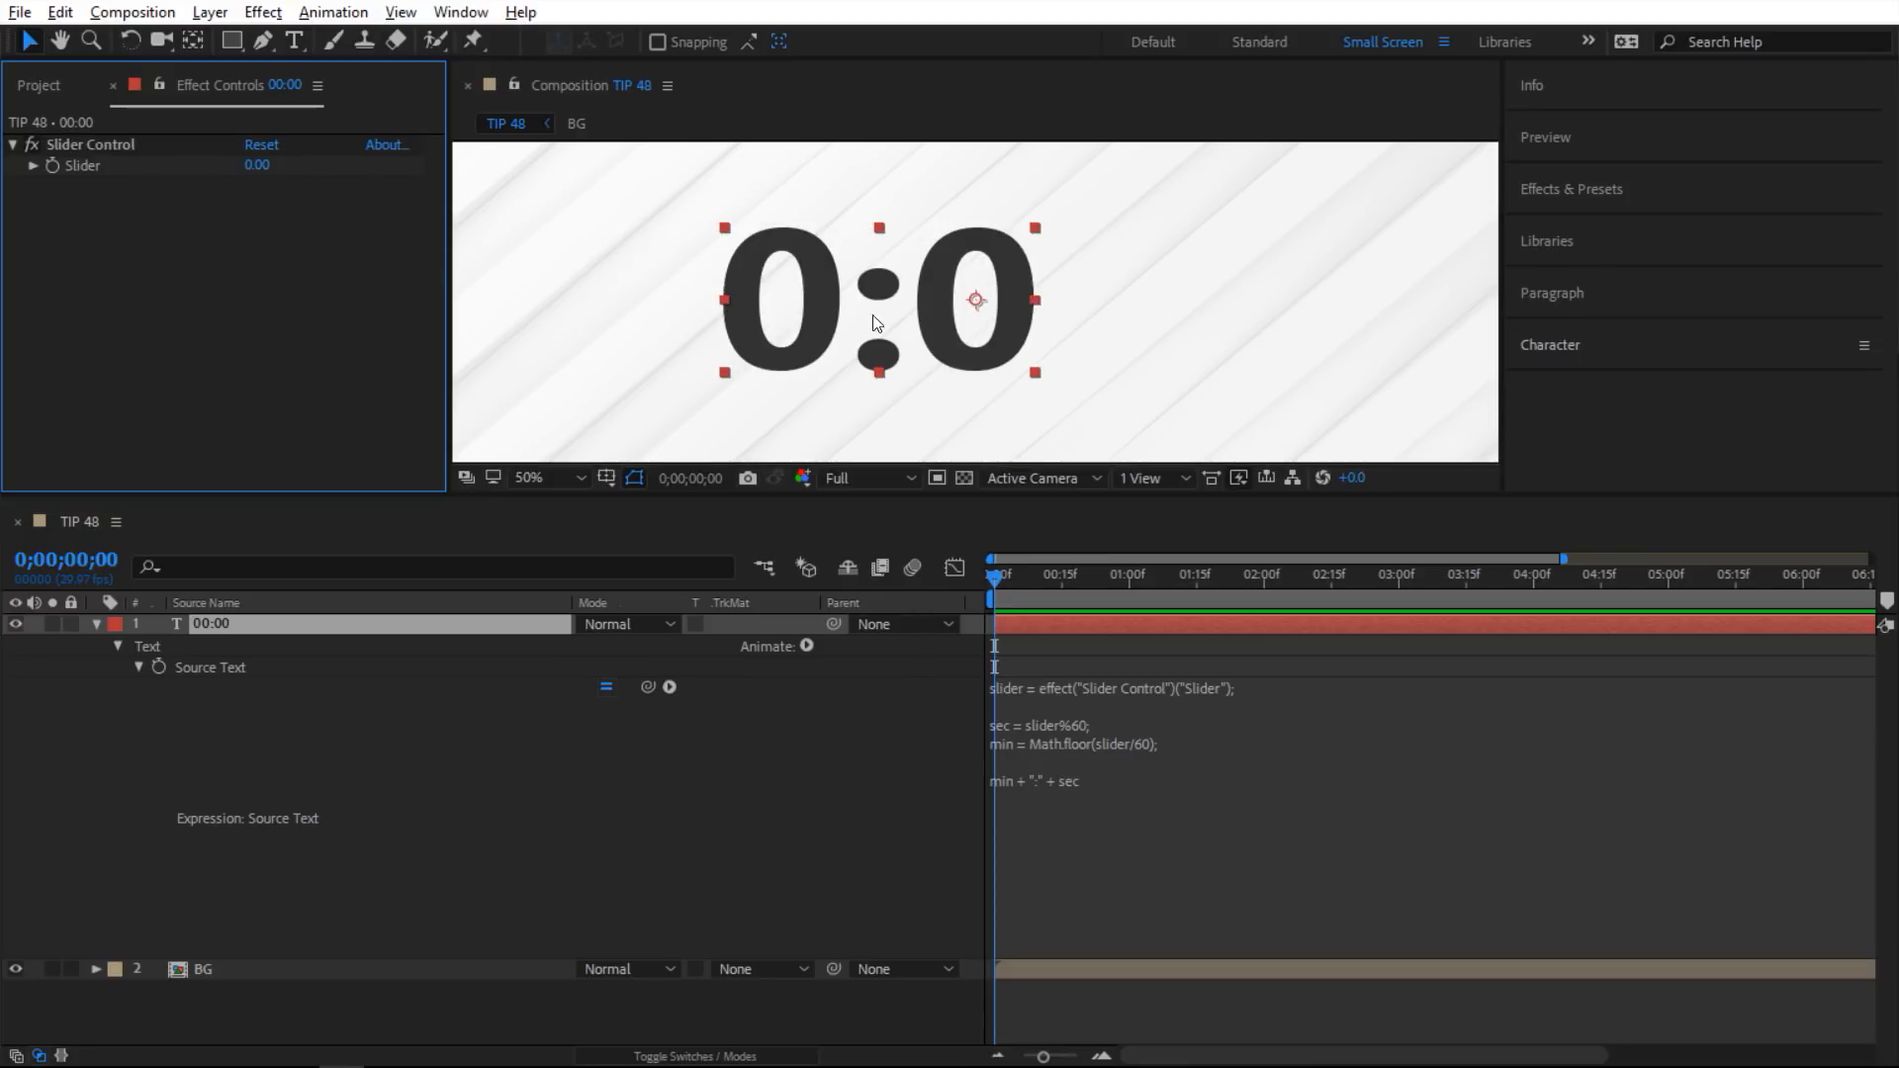
{"action": "mouse_move", "coordinate": [918, 271]}
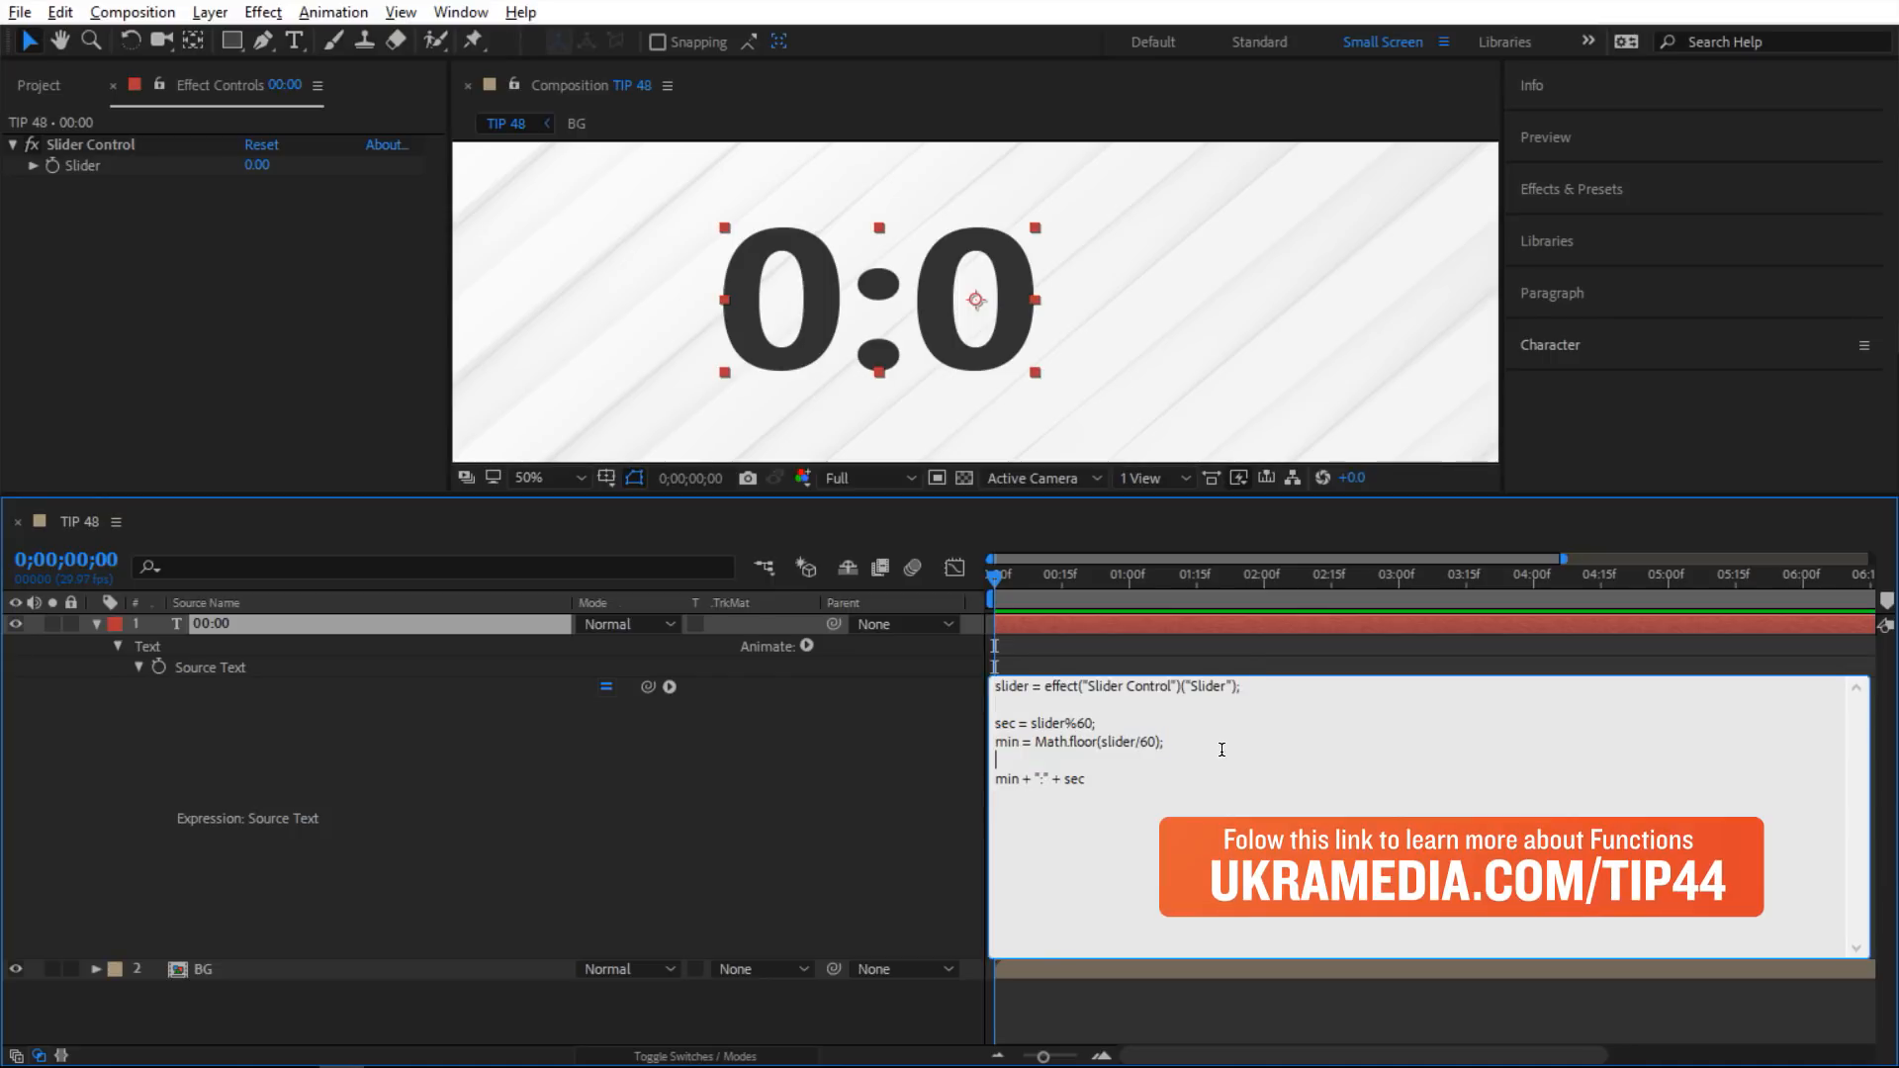
Declare an addZero(n) function header in the expression.
{"action": "type", "text": "func"}
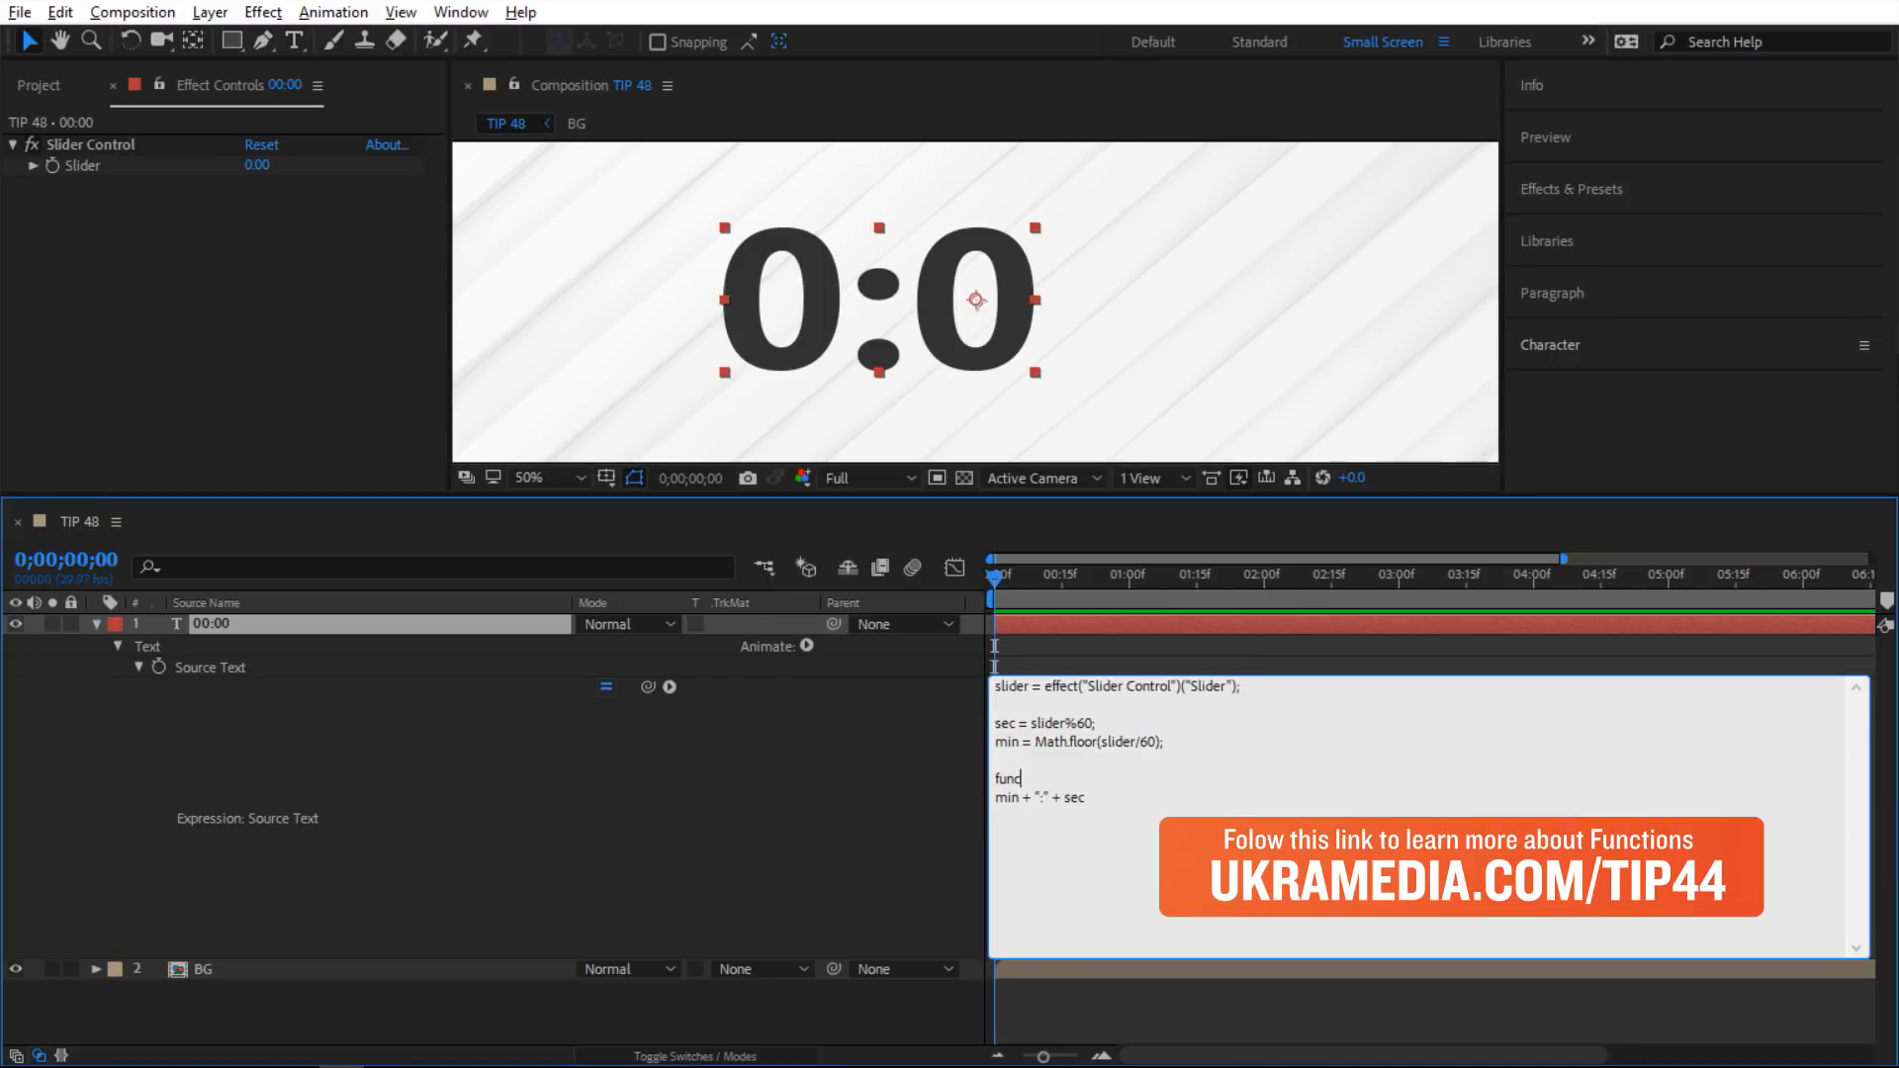
{"action": "type", "text": "tion"}
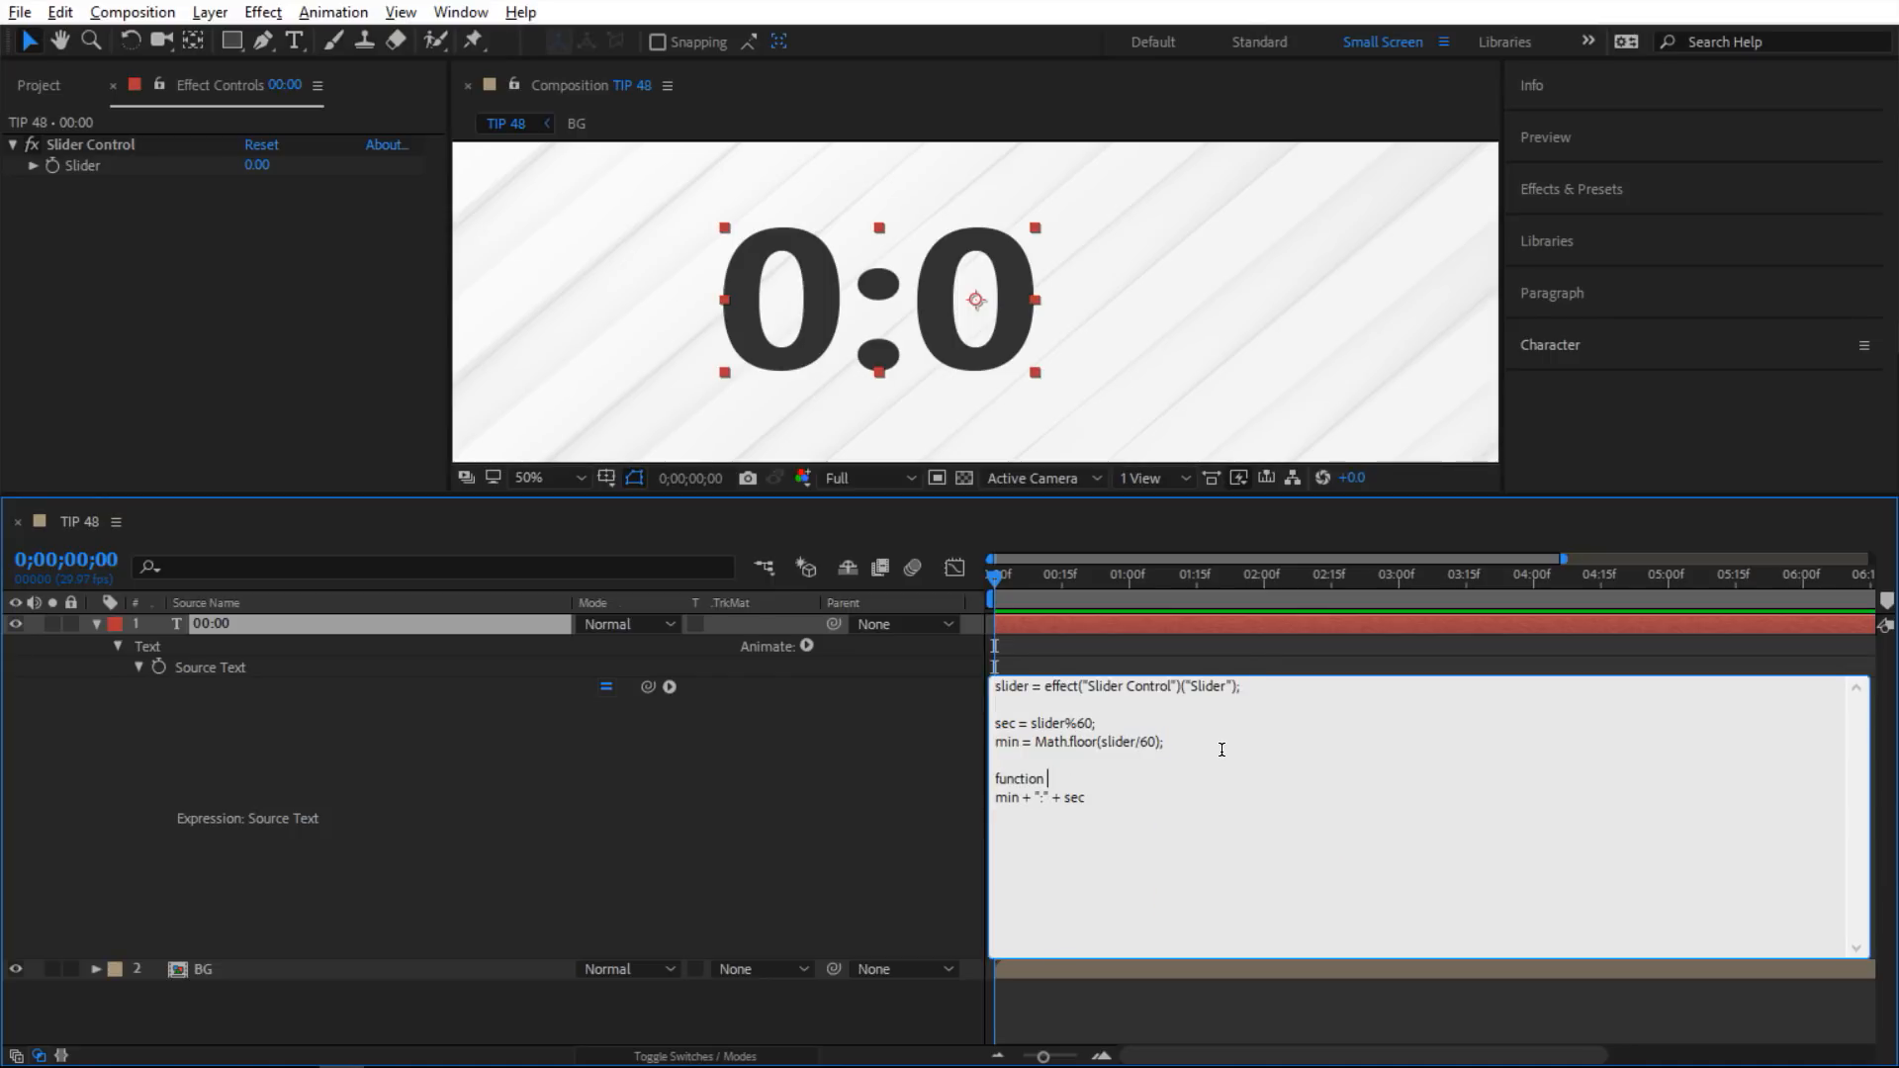
{"action": "type", "text": "add"}
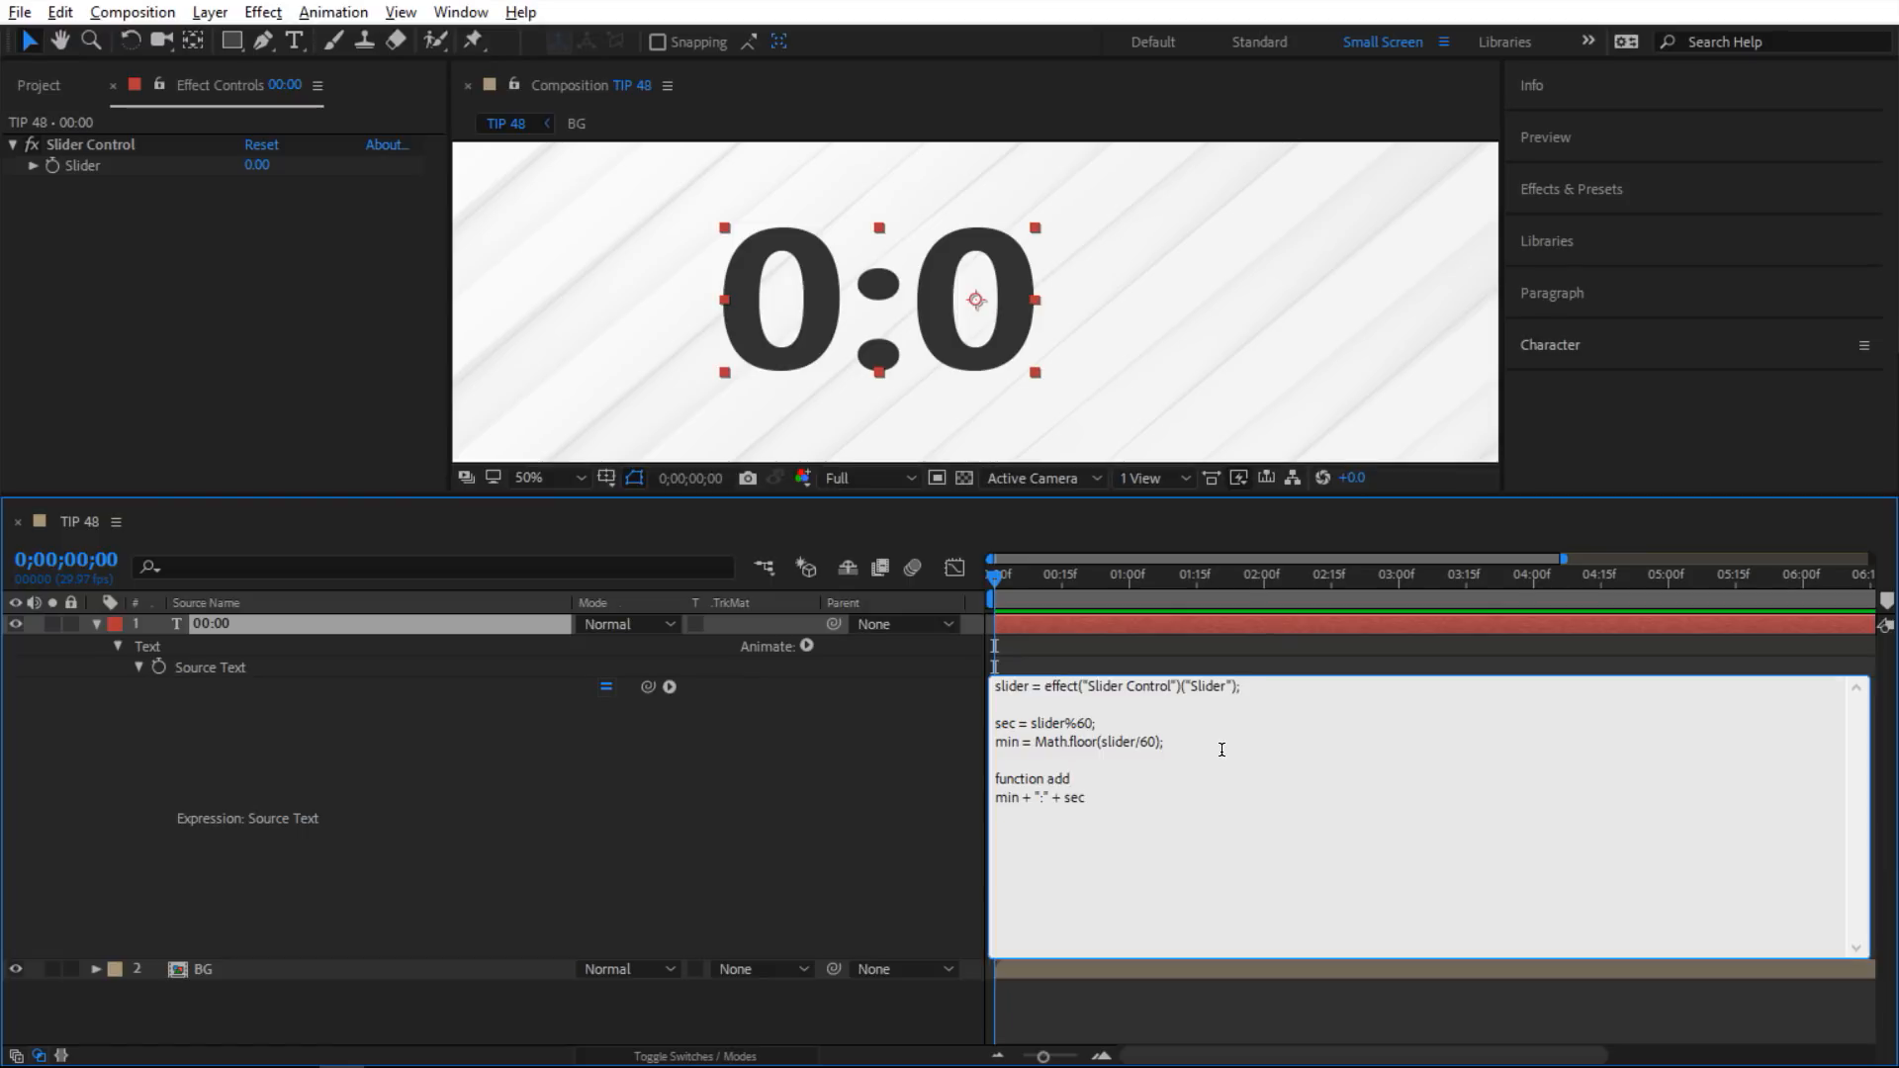
{"action": "type", "text": "Zero()"}
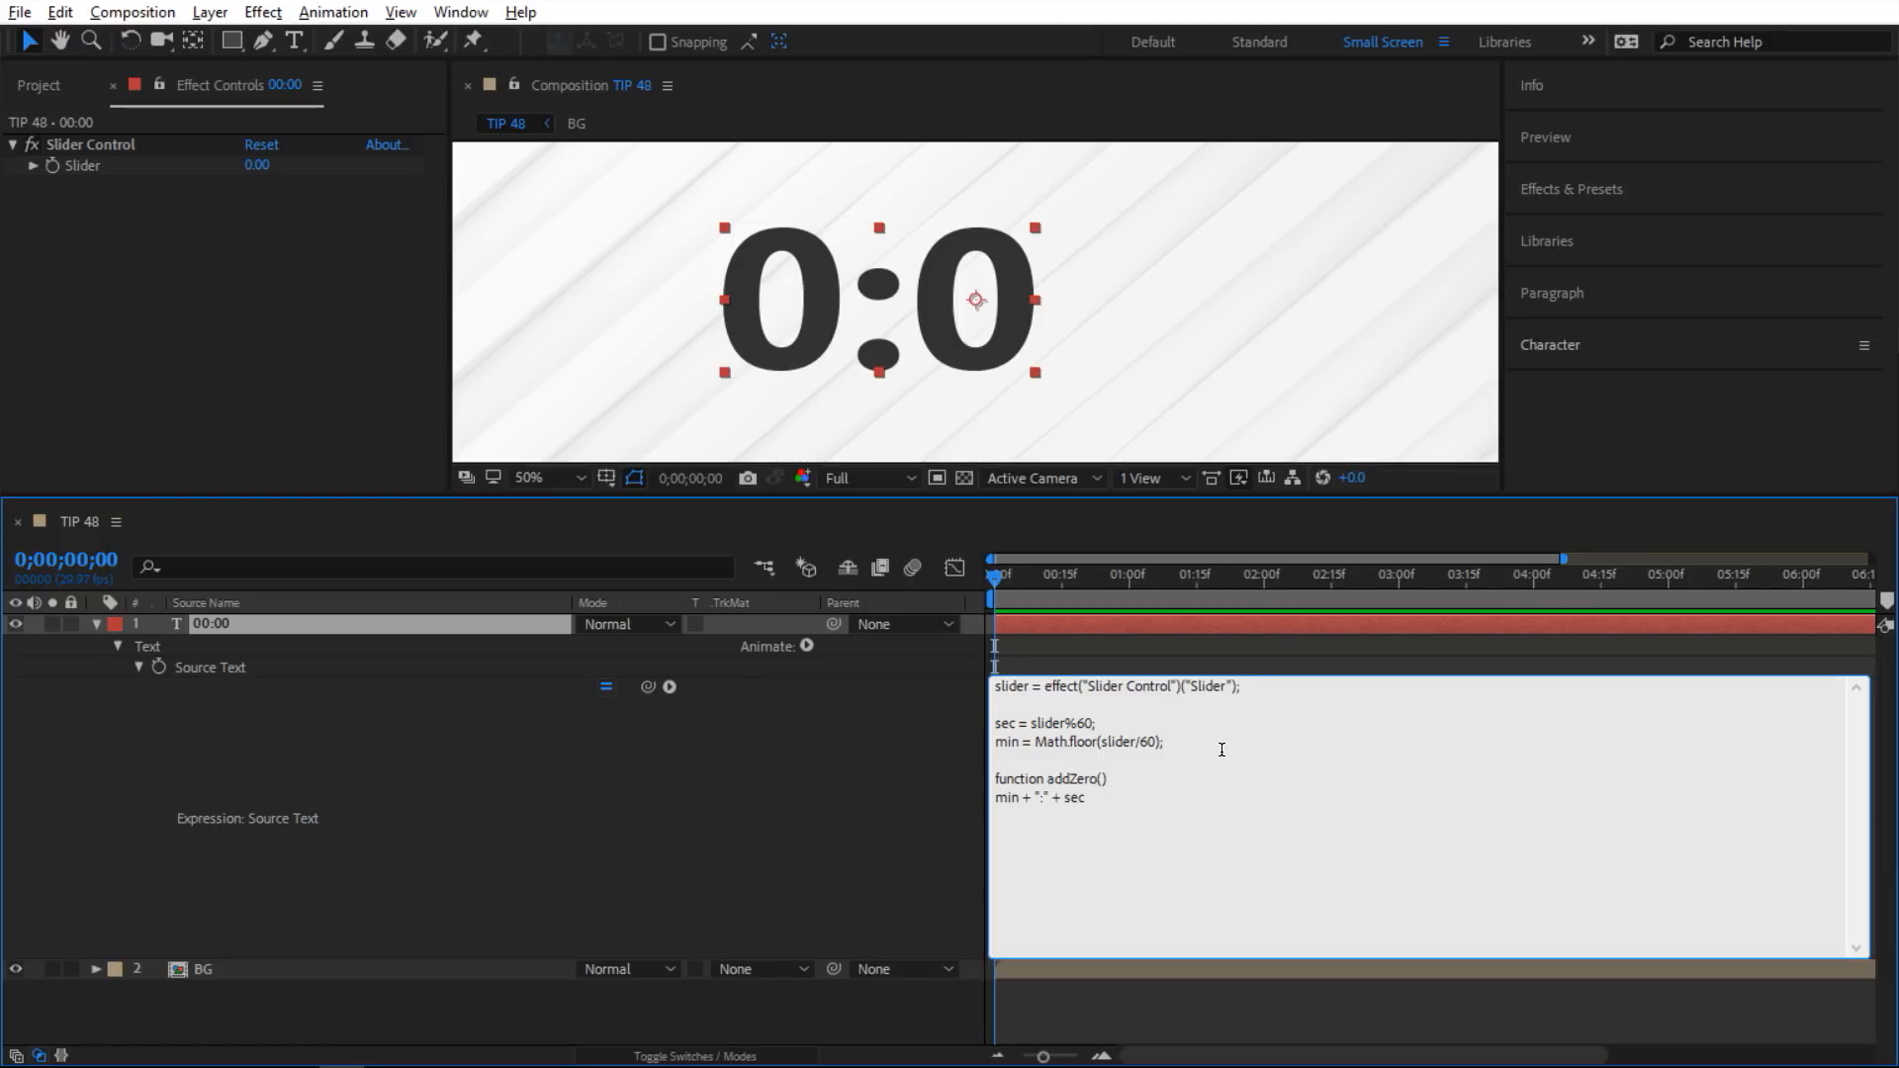
{"action": "type", "text": "n"}
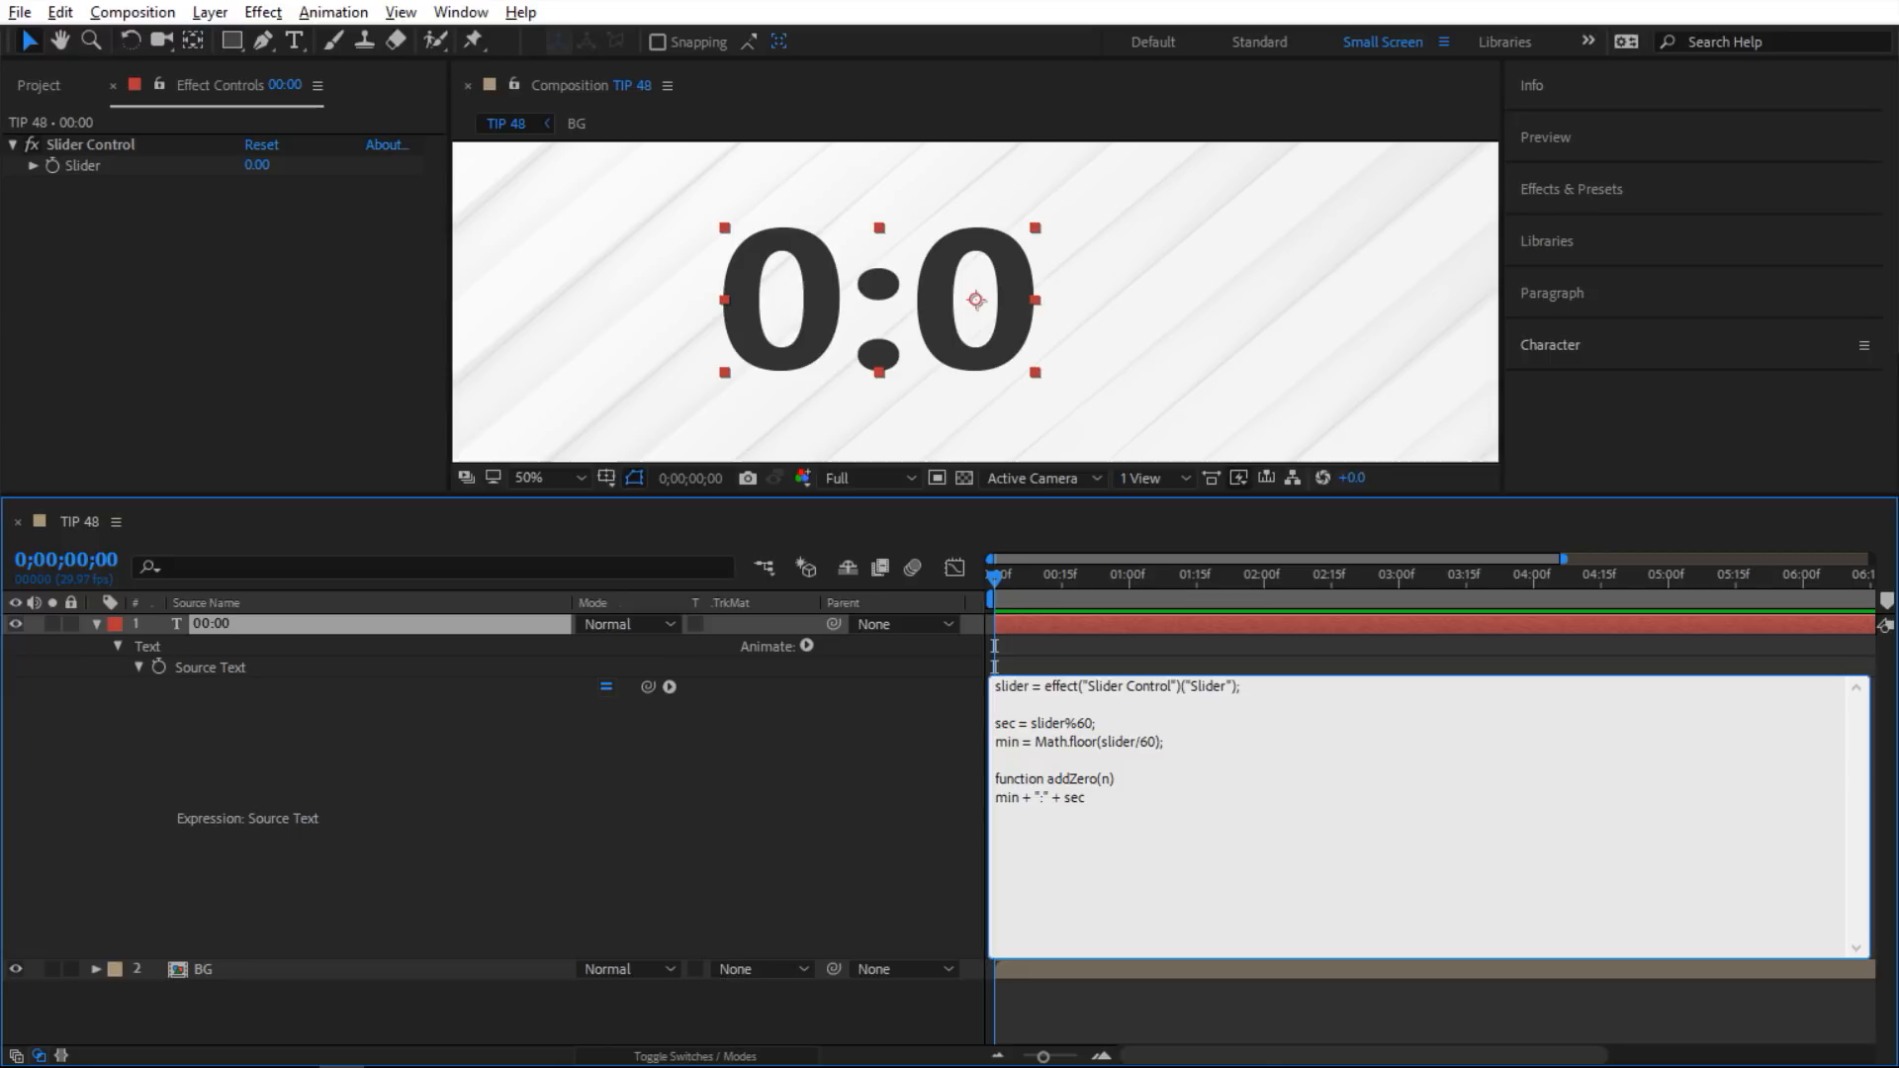
{"action": "left_click", "coordinate": [1109, 780]}
{"action": "type", "text": " {"}
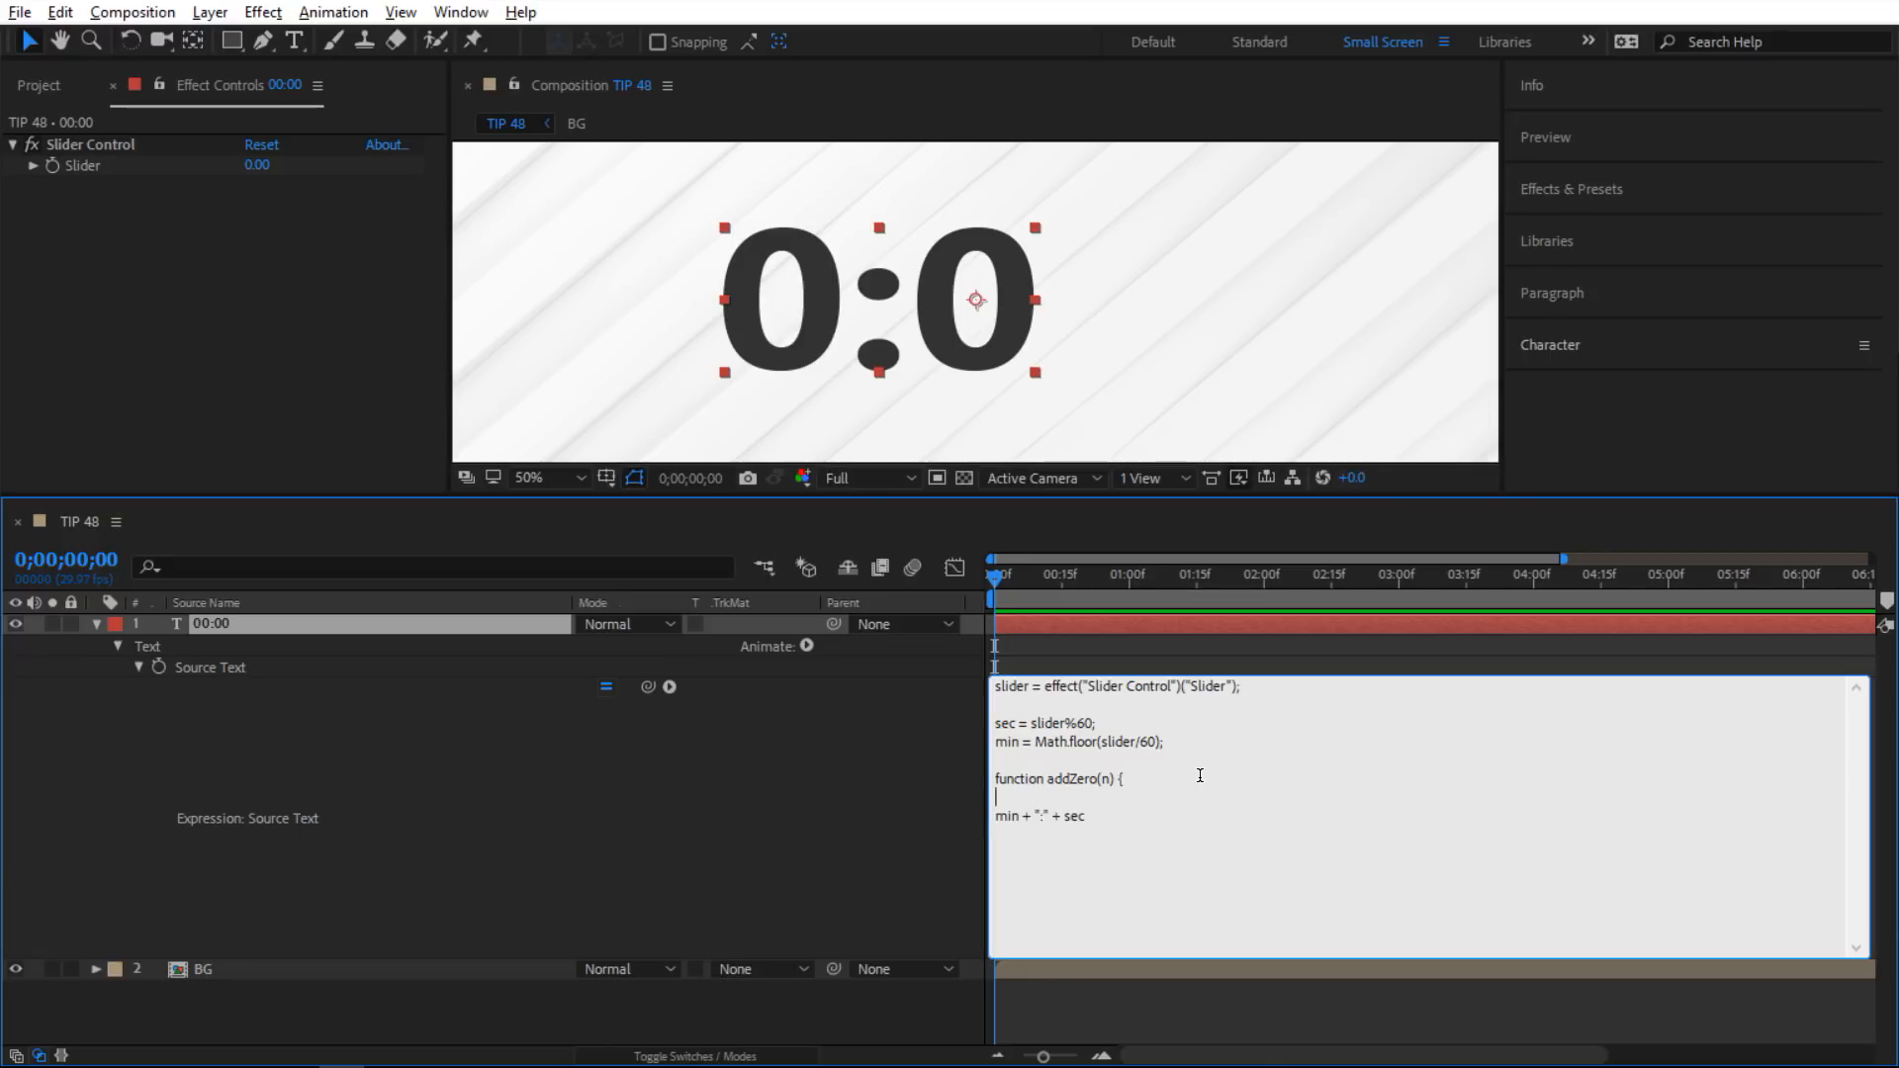
Write addZero's body: return "0" + n when n < 10, else return n.
{"action": "type", "text": "if ()"}
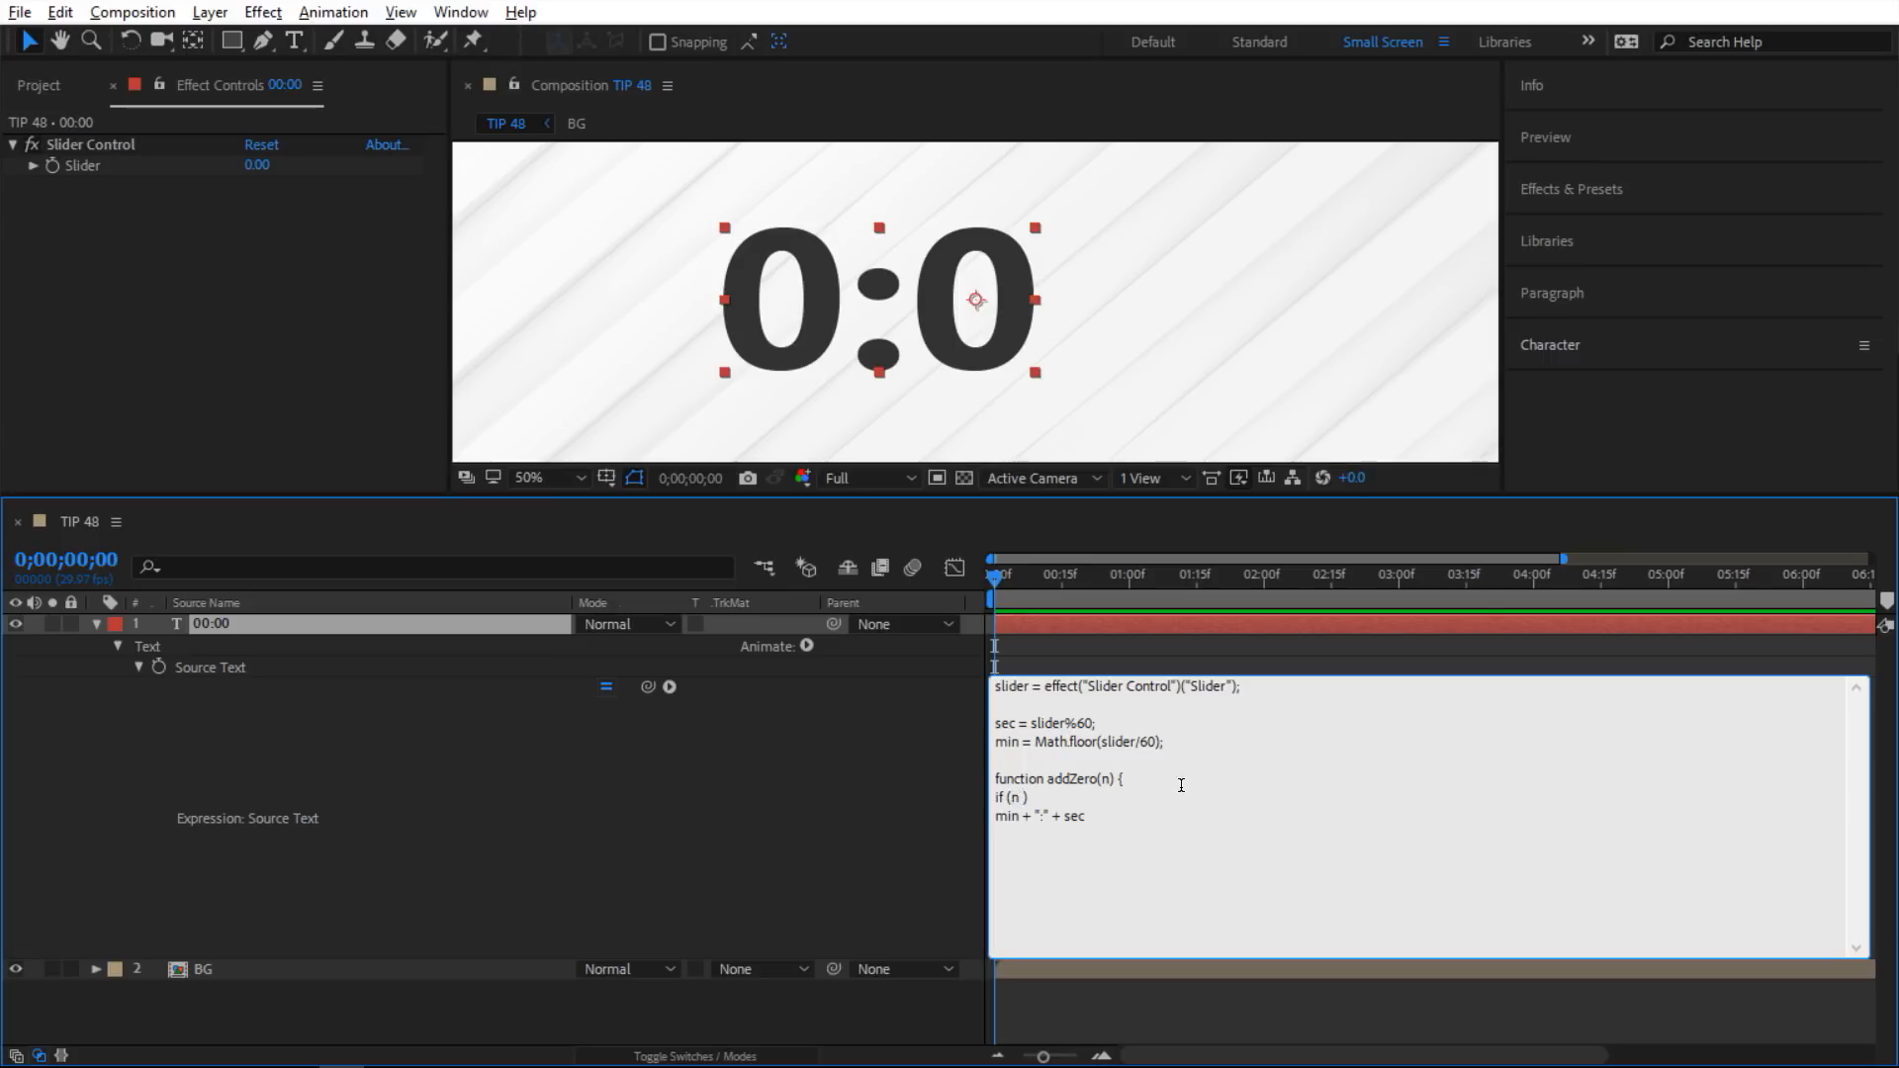
{"action": "type", "text": "< 10)"}
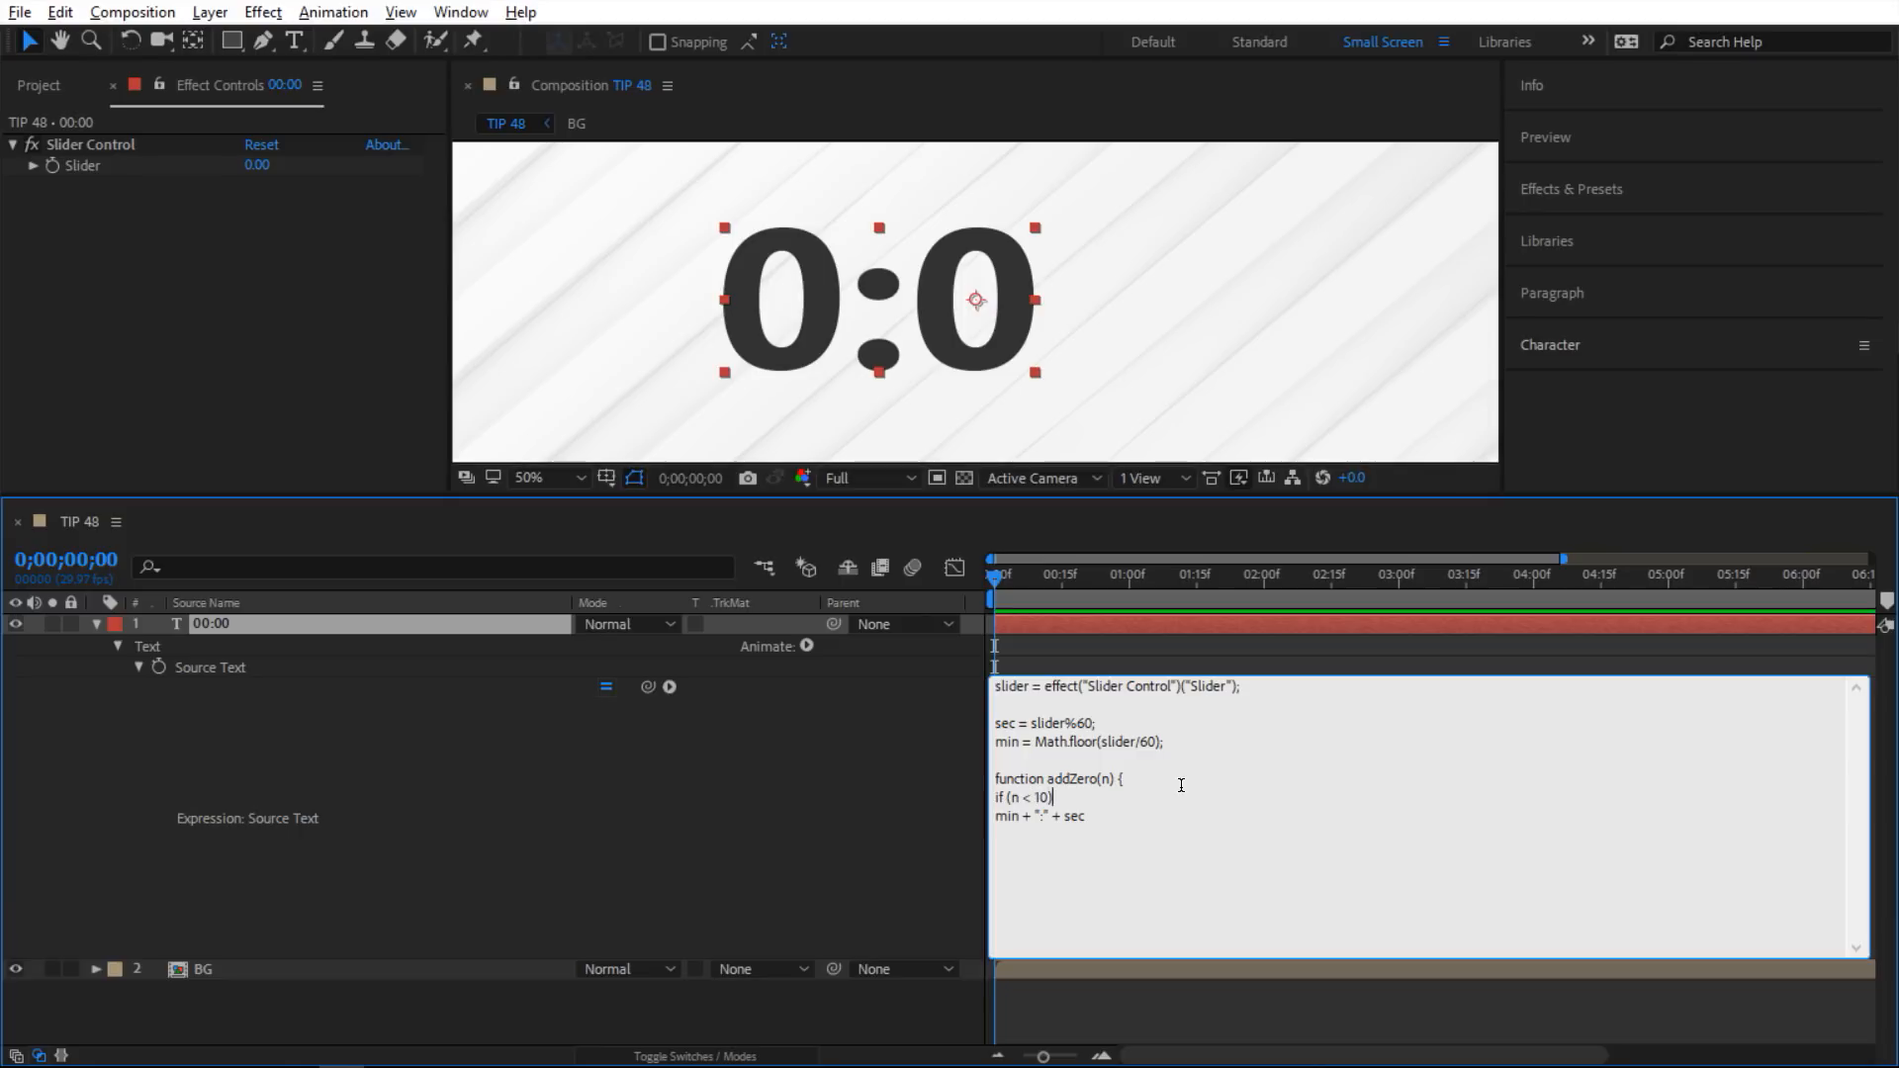
{"action": "type", "text": "return"}
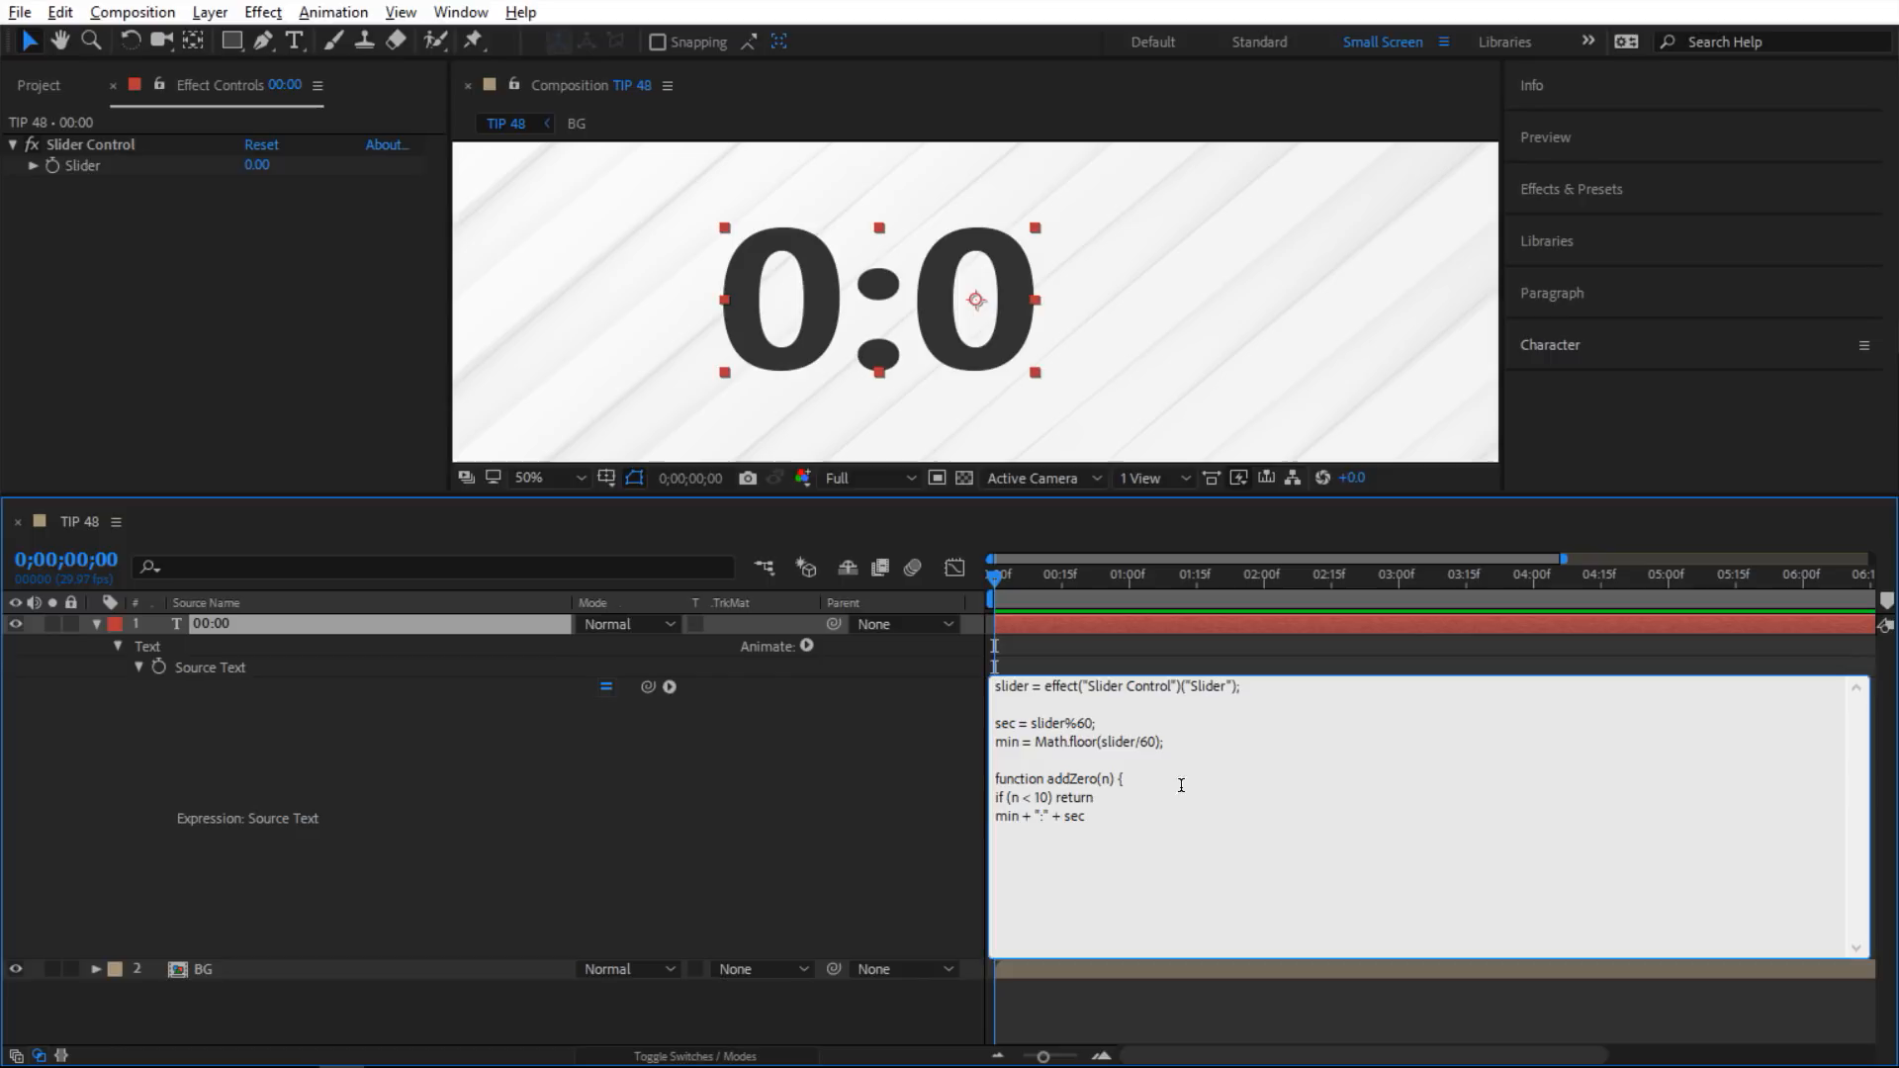
{"action": "type", "text": "\"0\" + n"}
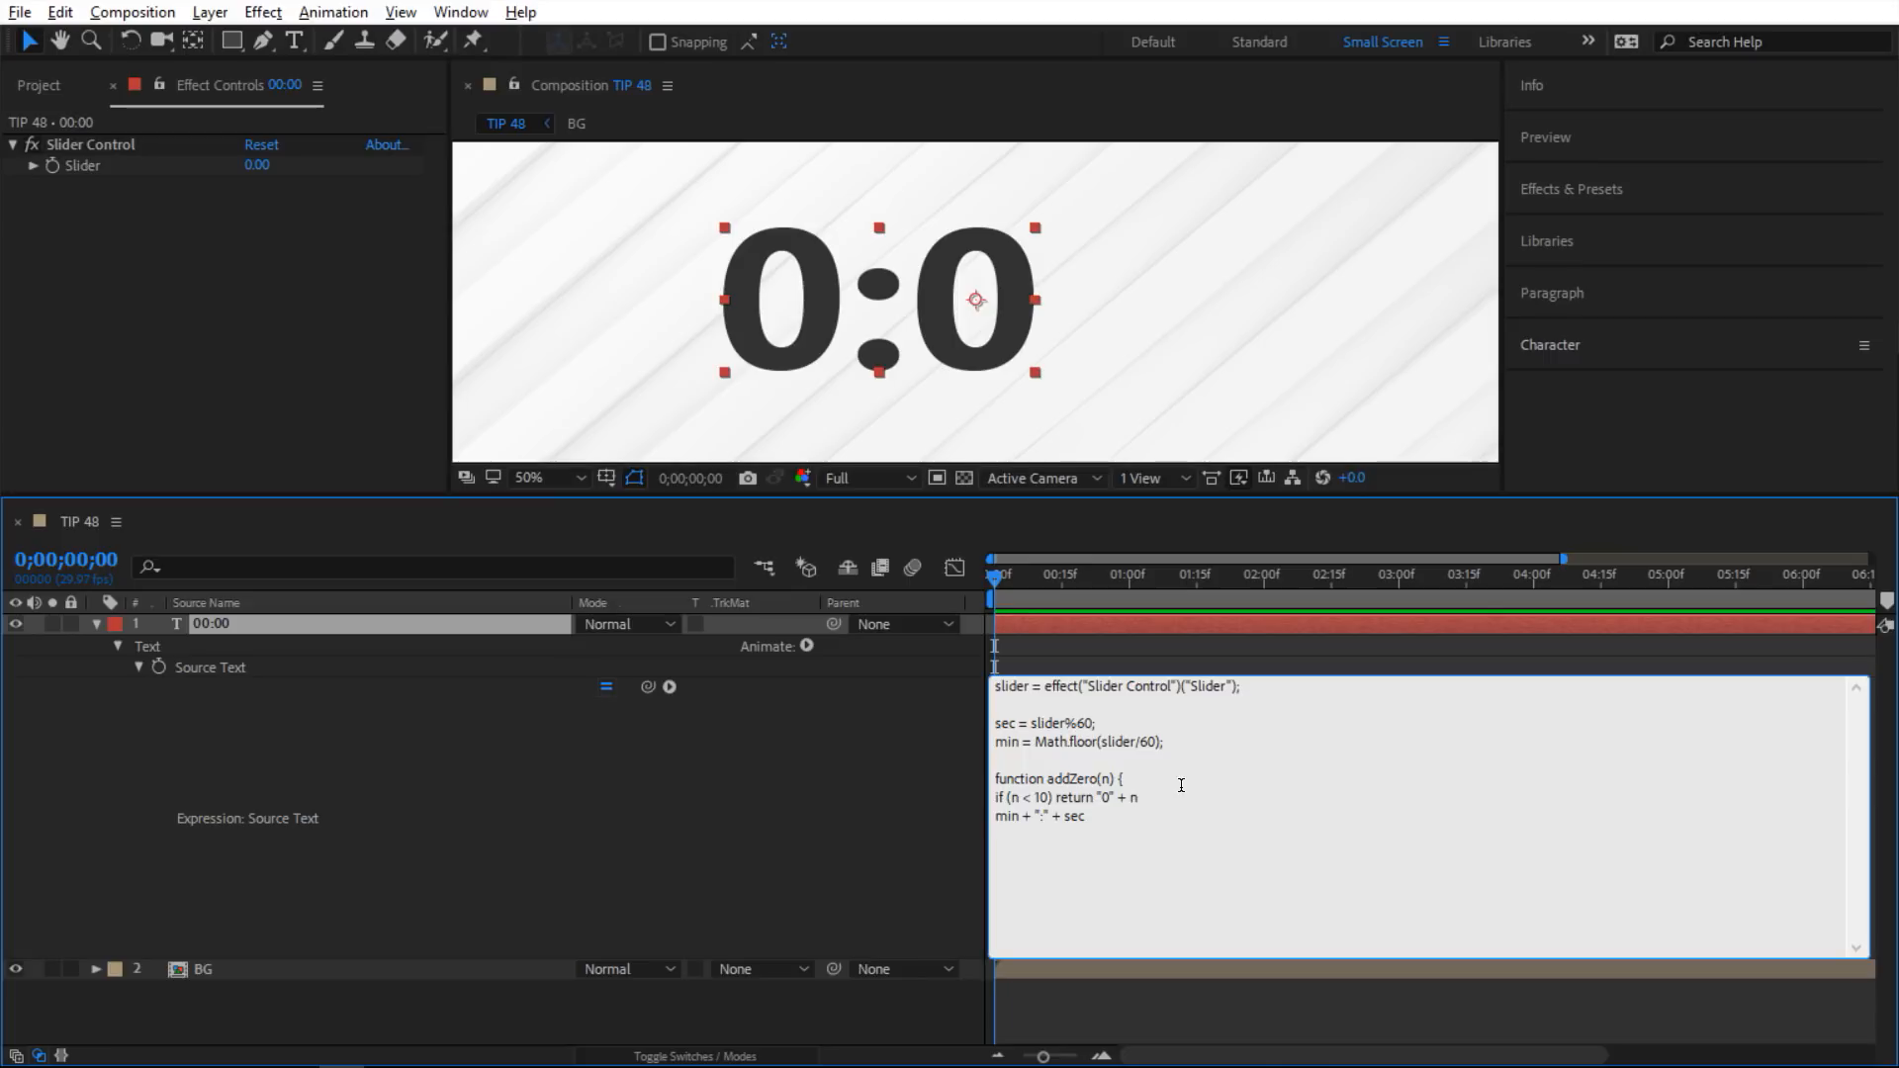
{"action": "type", "text": "else retur"}
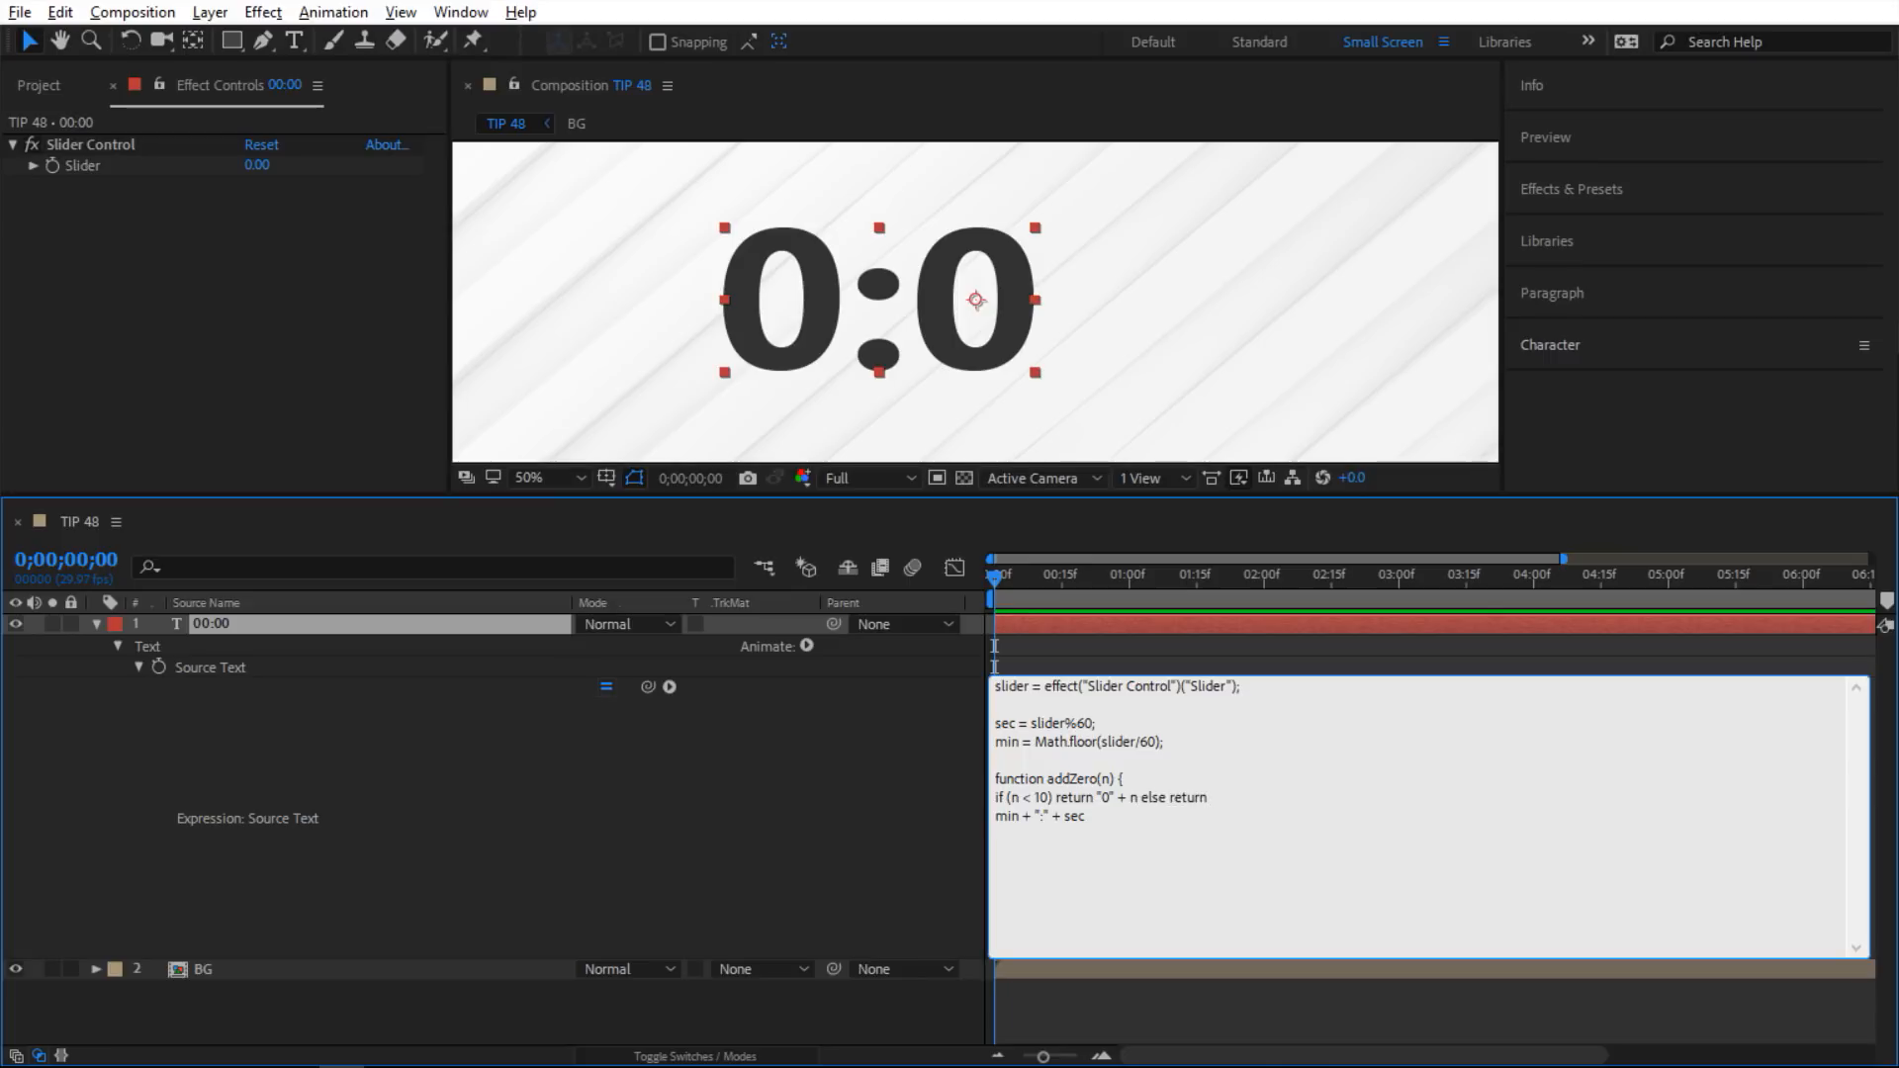
{"action": "type", "text": "n;"}
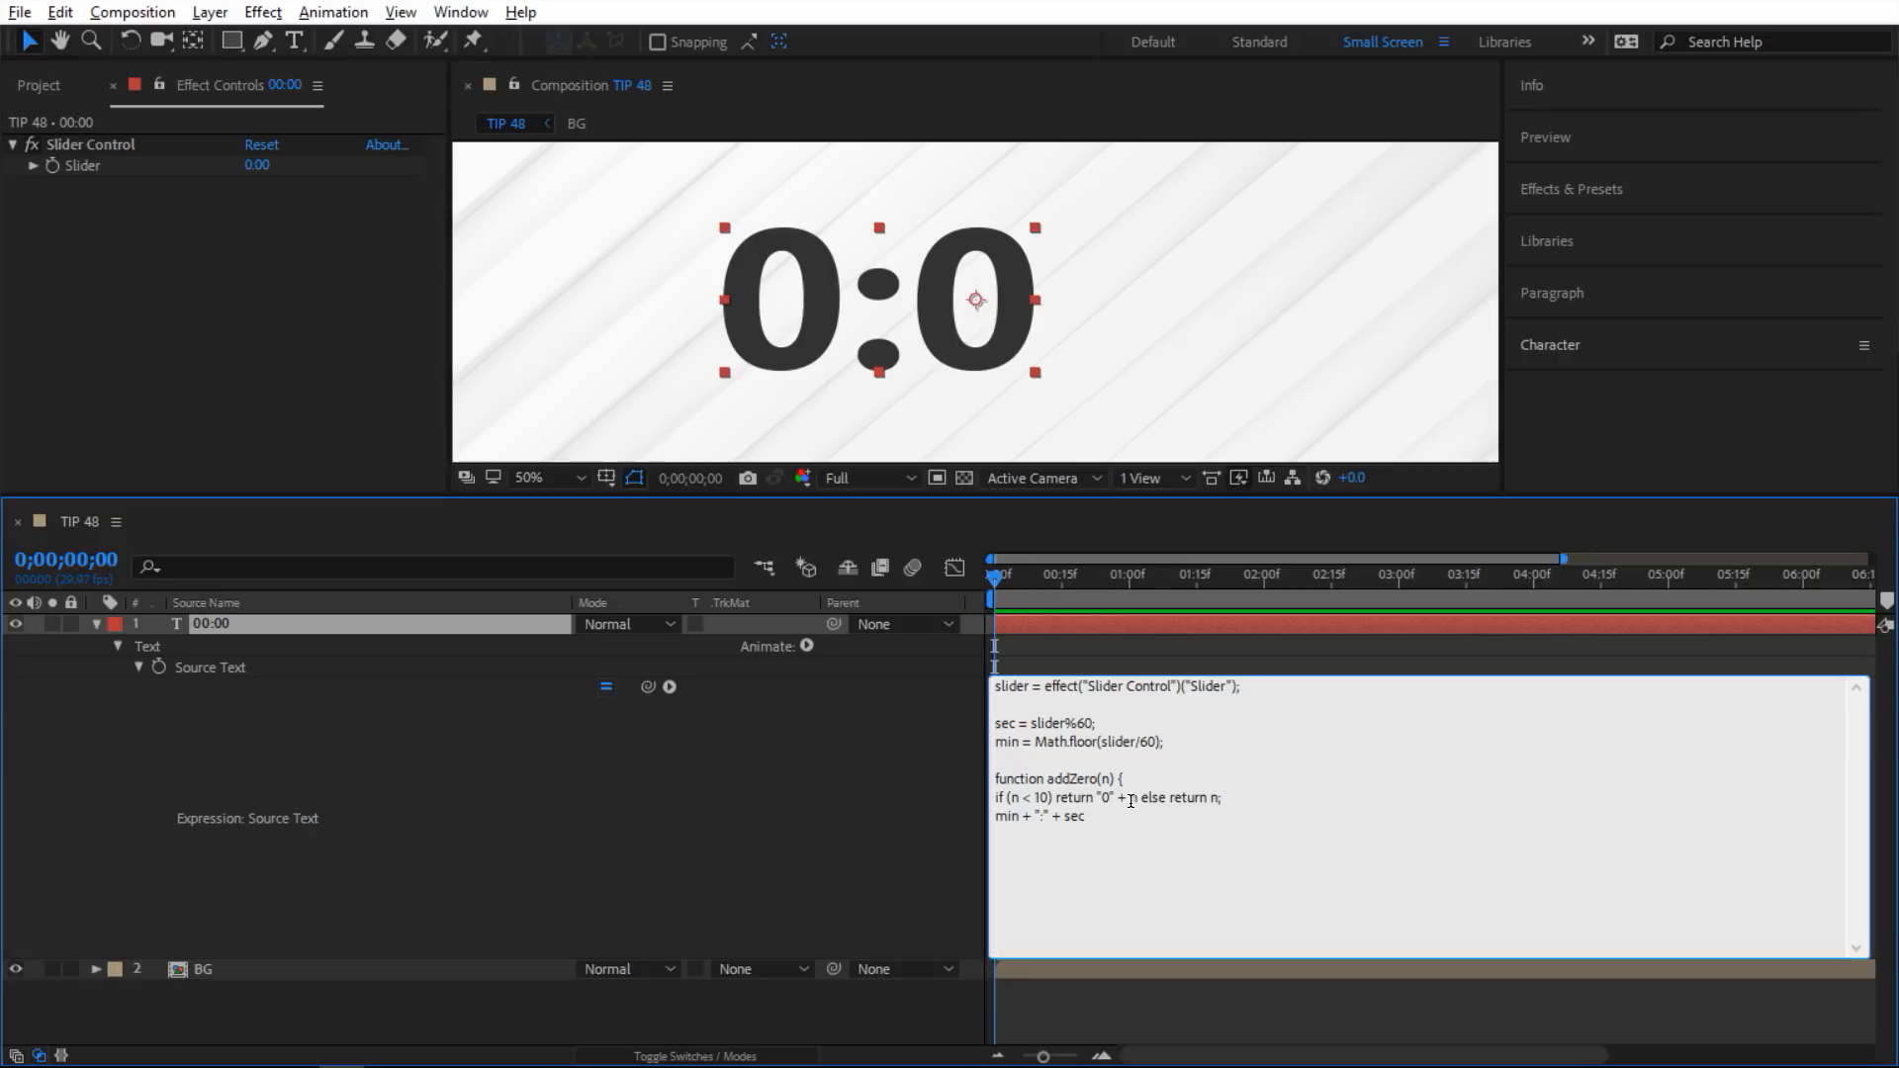
{"action": "mouse_move", "coordinate": [1180, 798]}
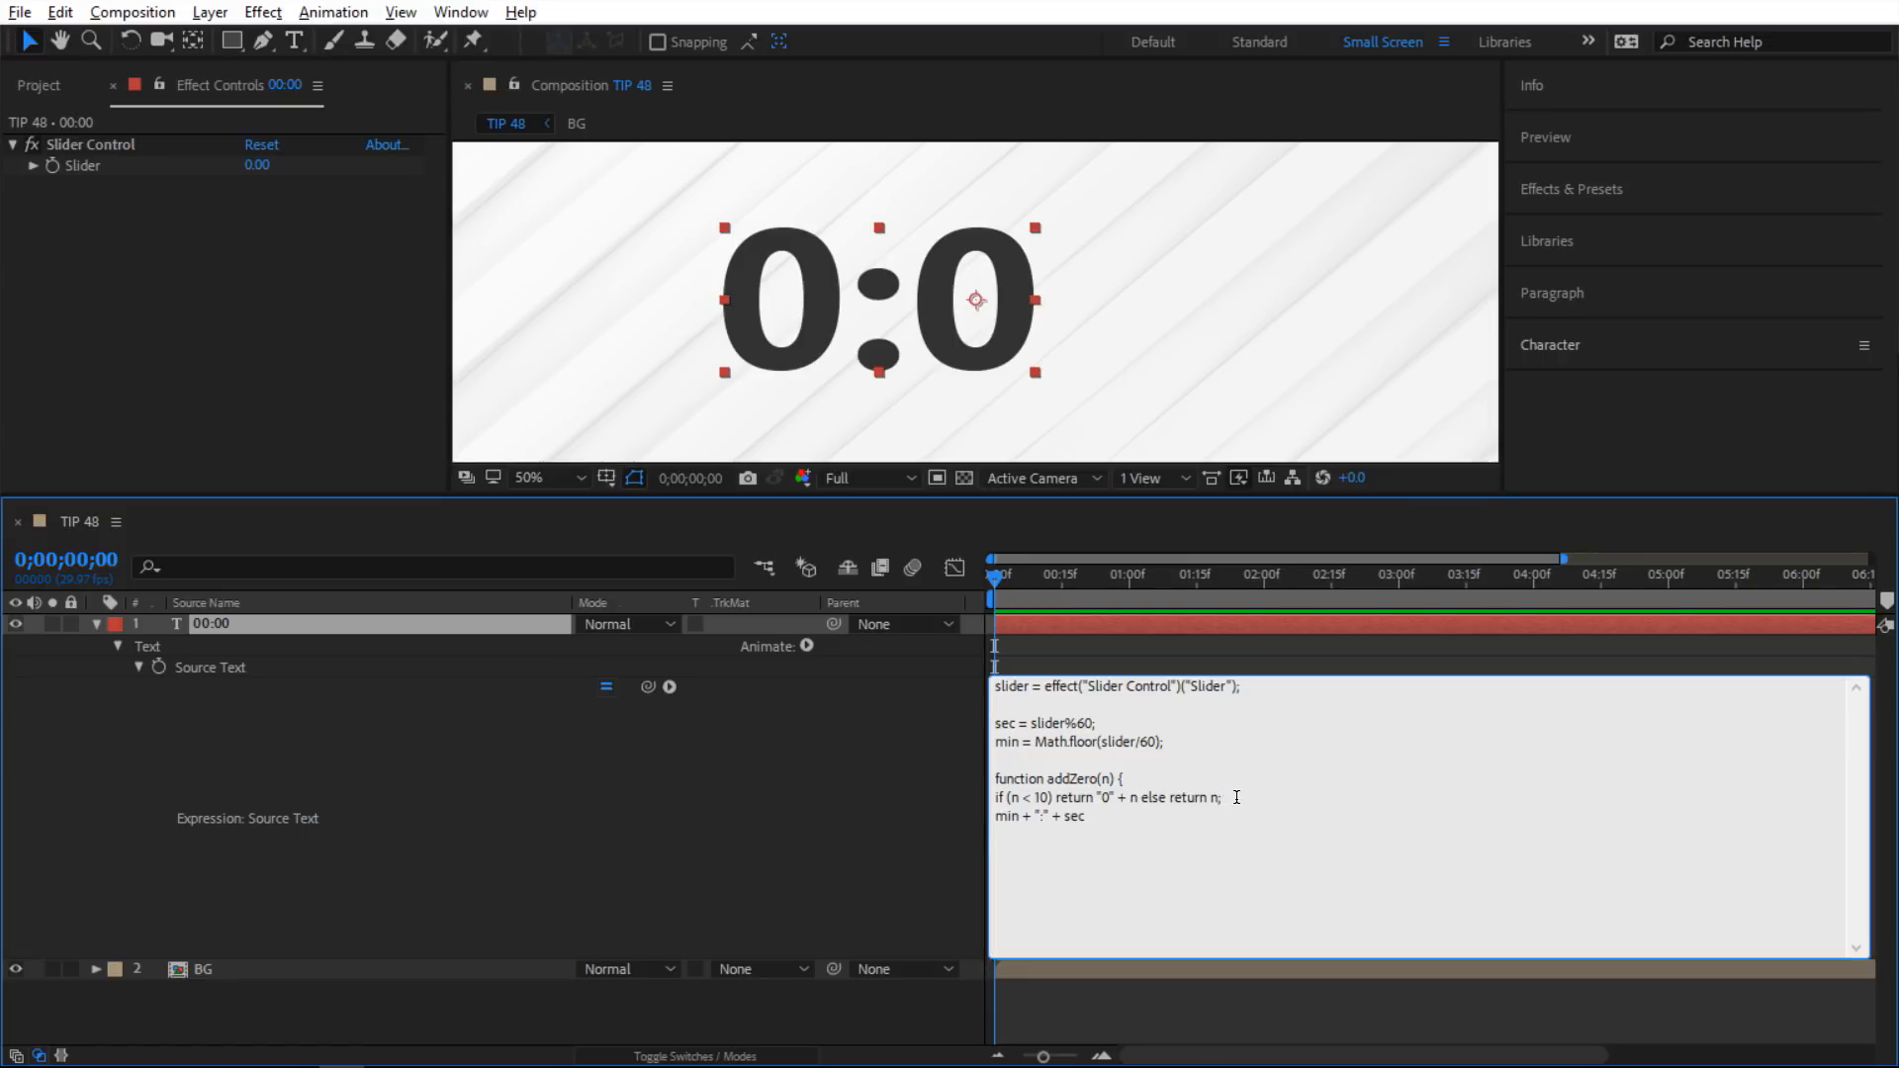
{"action": "key", "text": "Enter"}
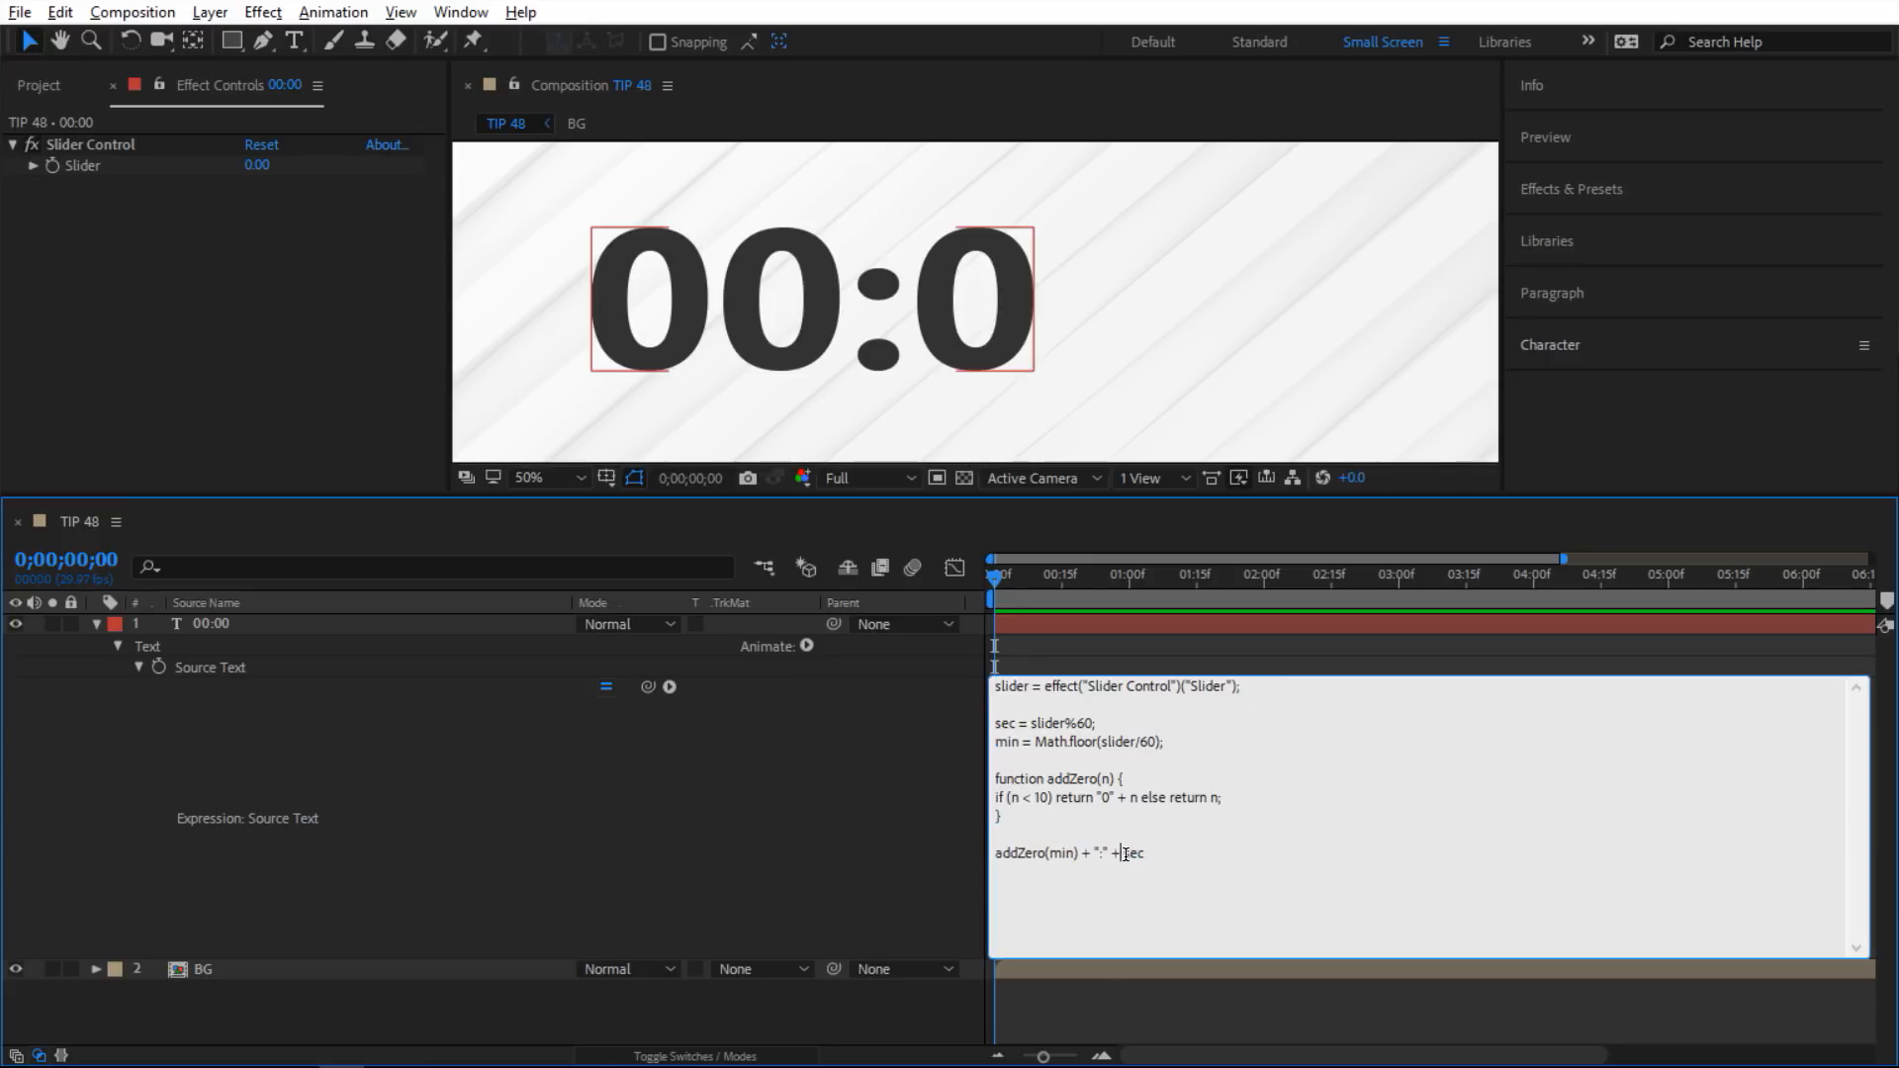
Pass both min and sec through addZero in the final output line.
{"action": "type", "text": "addZero("}
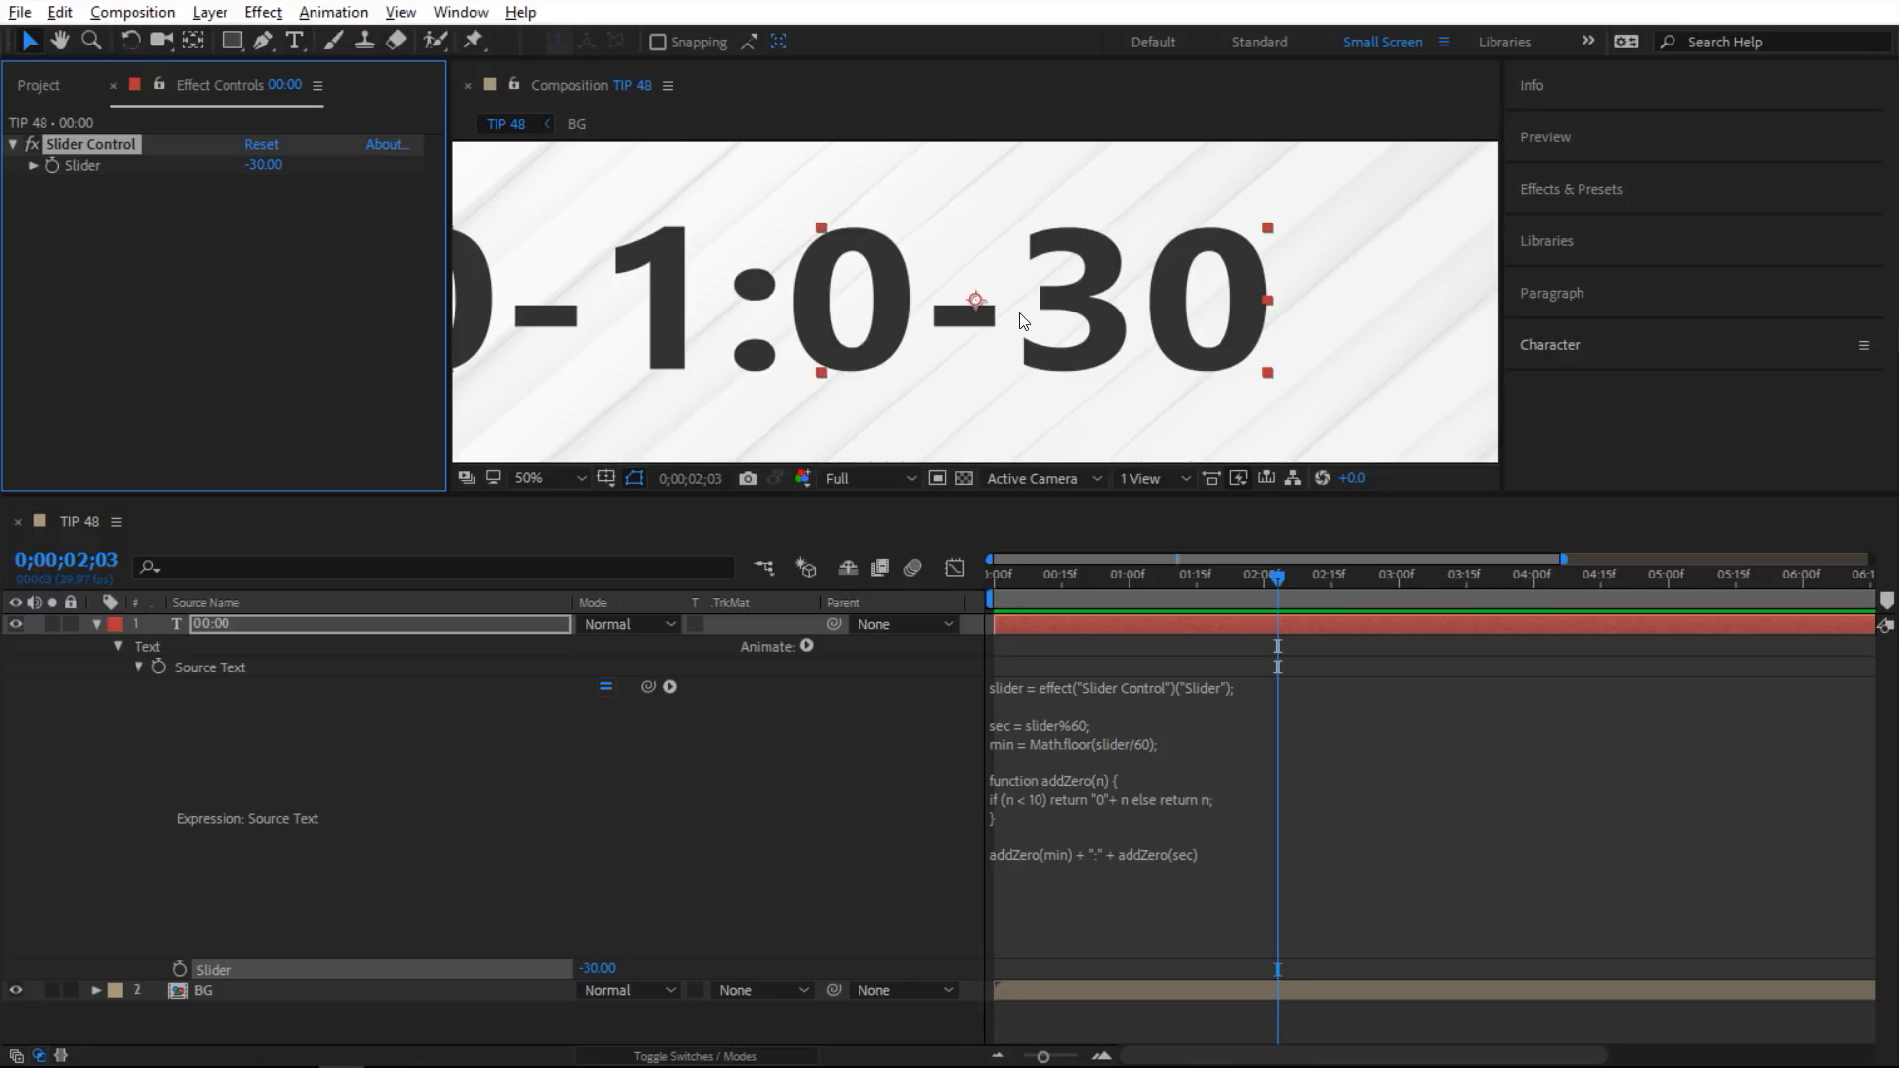
{"action": "mouse_move", "coordinate": [1074, 830]}
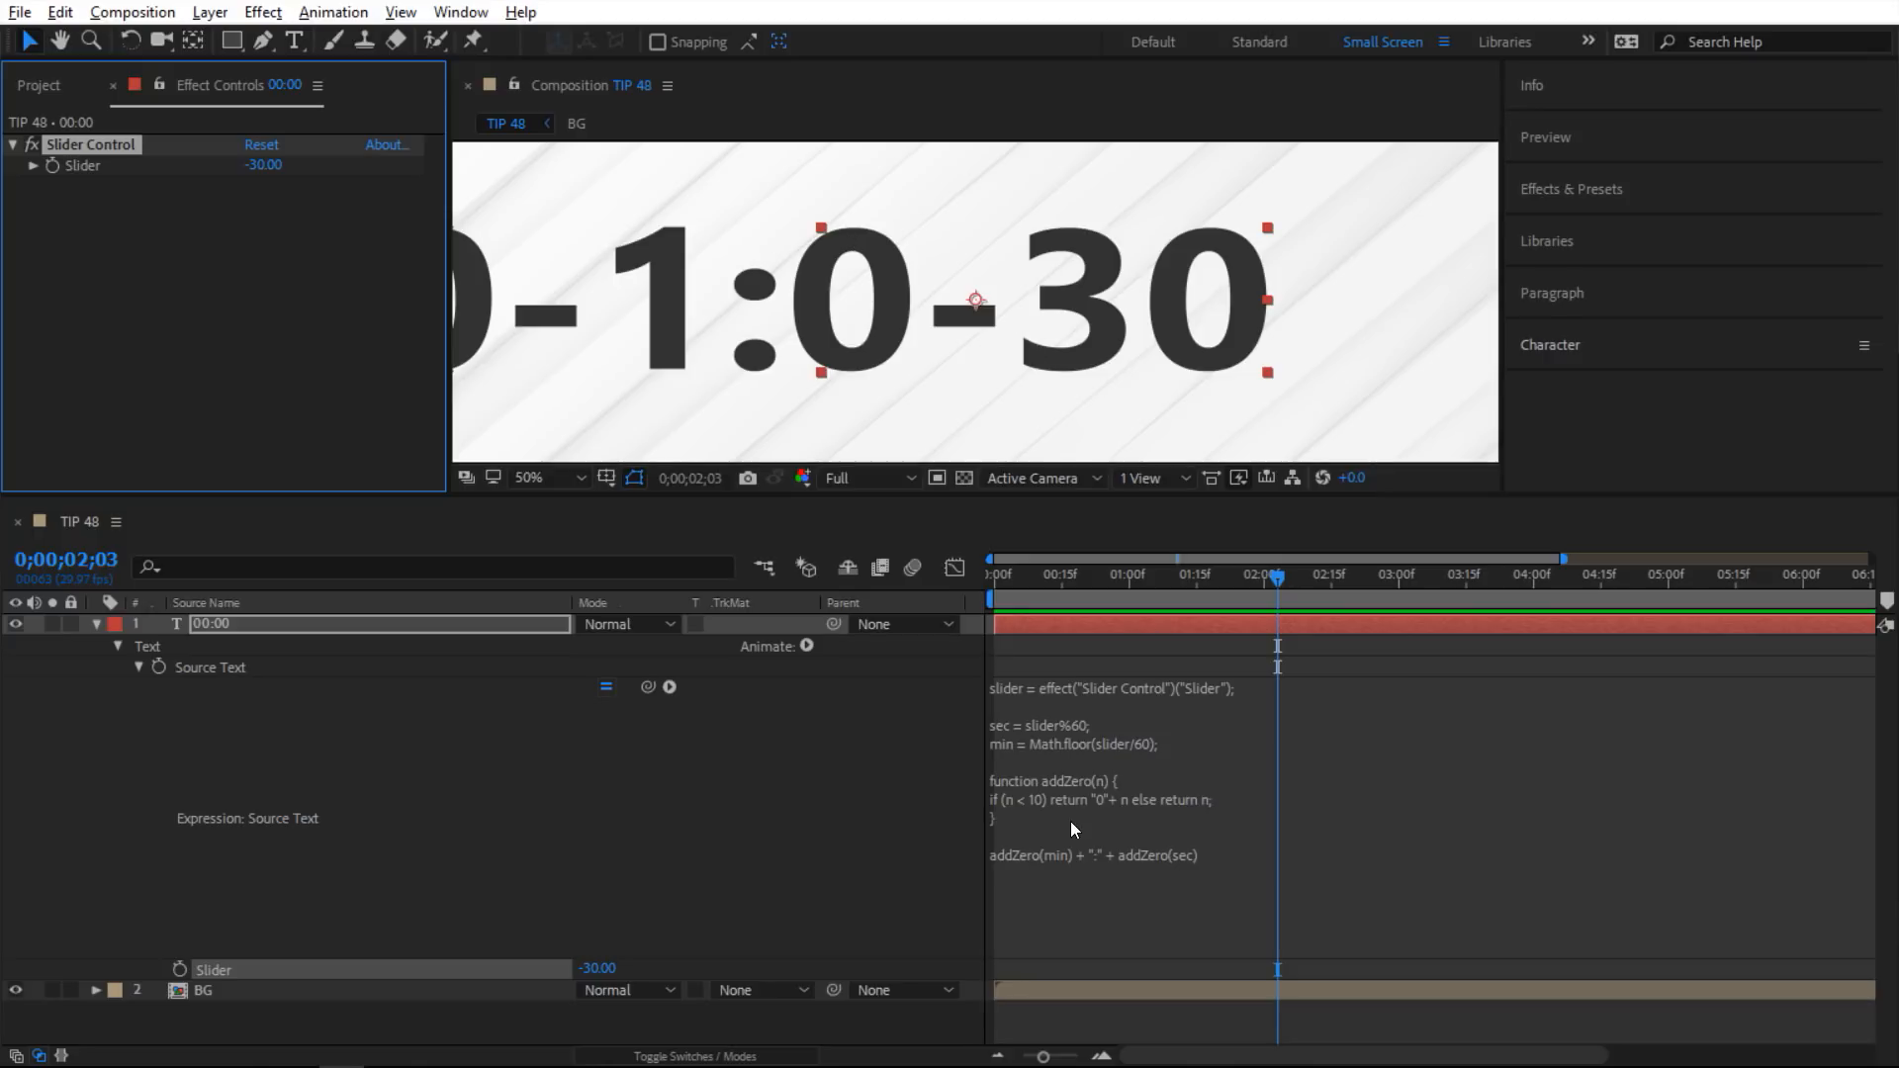
Reopen the Source Text expression for editing with the slider at -30.
{"action": "left_click", "coordinate": [1079, 835]}
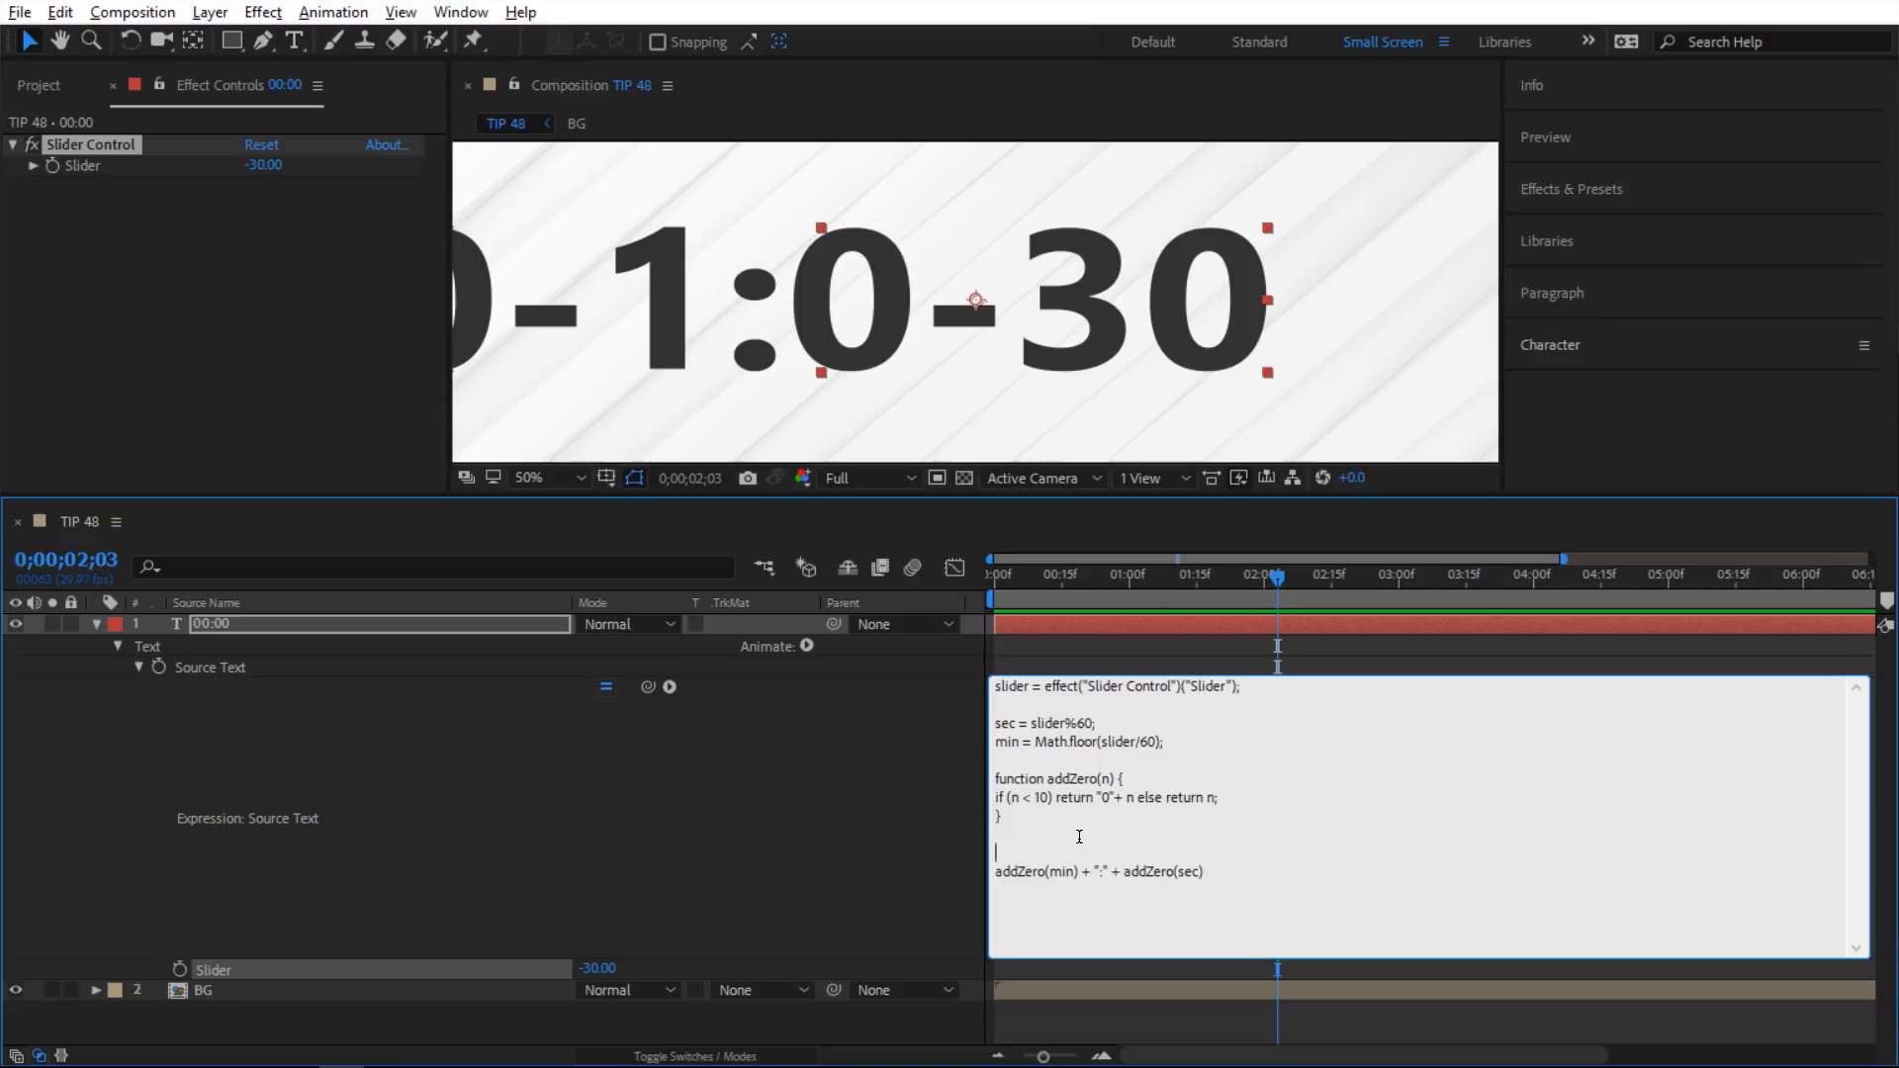
Wrap the clock output in if (slider > 0) { … } else { "00:00" }.
{"action": "type", "text": "if (slider >"}
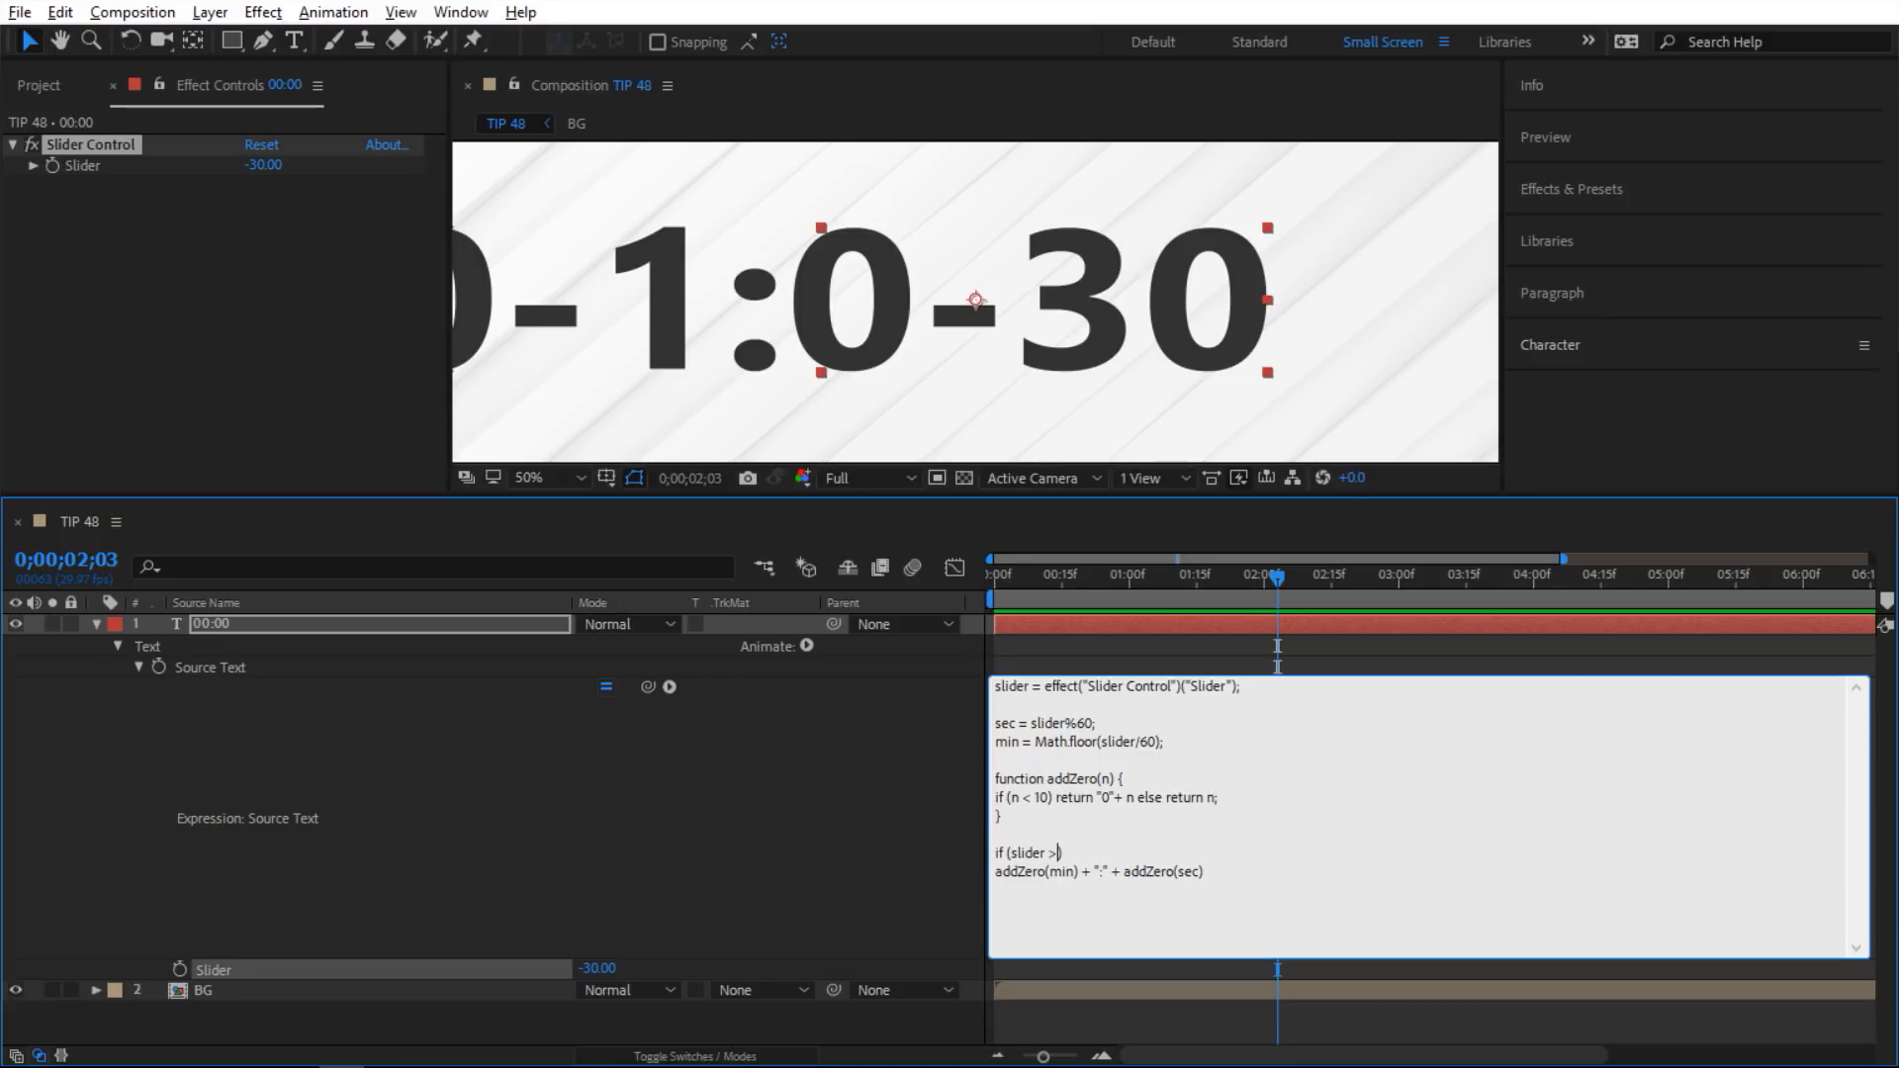
{"action": "type", "text": "0"}
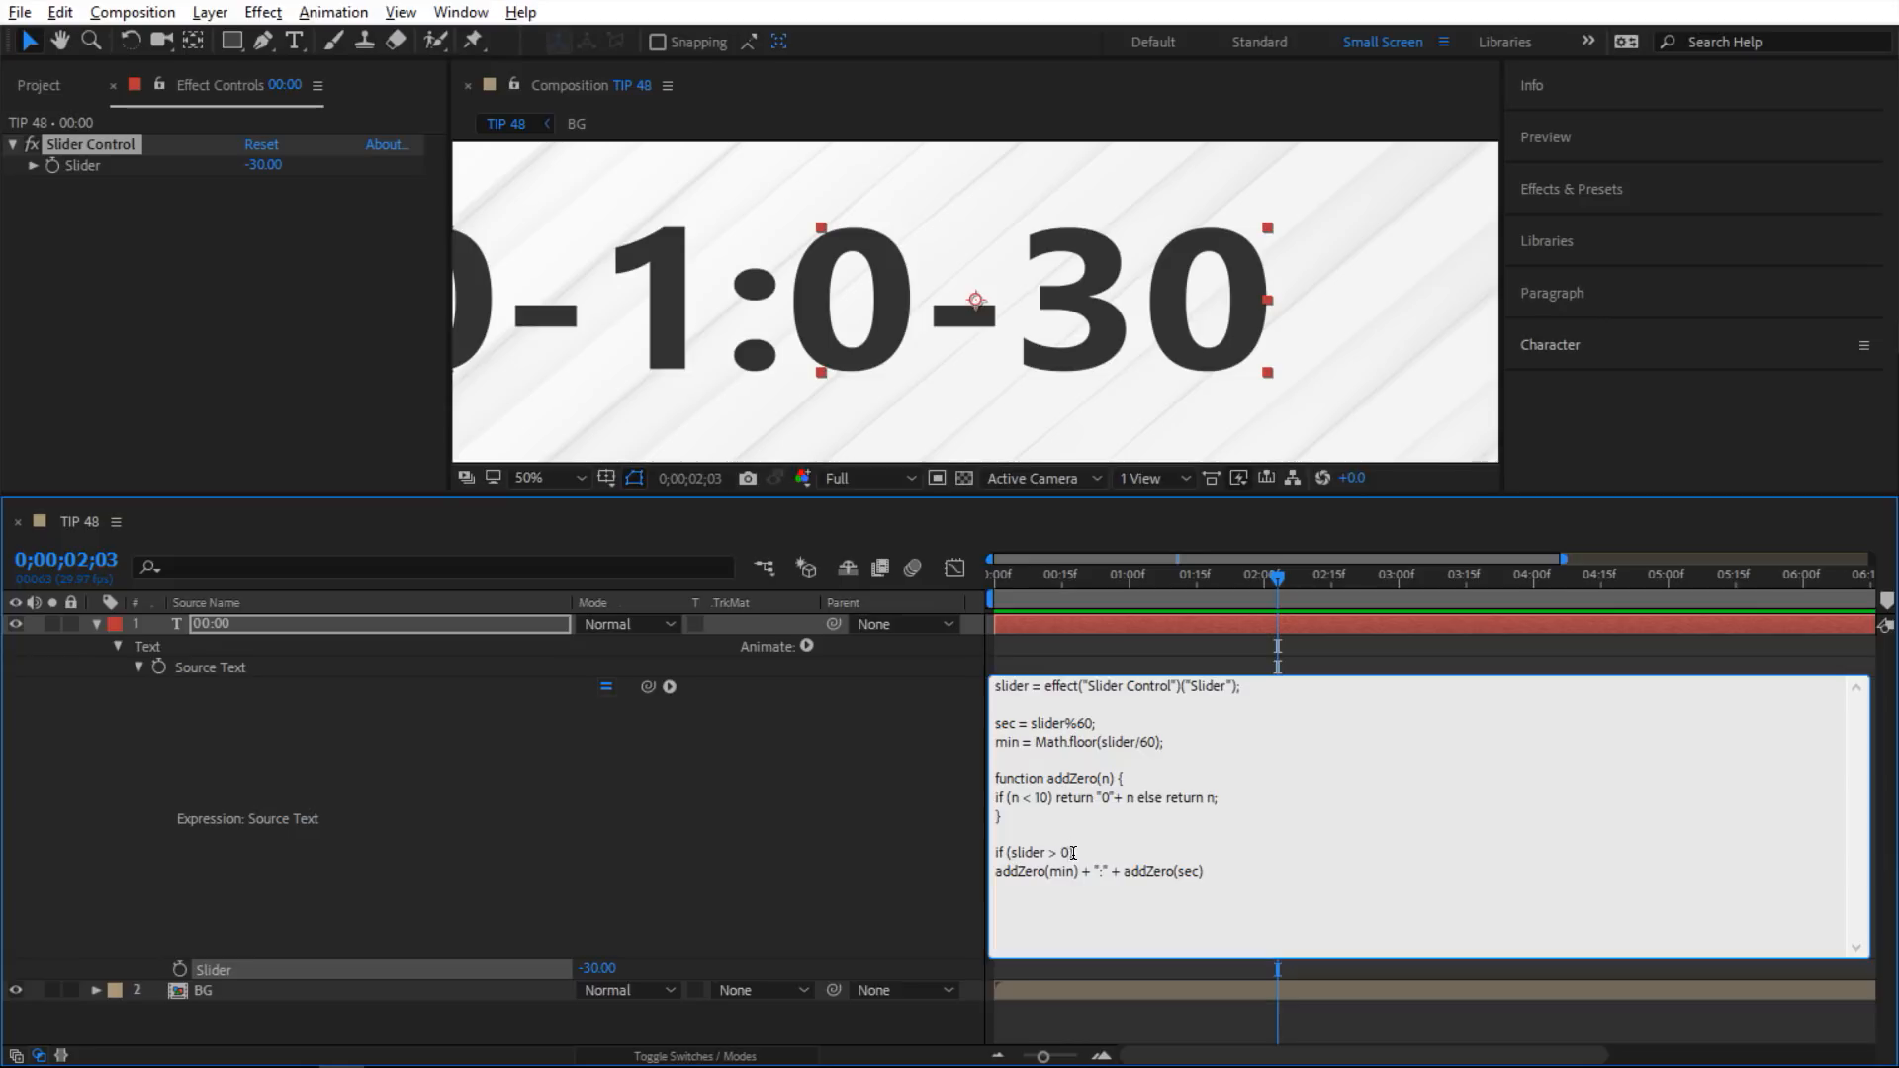
{"action": "type", "text": "{"}
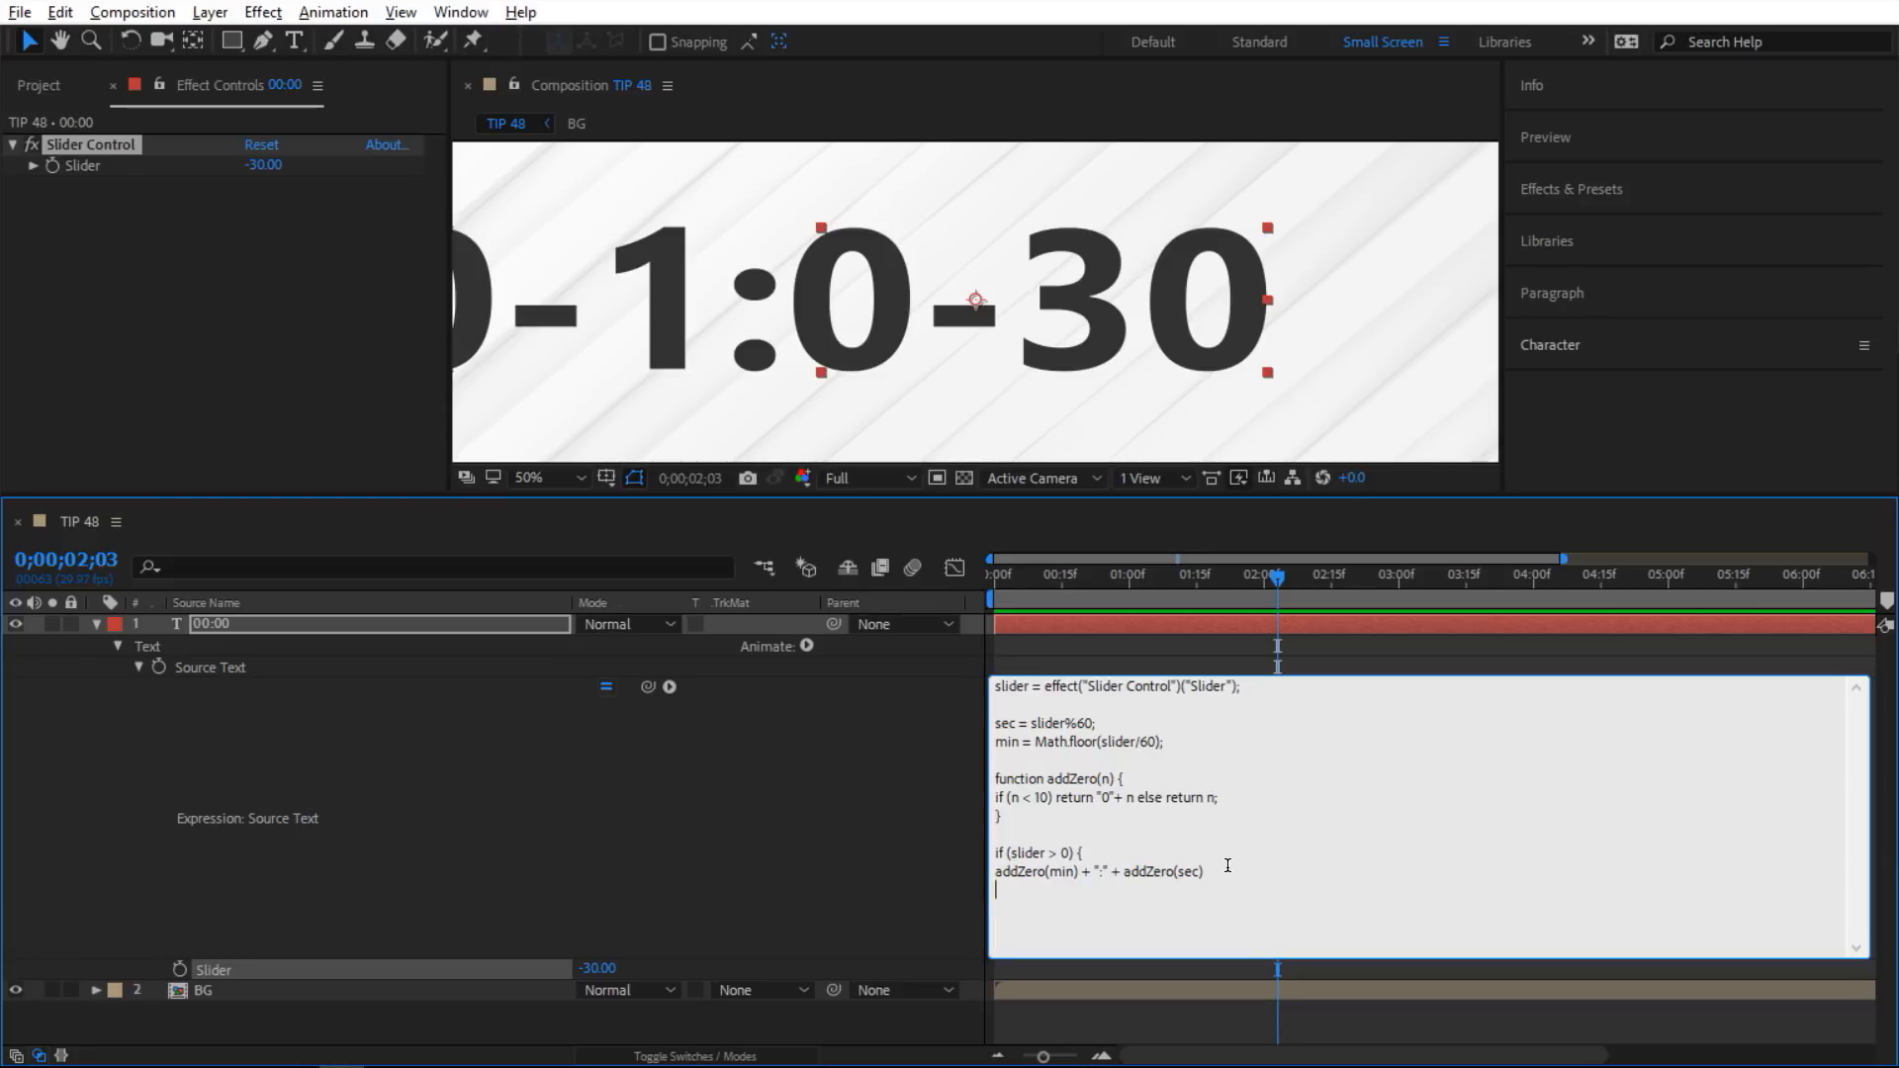
{"action": "type", "text": "} {"}
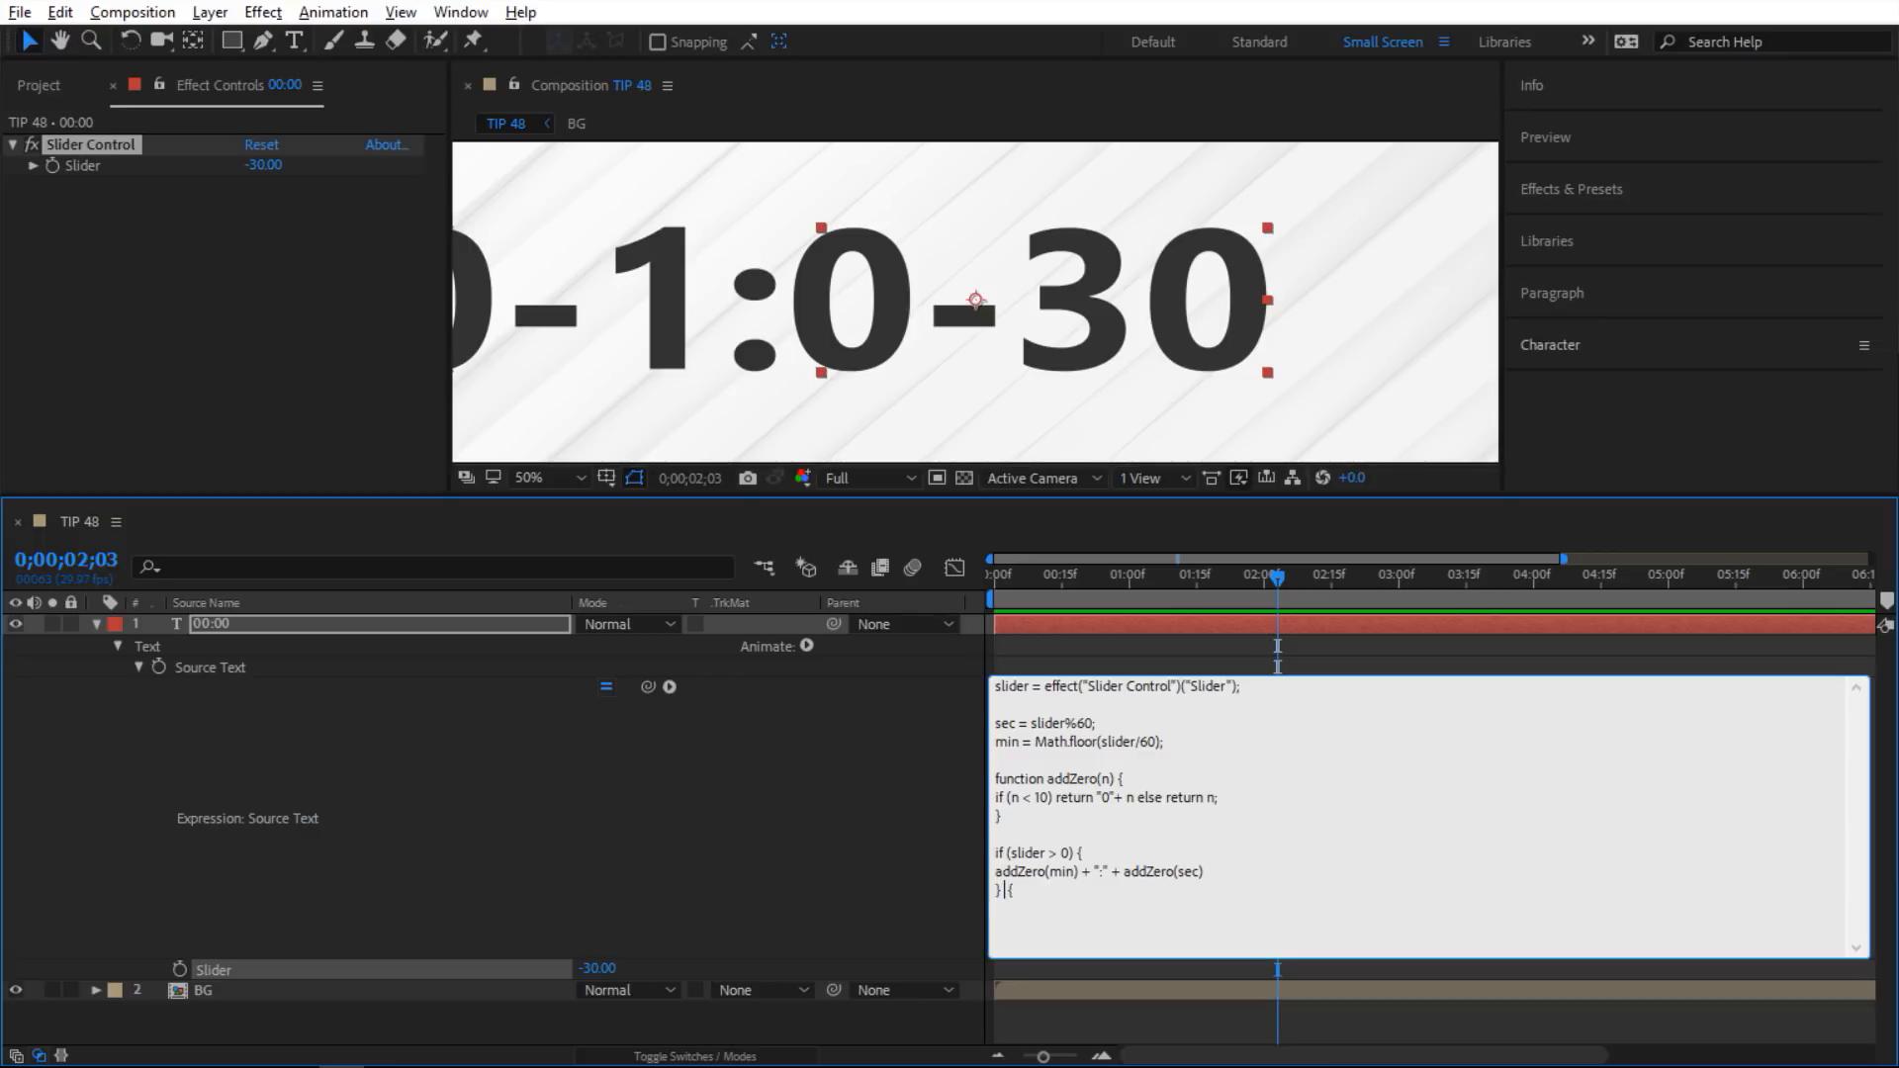
{"action": "type", "text": "else {"}
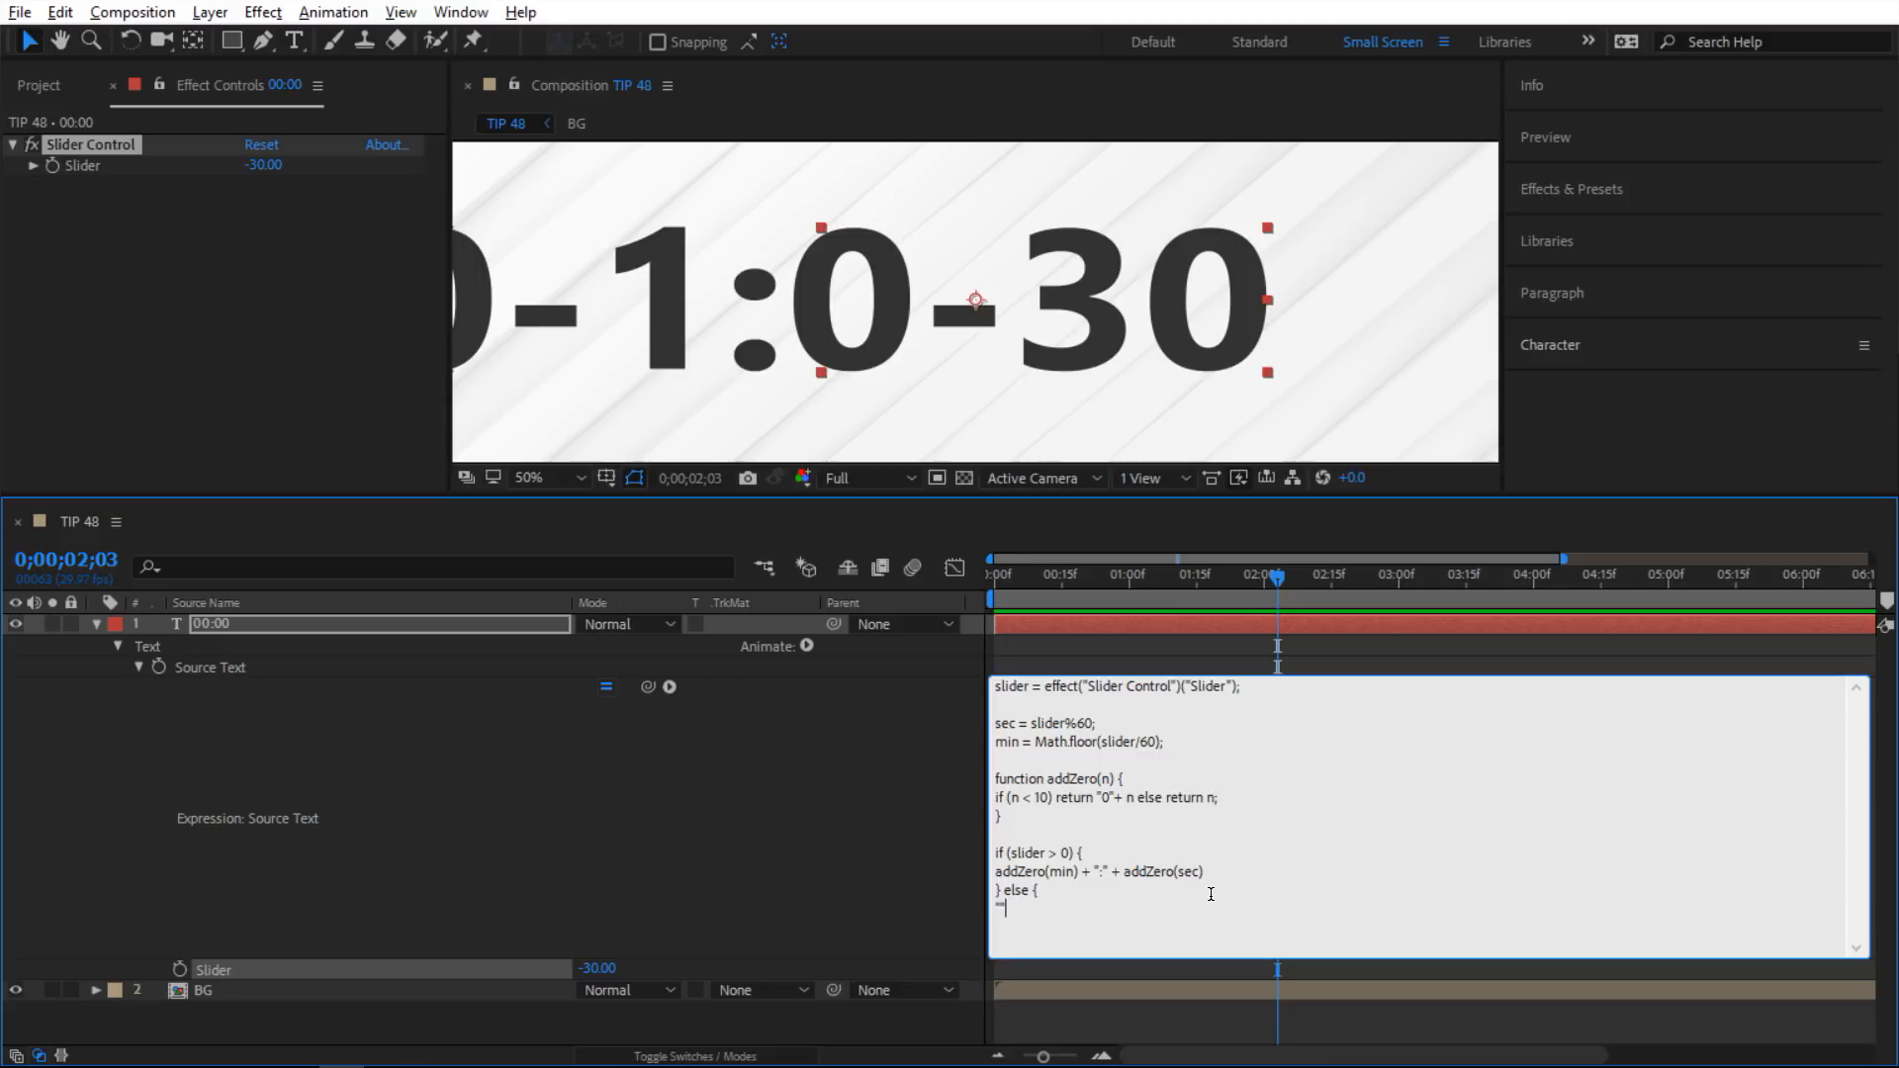
{"action": "type", "text": "00:"}
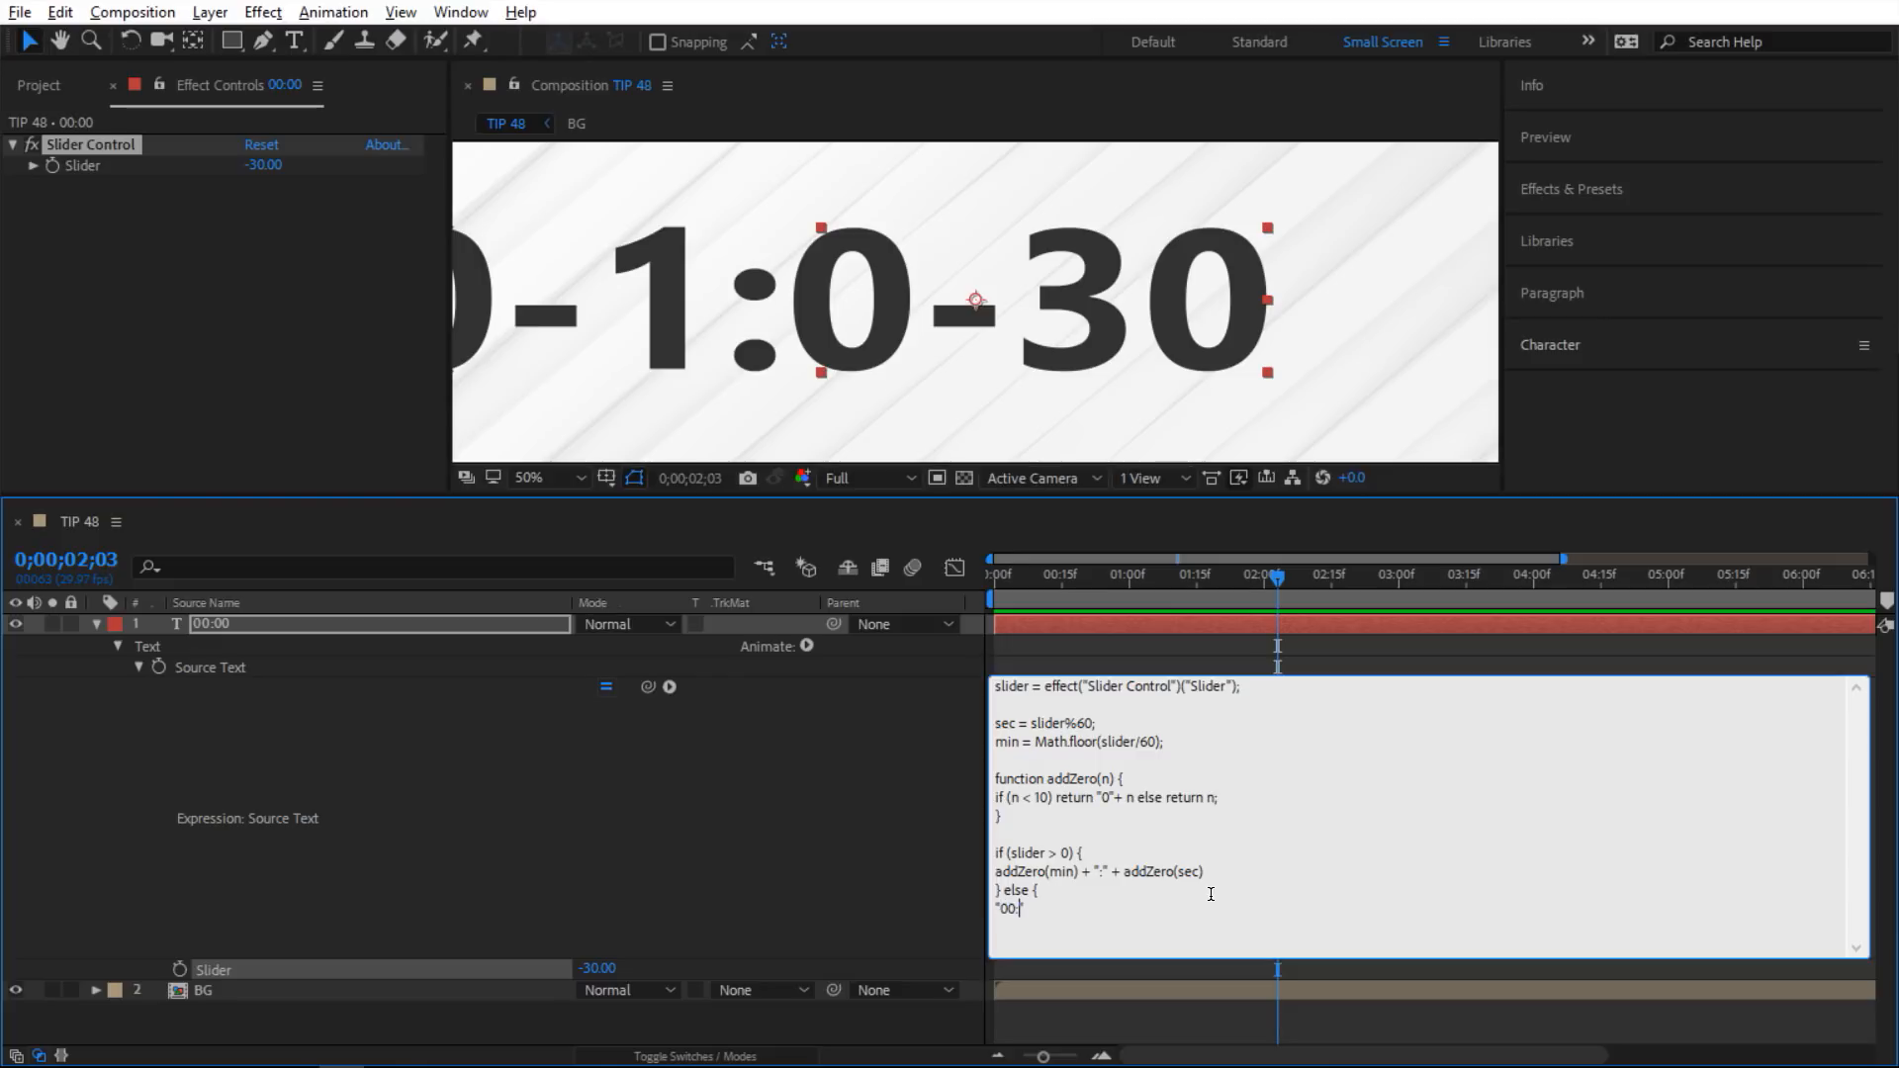
{"action": "type", "text": "00\""}
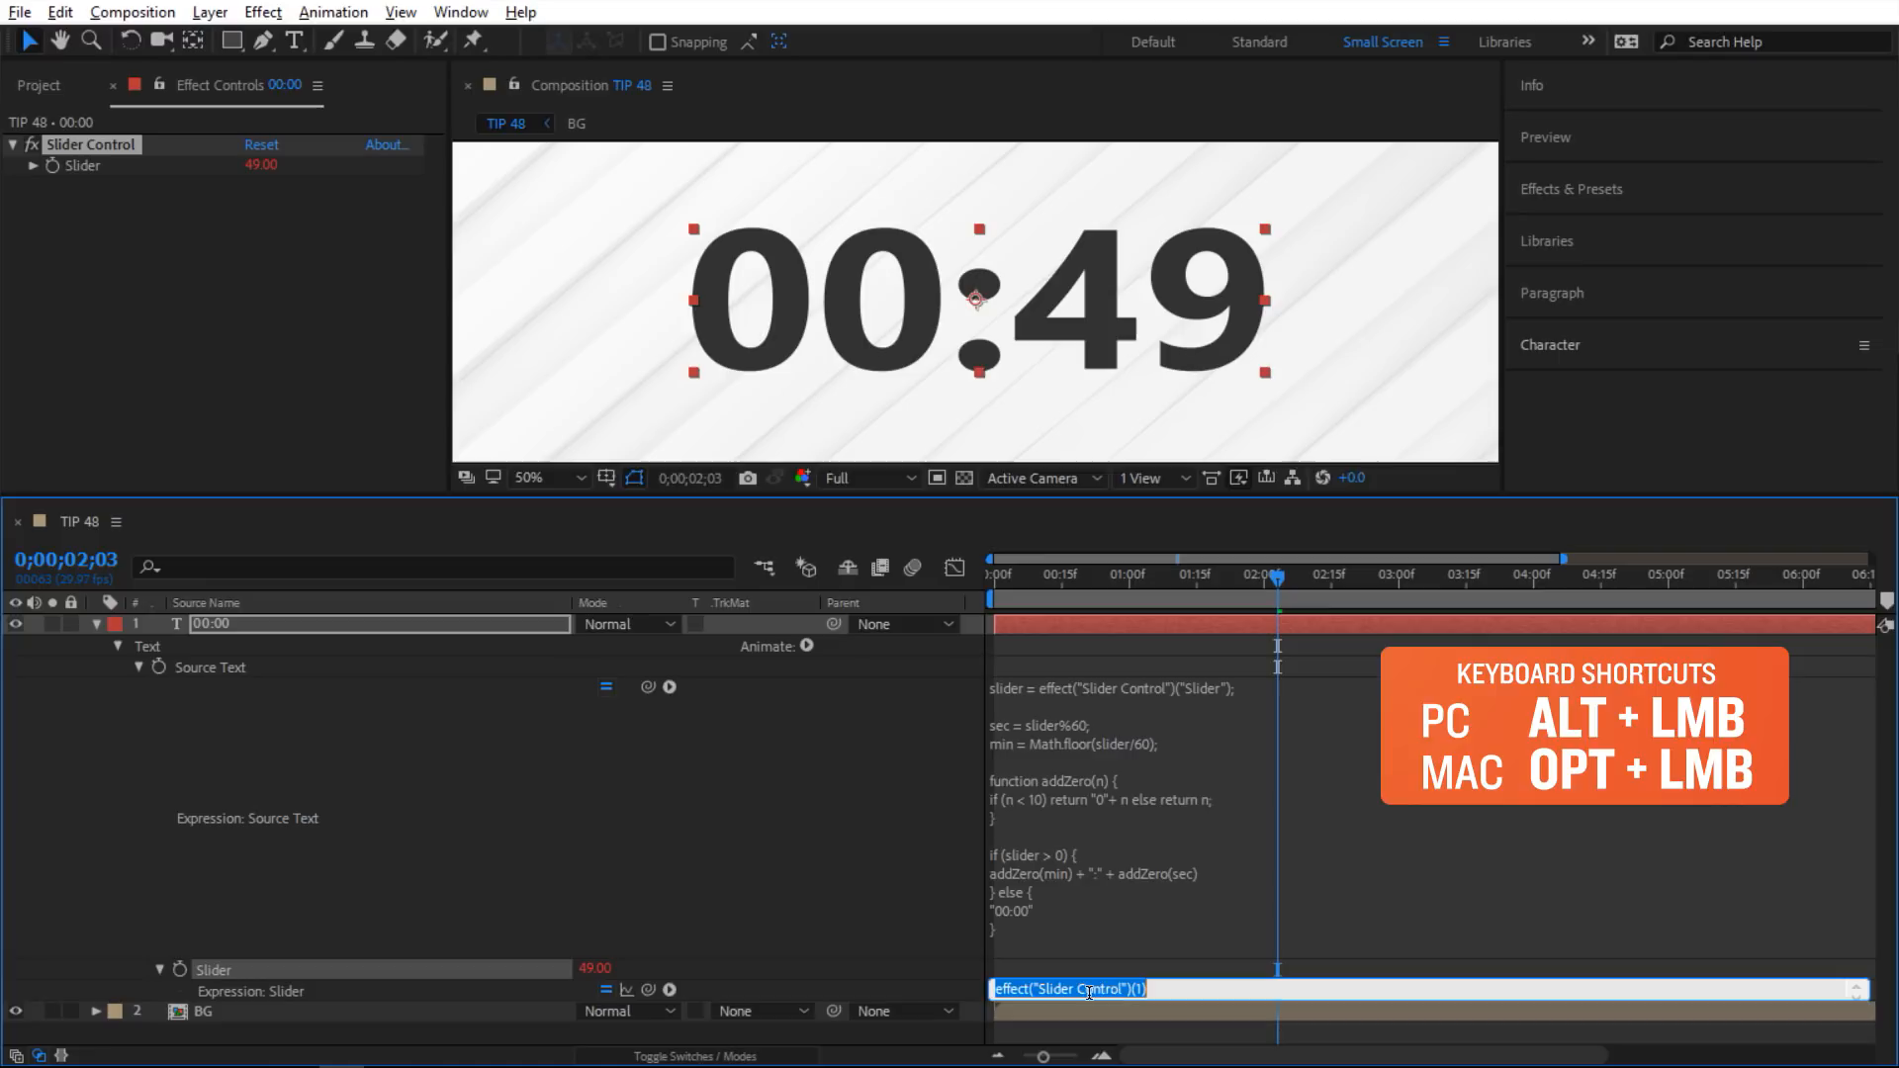
Replace the Slider's expression with "time".
{"action": "type", "text": "time"}
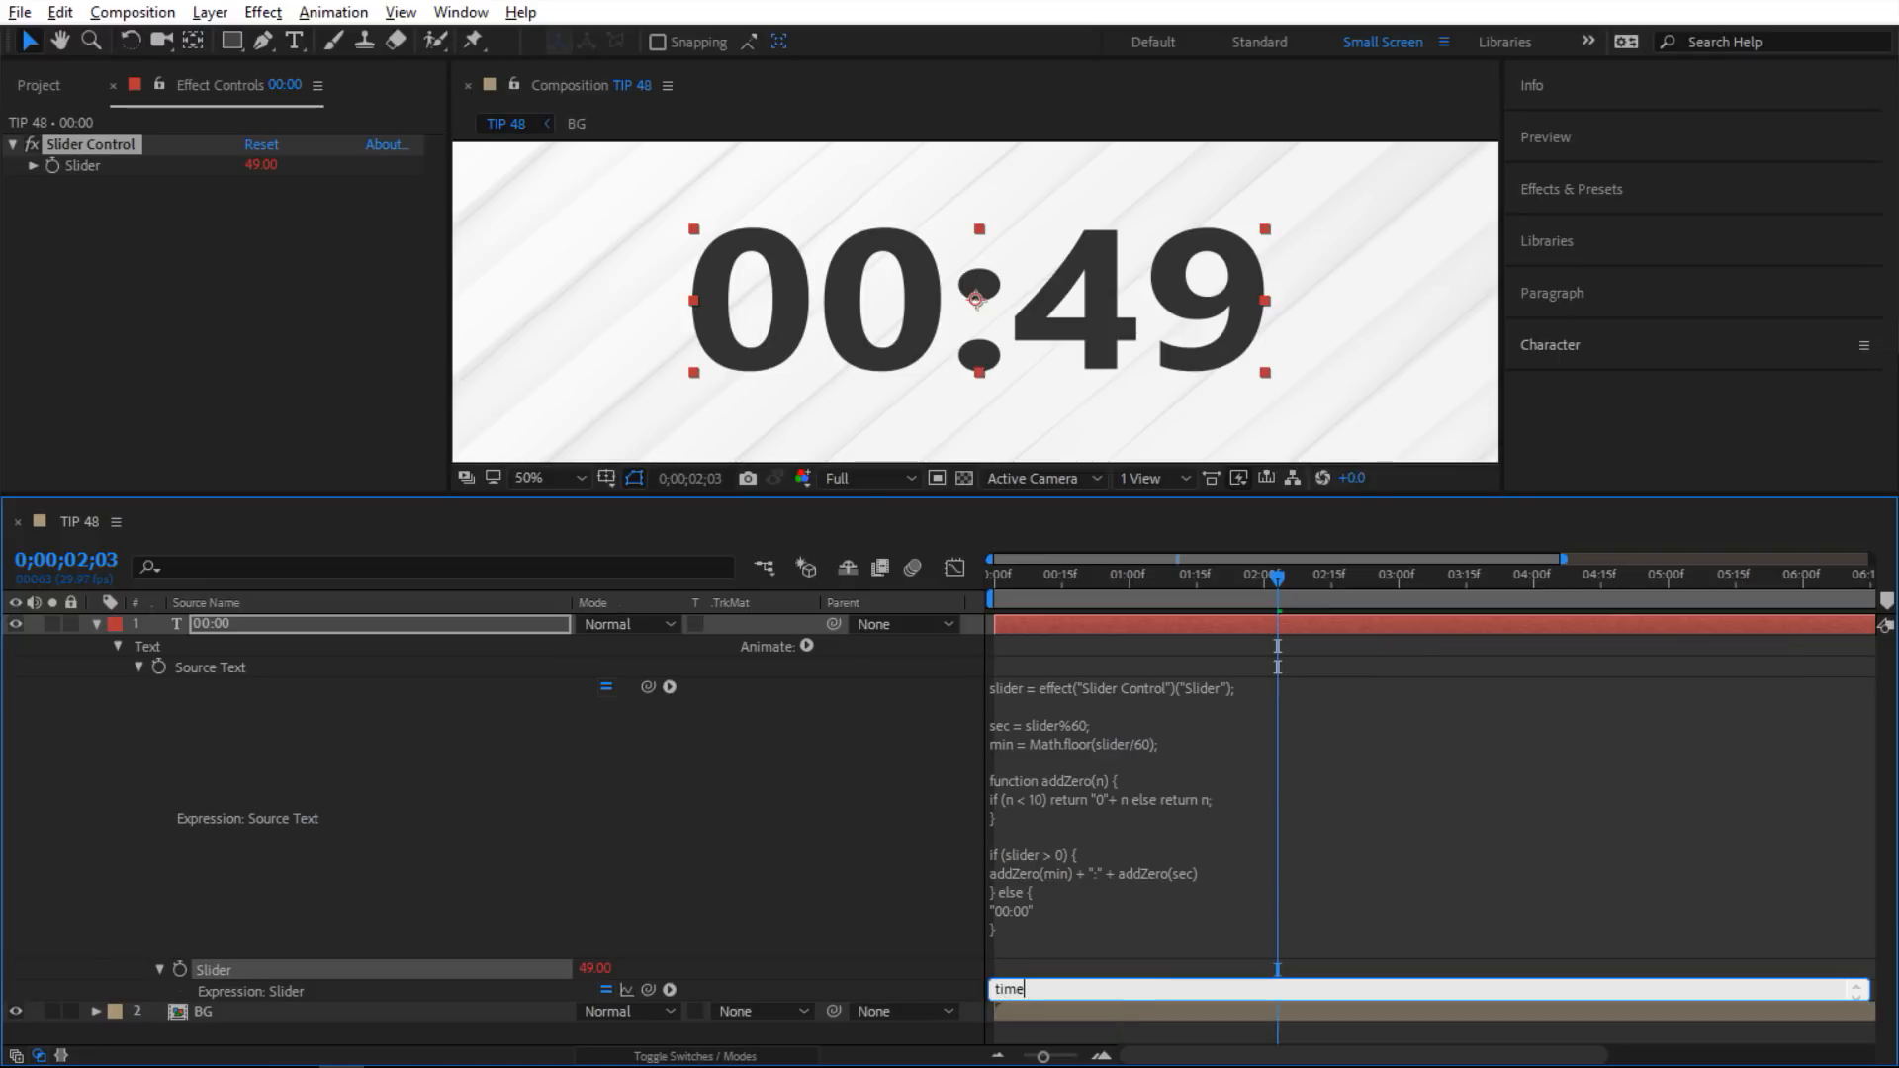